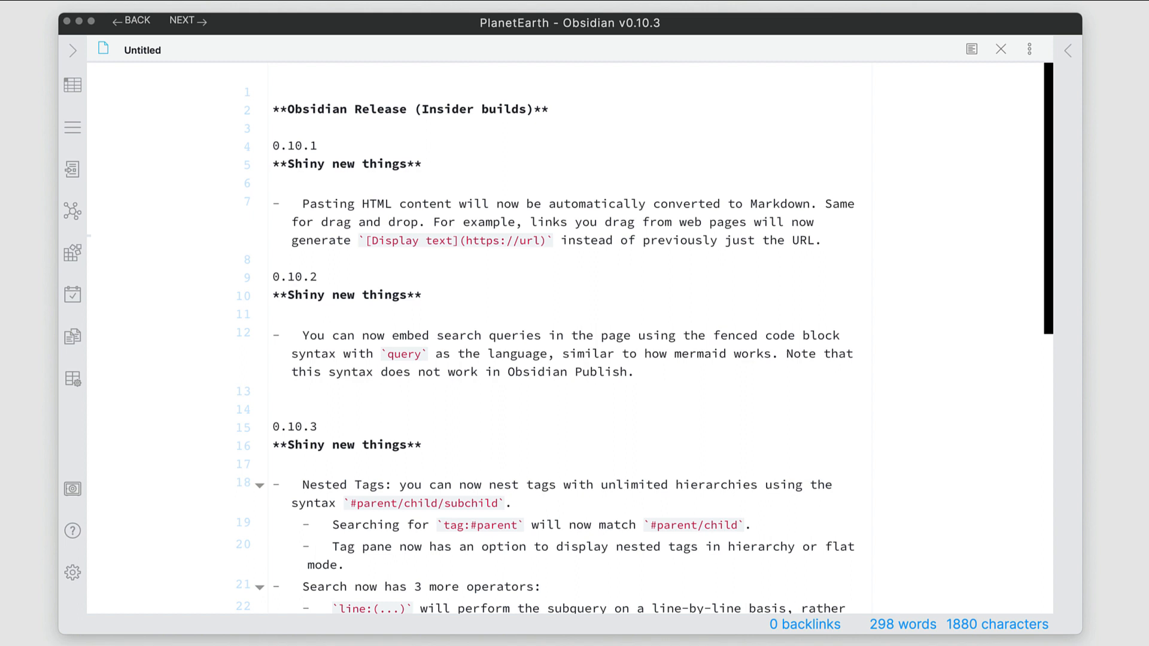
pyautogui.moveTo(611, 76)
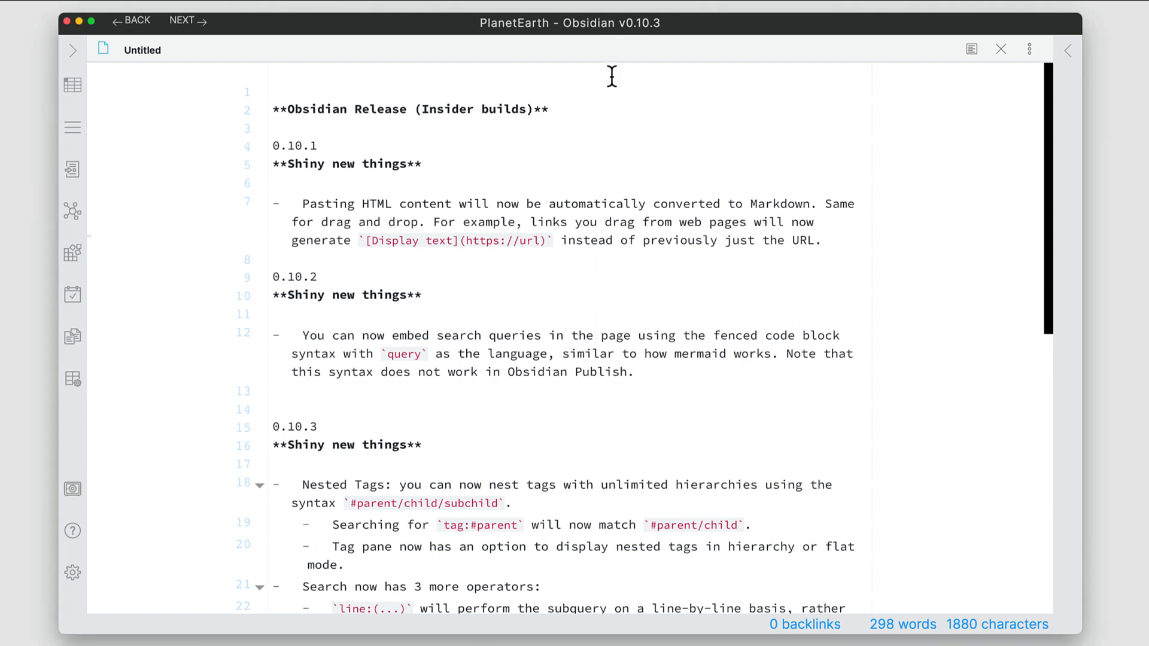
pyautogui.moveTo(425, 211)
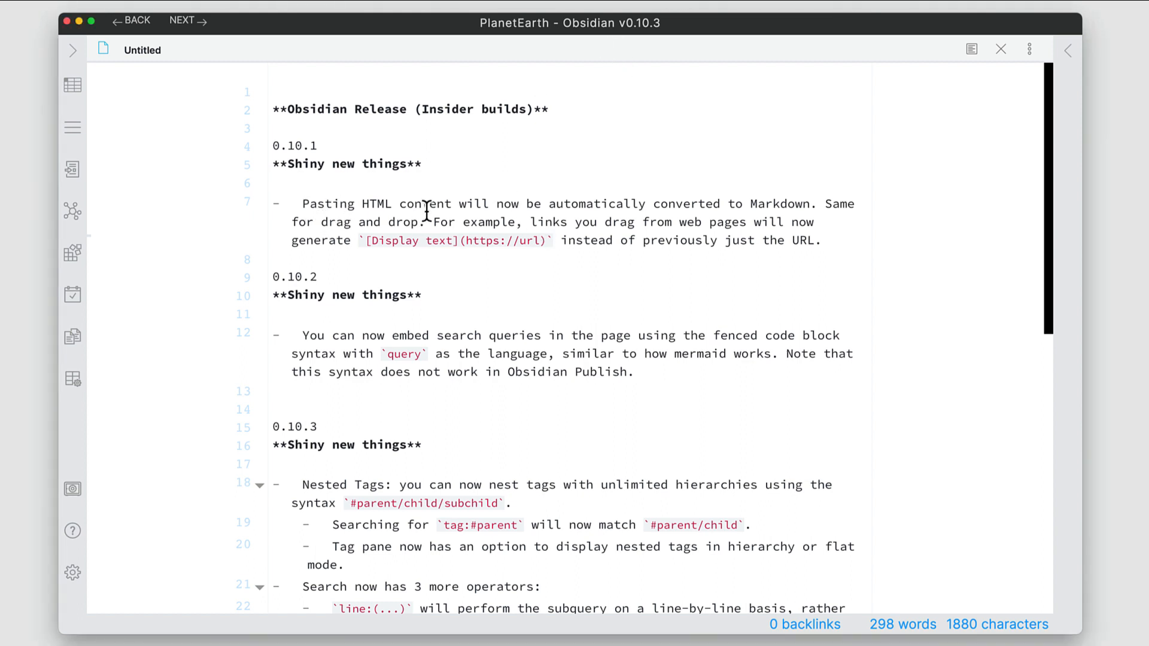
pyautogui.moveTo(420, 240)
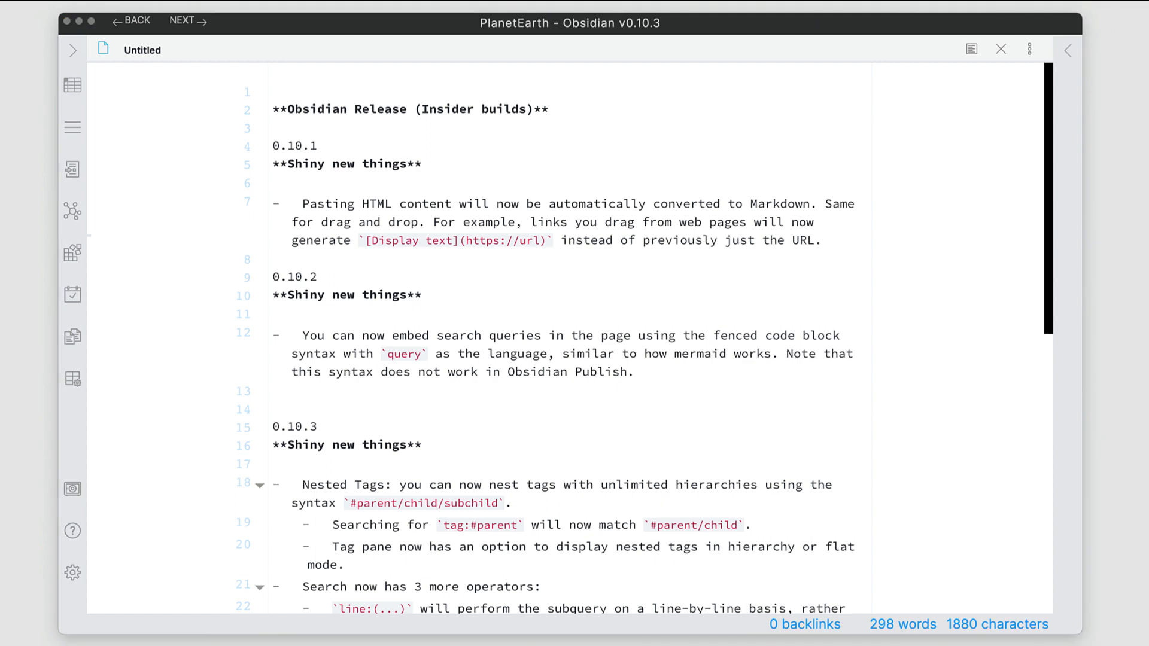
pyautogui.moveTo(71, 572)
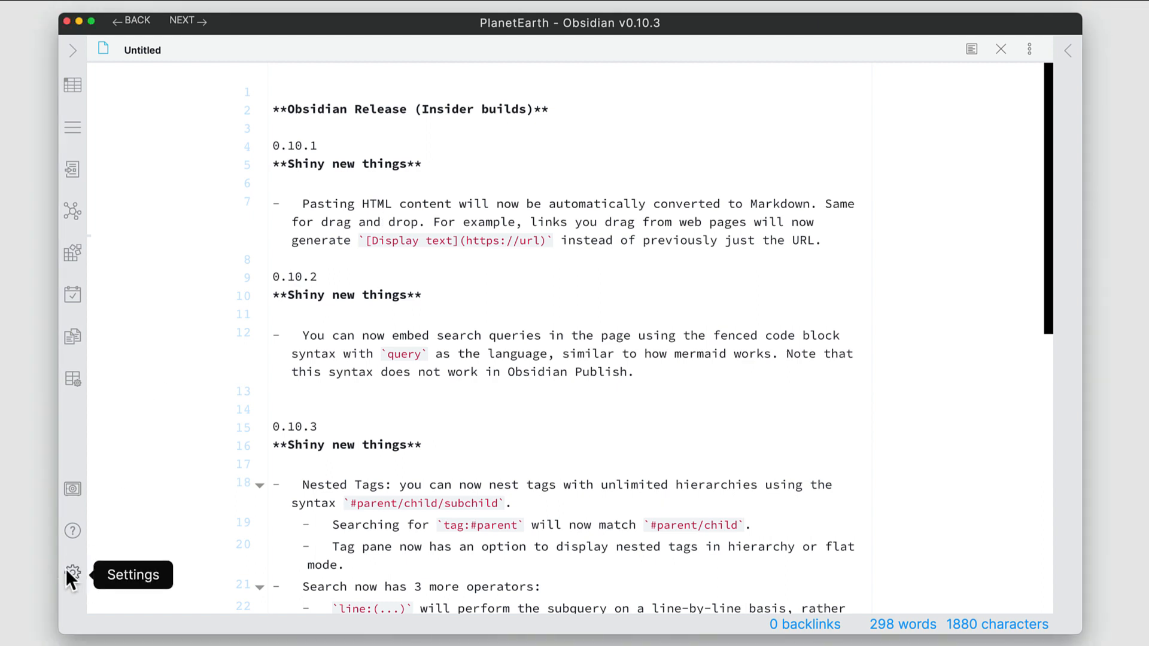
# Open Obsidian settings to the Editor tab with Auto convert HTML enabled
pyautogui.click(72, 572)
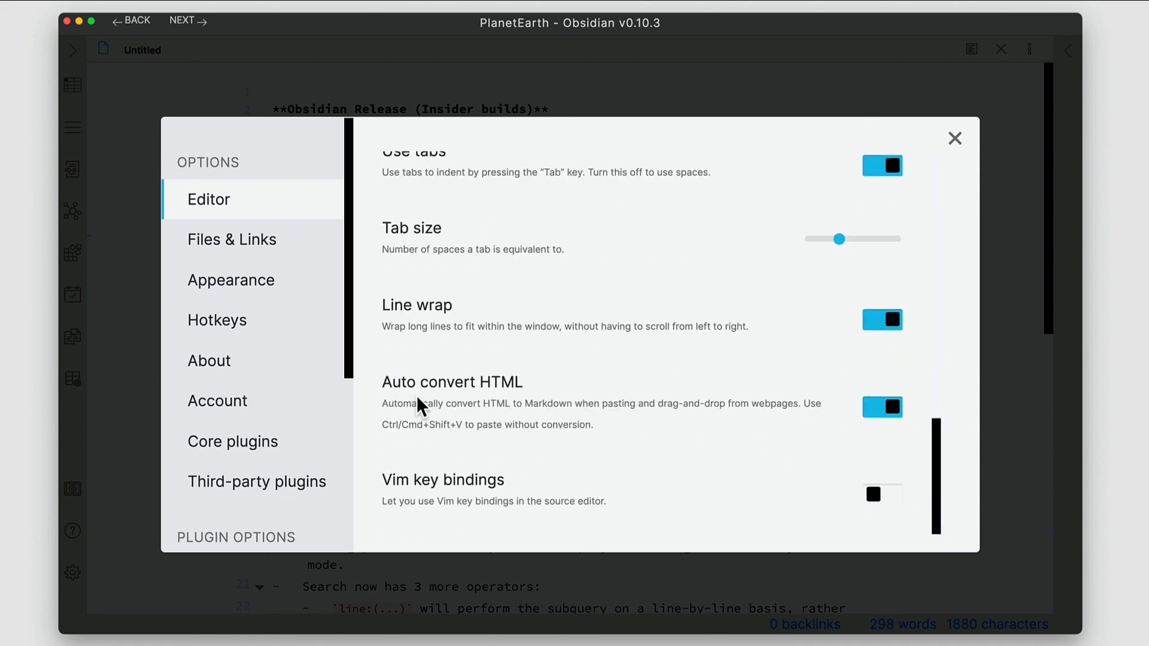
pyautogui.moveTo(506, 398)
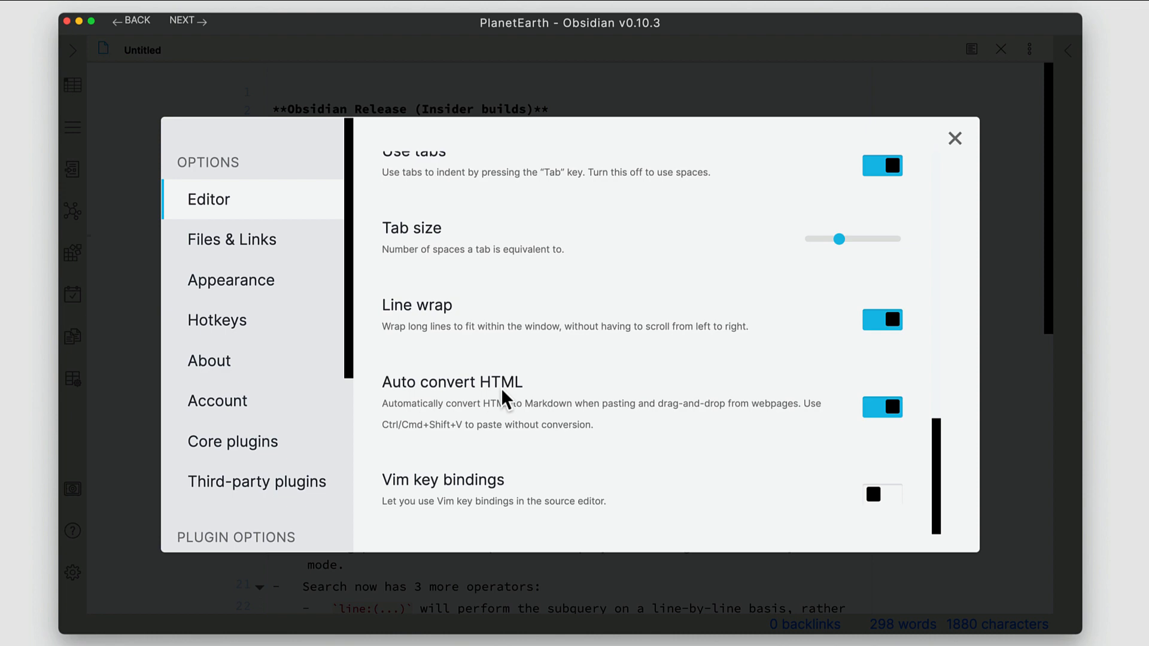
pyautogui.moveTo(883, 408)
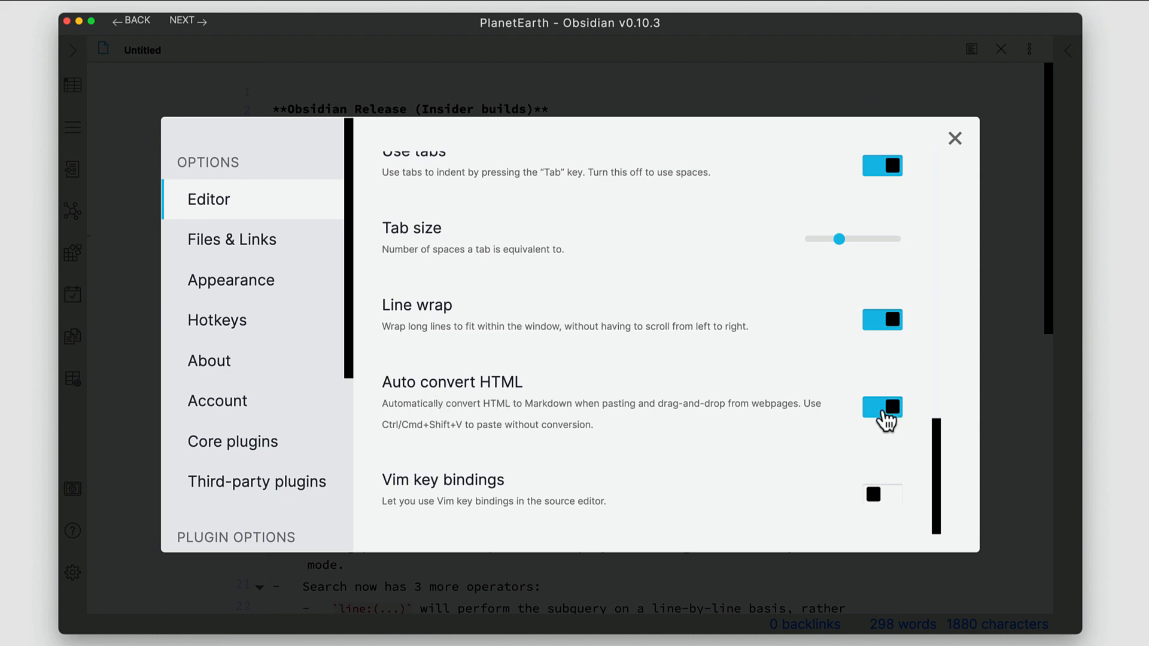
pyautogui.moveTo(737, 417)
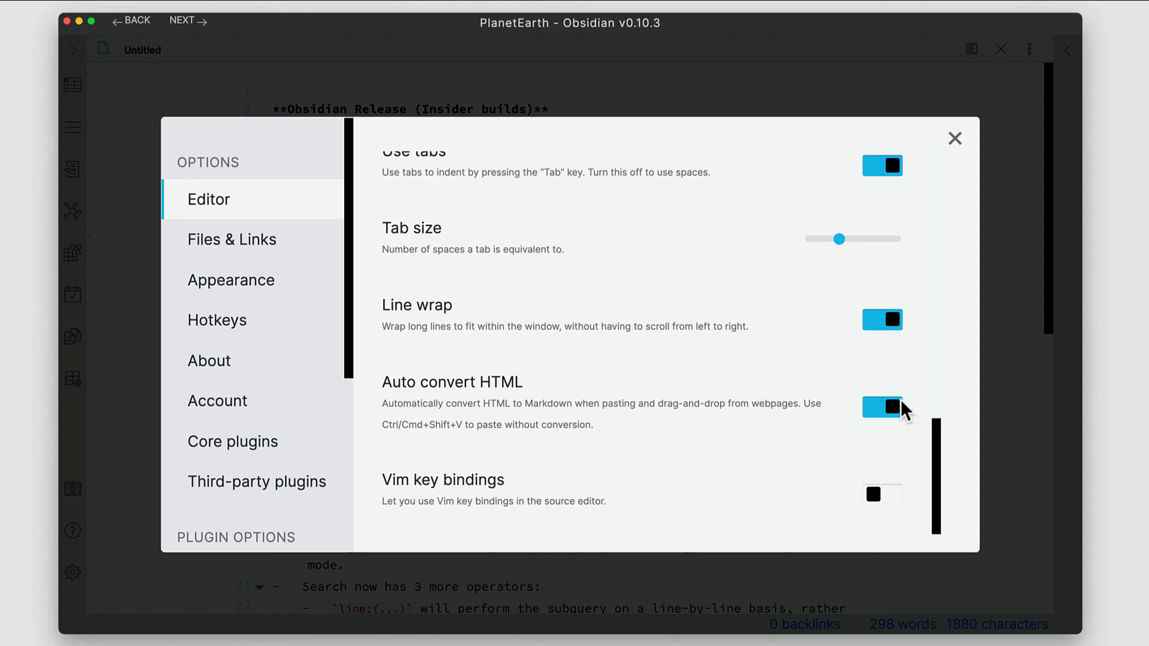
pyautogui.moveTo(930, 228)
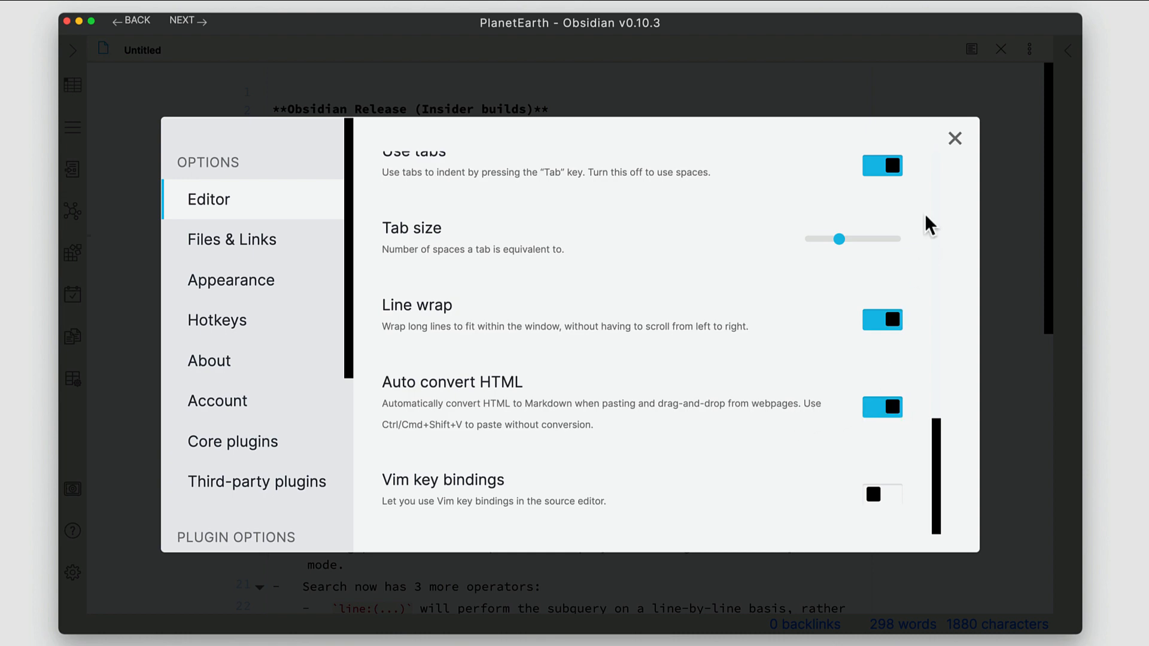
# Bring the apple.com page in Safari forward to select the banner text
pyautogui.click(955, 138)
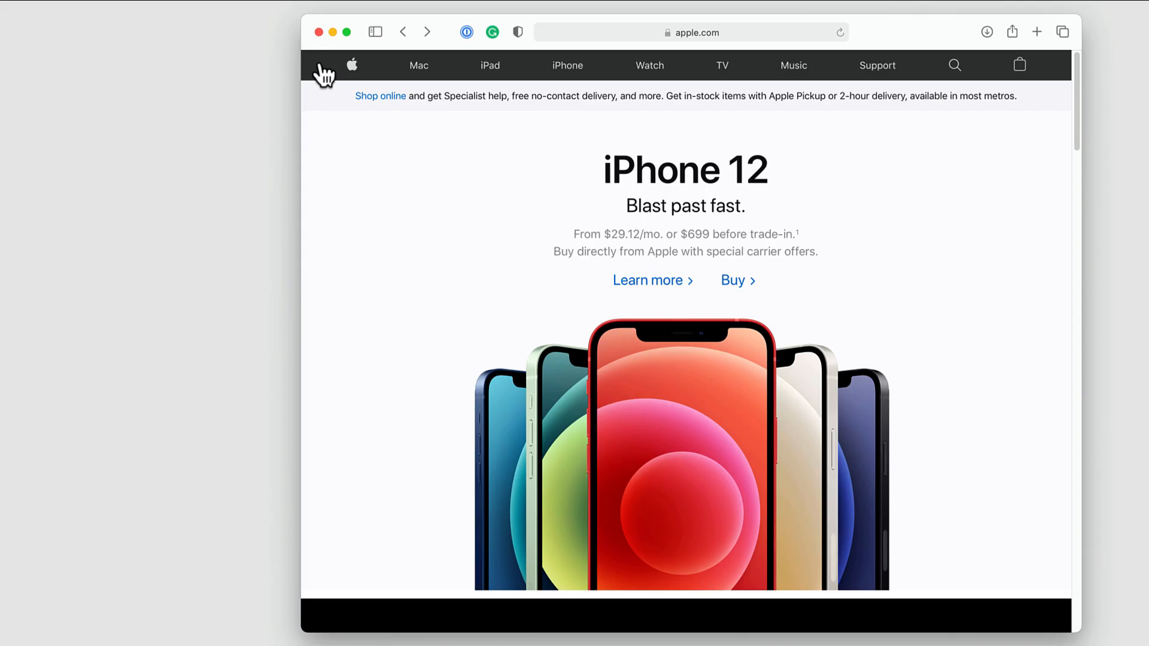
pyautogui.moveTo(533, 100)
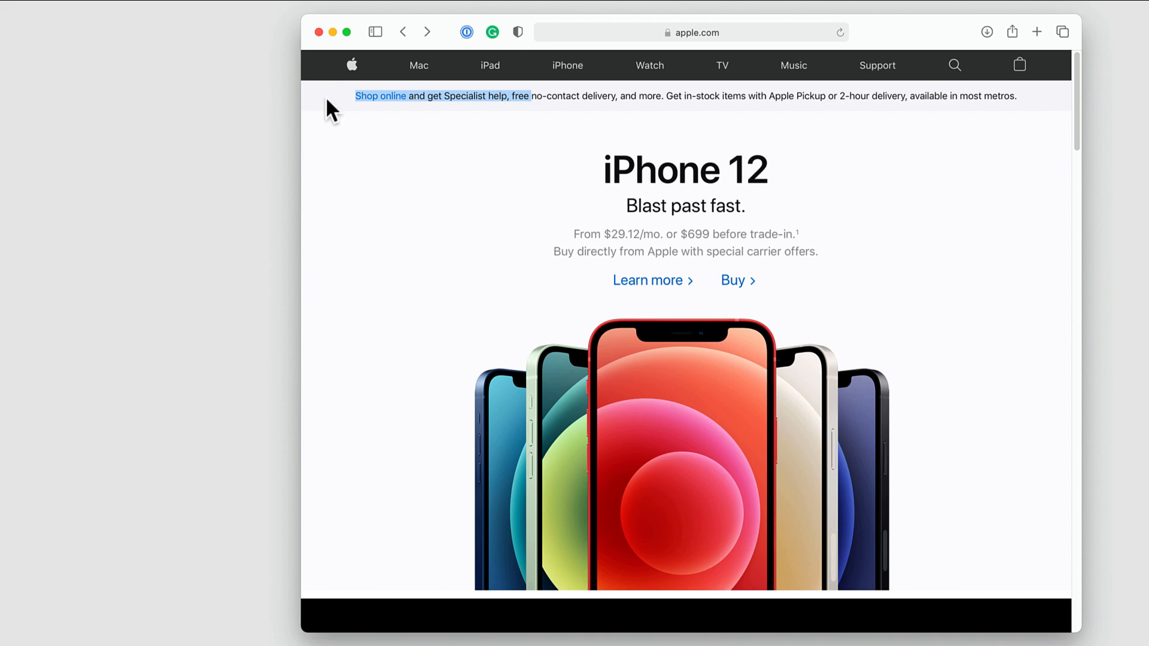
pyautogui.moveTo(402, 118)
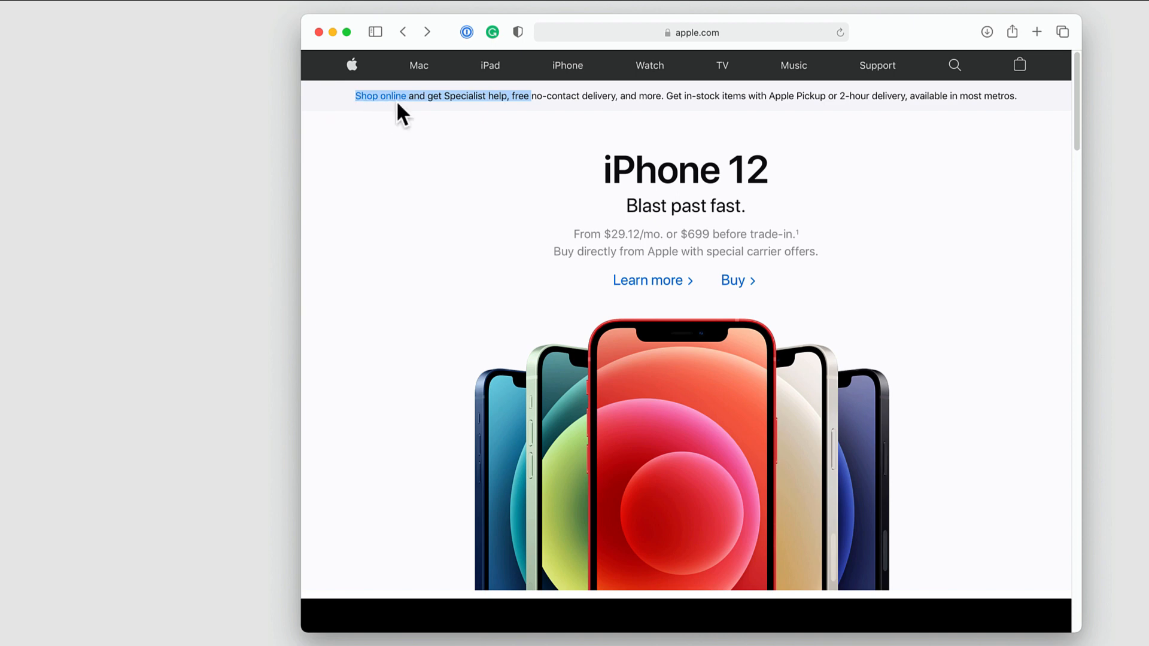
pyautogui.moveTo(484, 115)
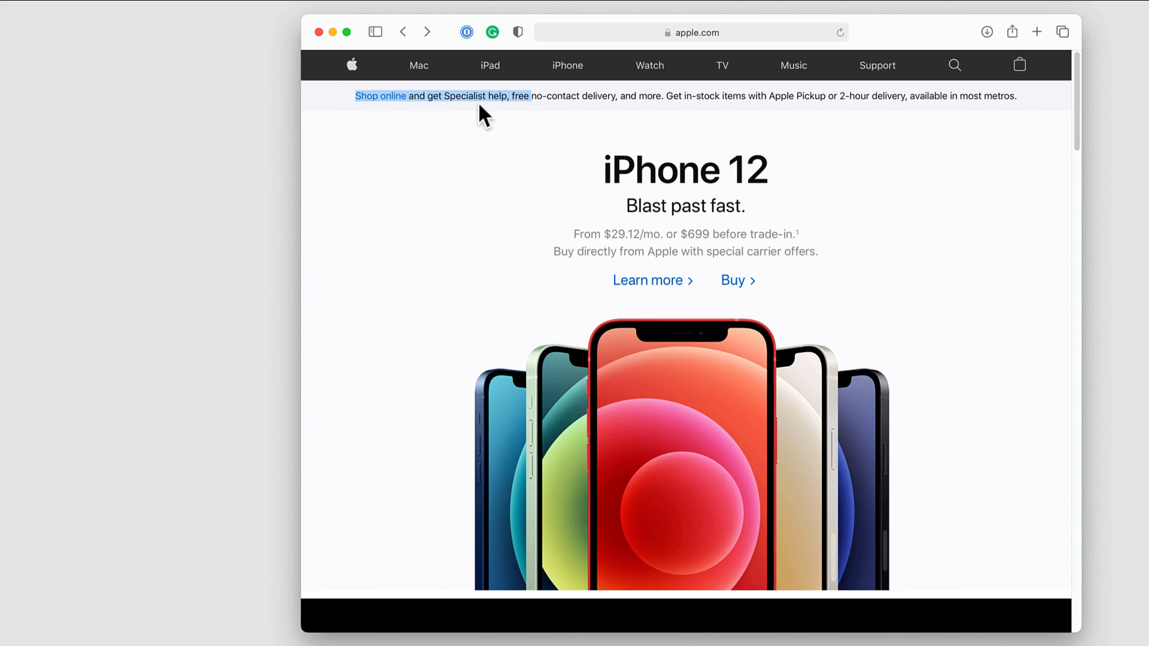
pyautogui.moveTo(245, 87)
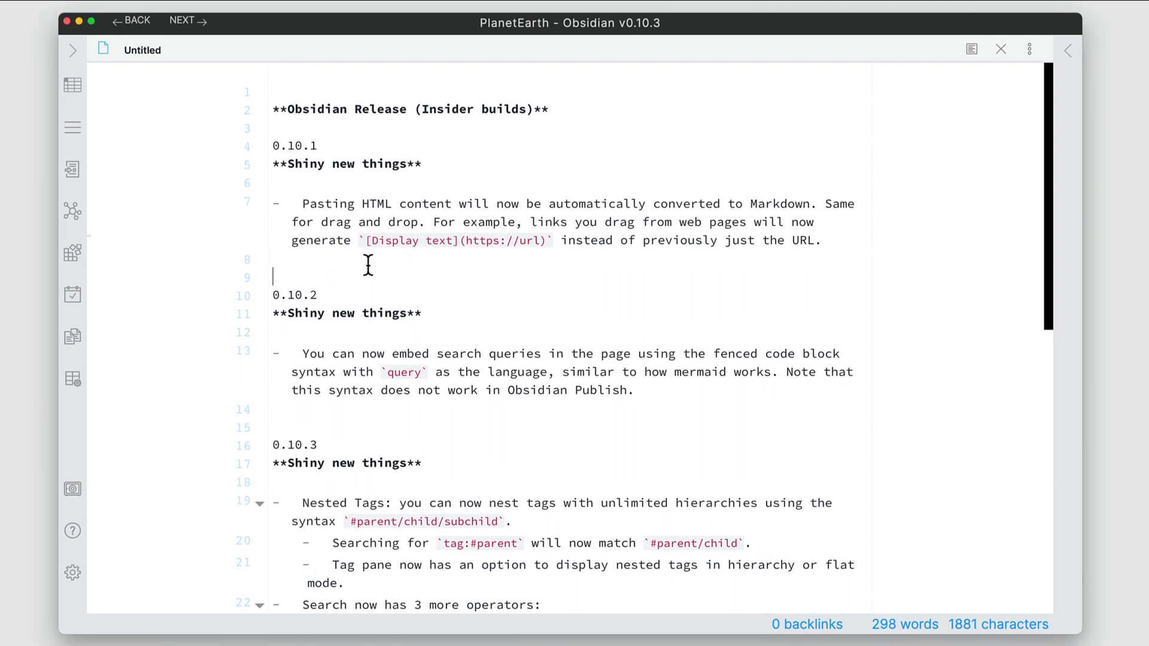
pyautogui.write('[Shop online](https://www.apple.com/us/shop/goto/shop) and get Specialist help, free')
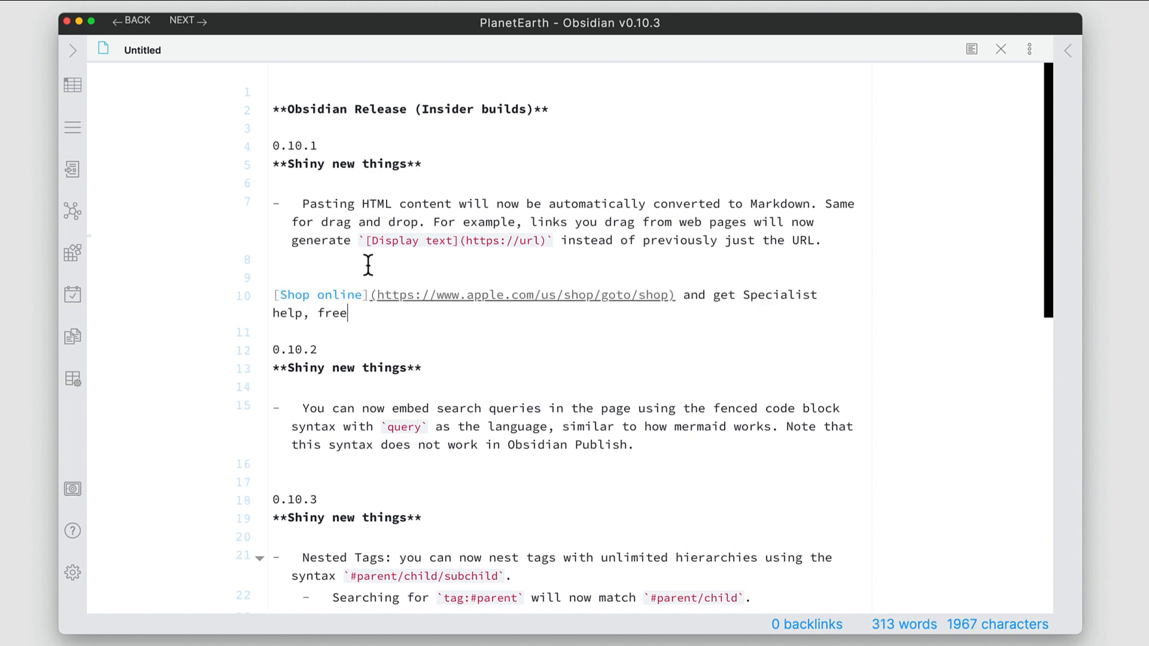
pyautogui.moveTo(353, 294)
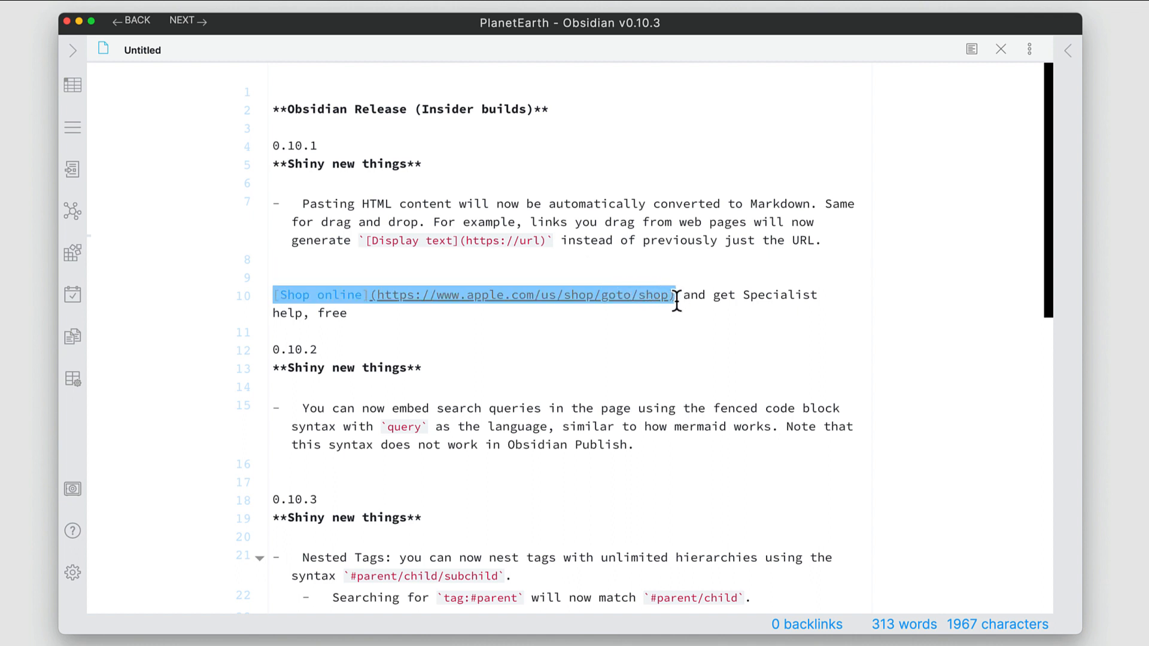
pyautogui.click(582, 329)
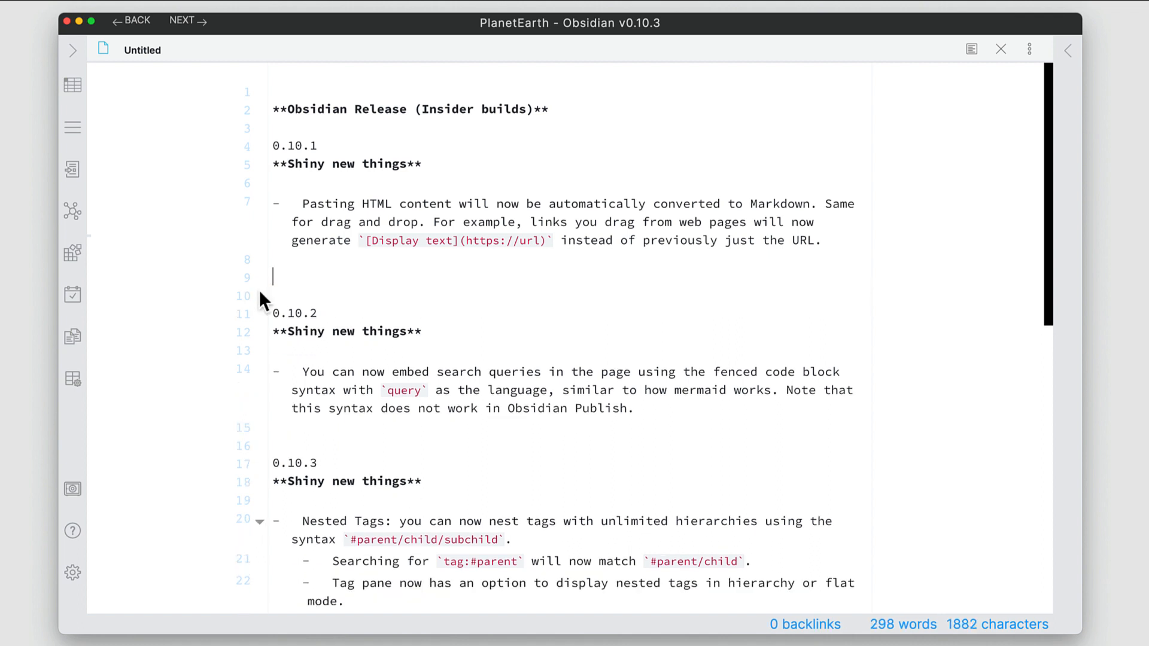
pyautogui.press('Backspace')
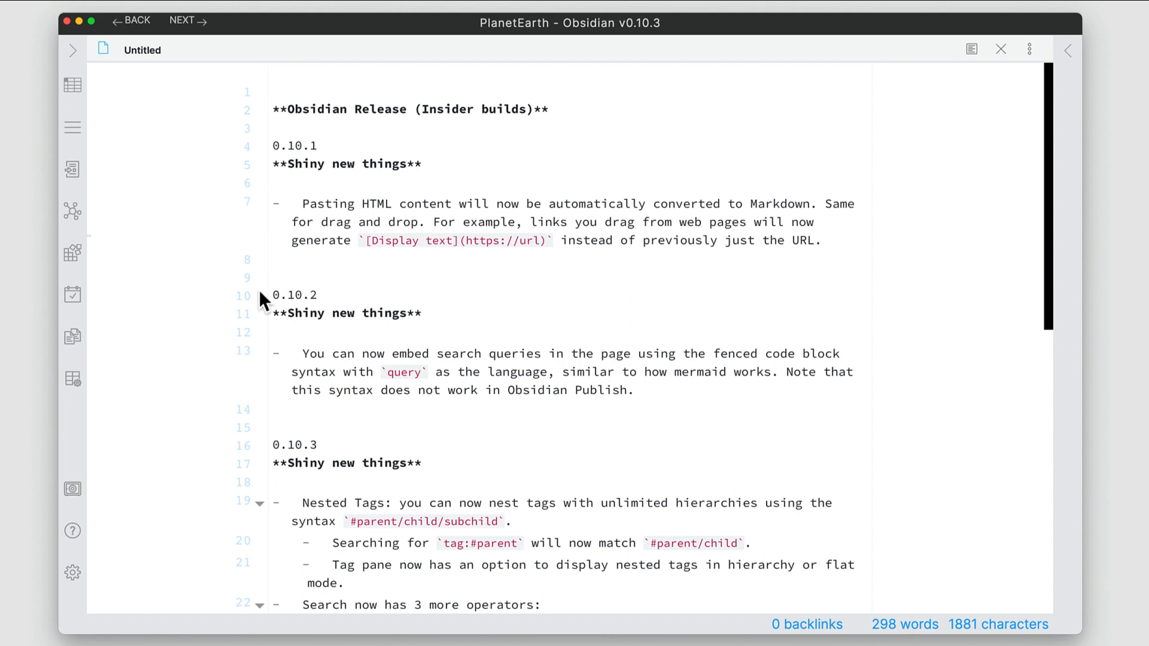
pyautogui.moveTo(357, 286)
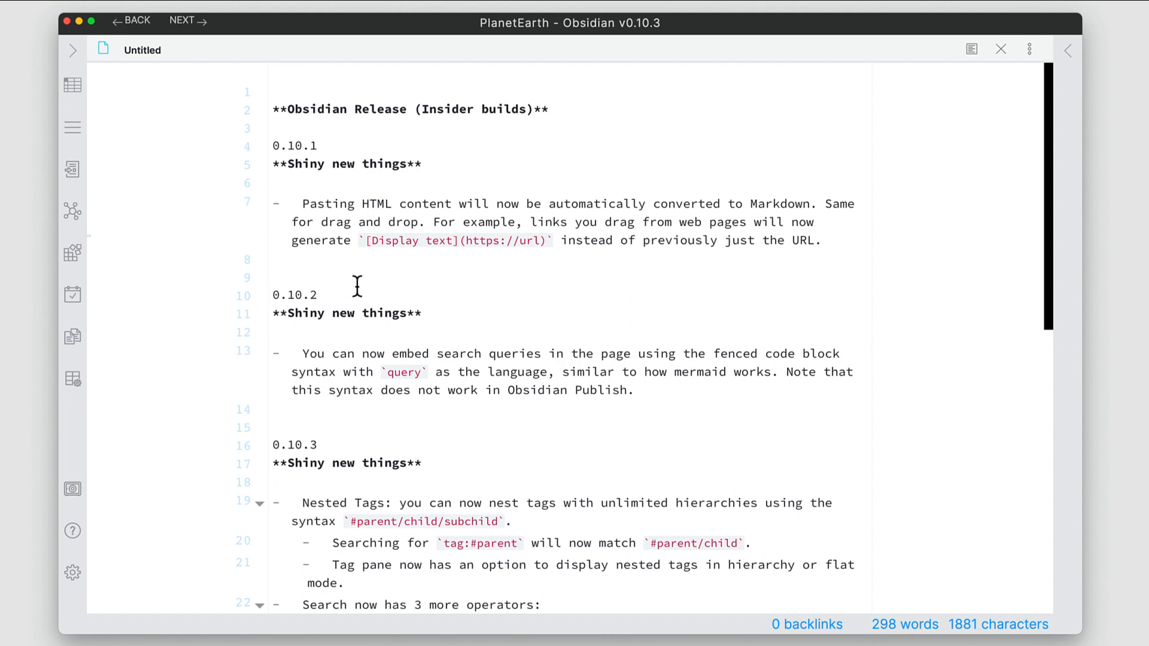
pyautogui.moveTo(301, 272)
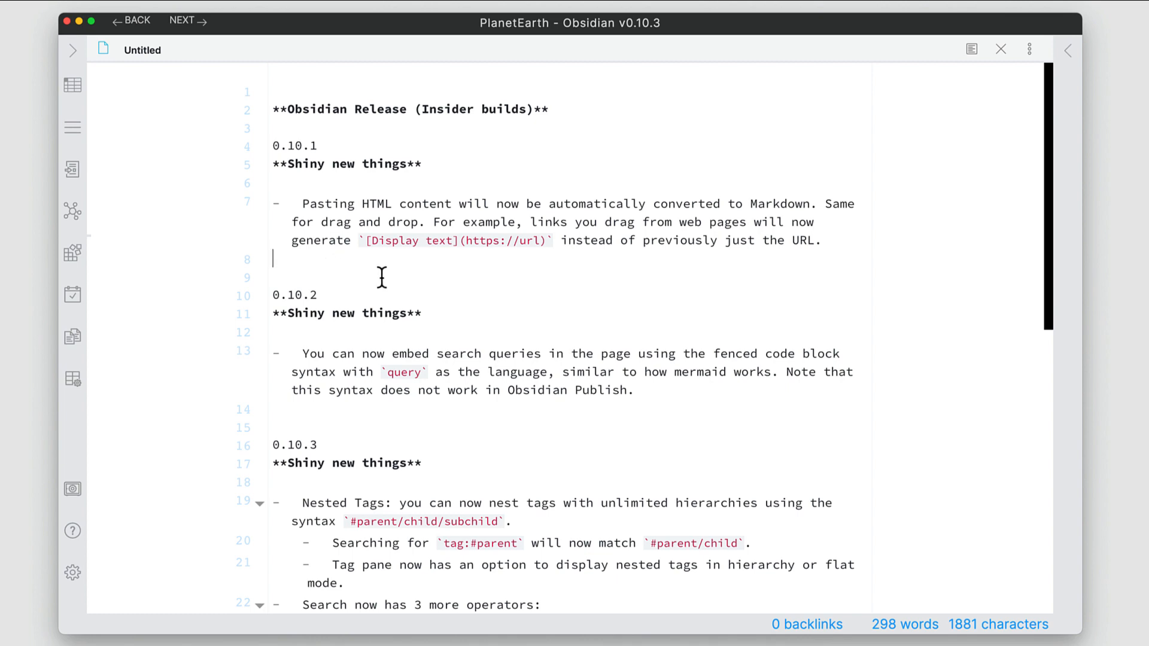
# Below the 0.10.2 entry, add a ```query code block containing #dailynote
pyautogui.scroll(-3)
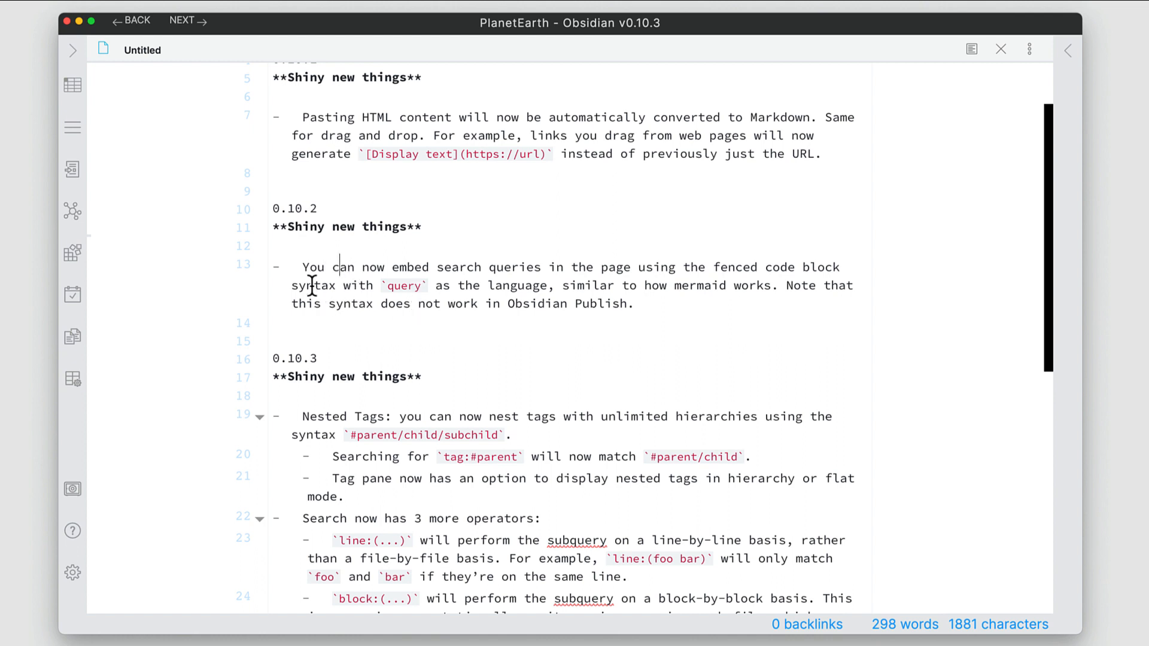
pyautogui.moveTo(582, 279)
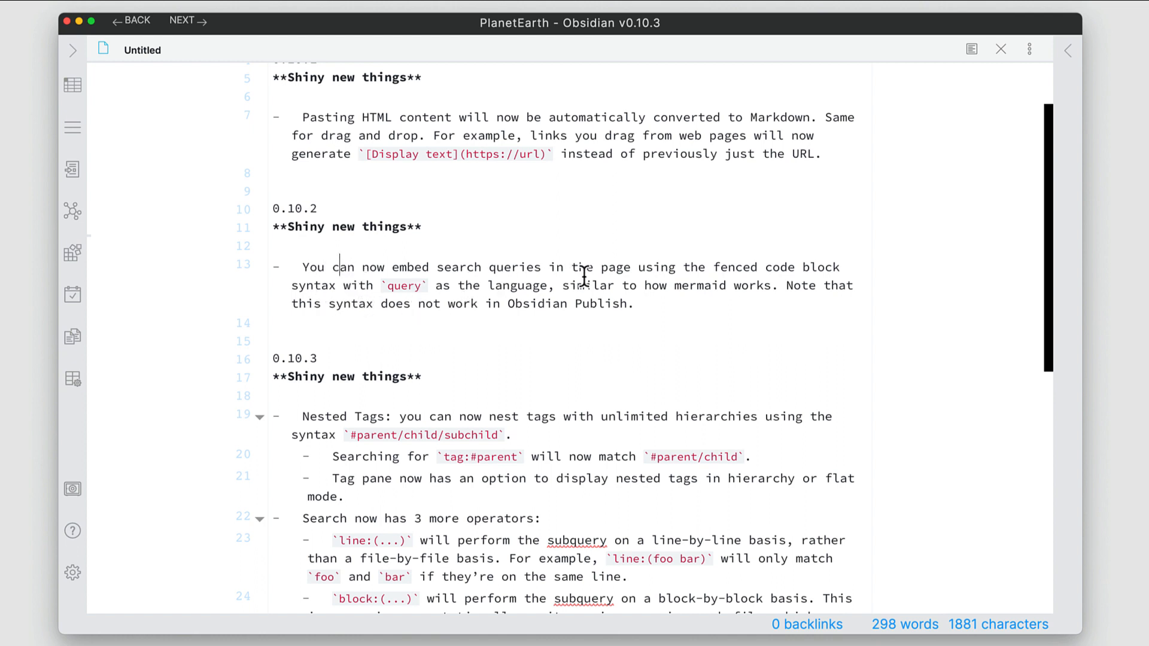
pyautogui.moveTo(606, 281)
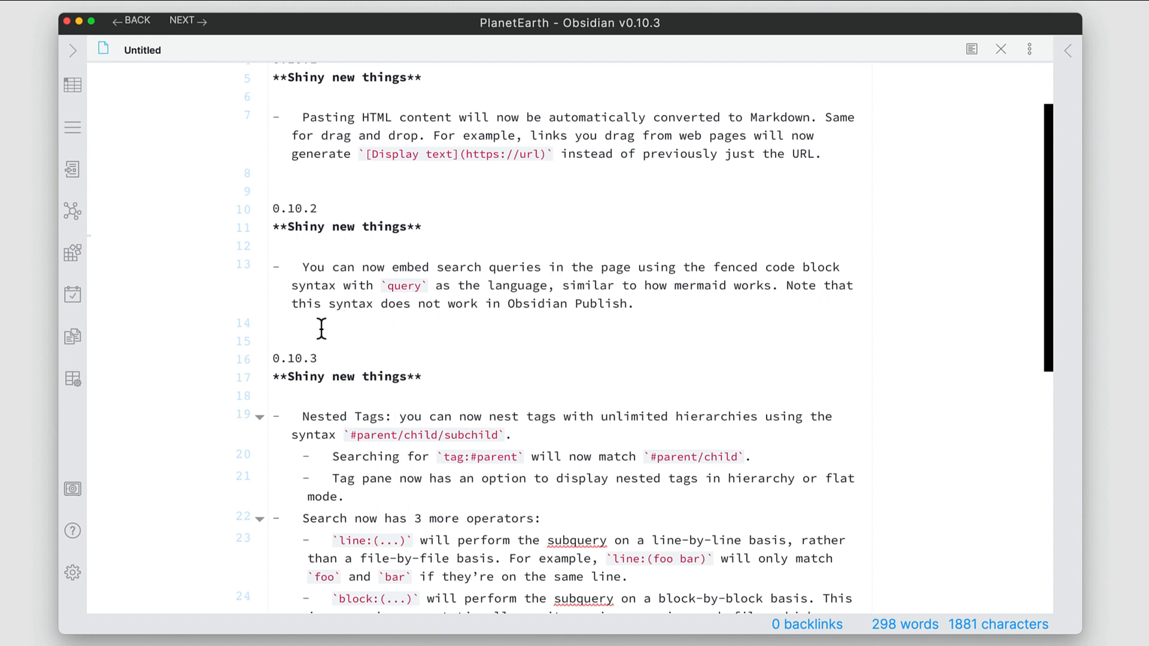
pyautogui.press('enter')
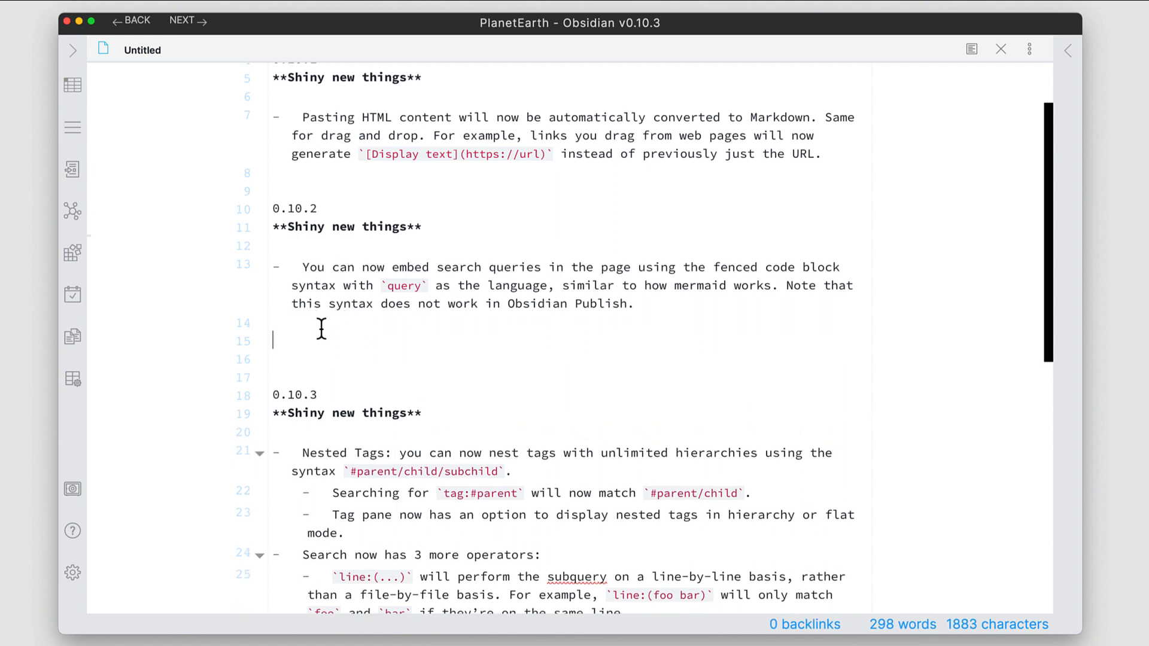
pyautogui.write('```')
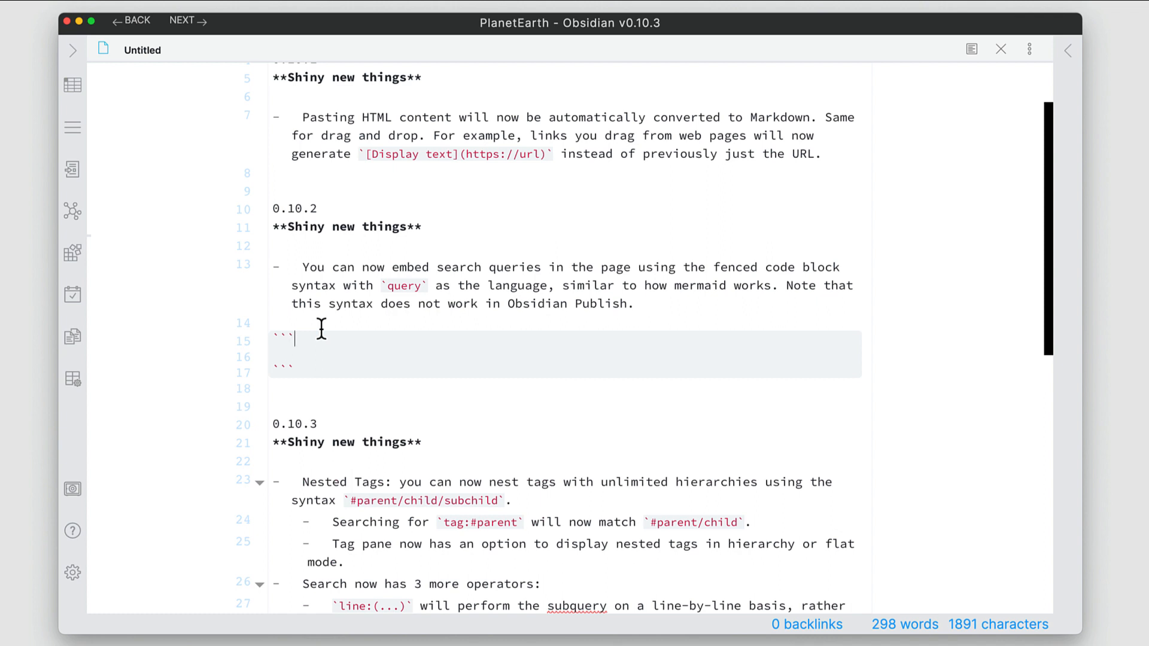
pyautogui.write('query')
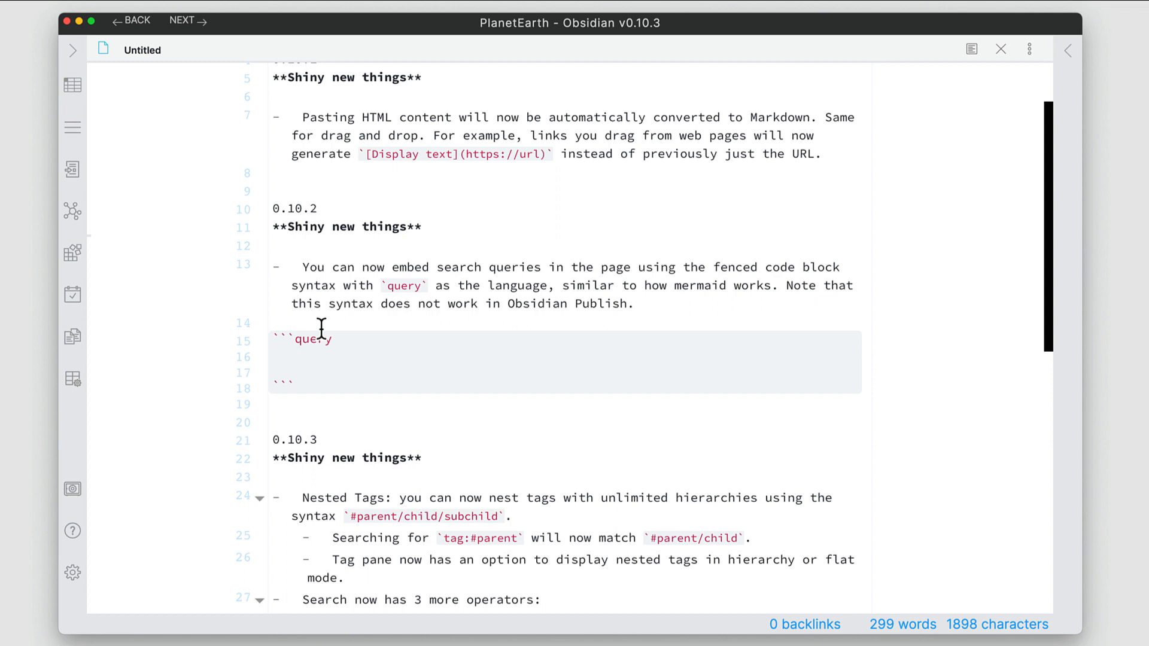
pyautogui.write('#dail')
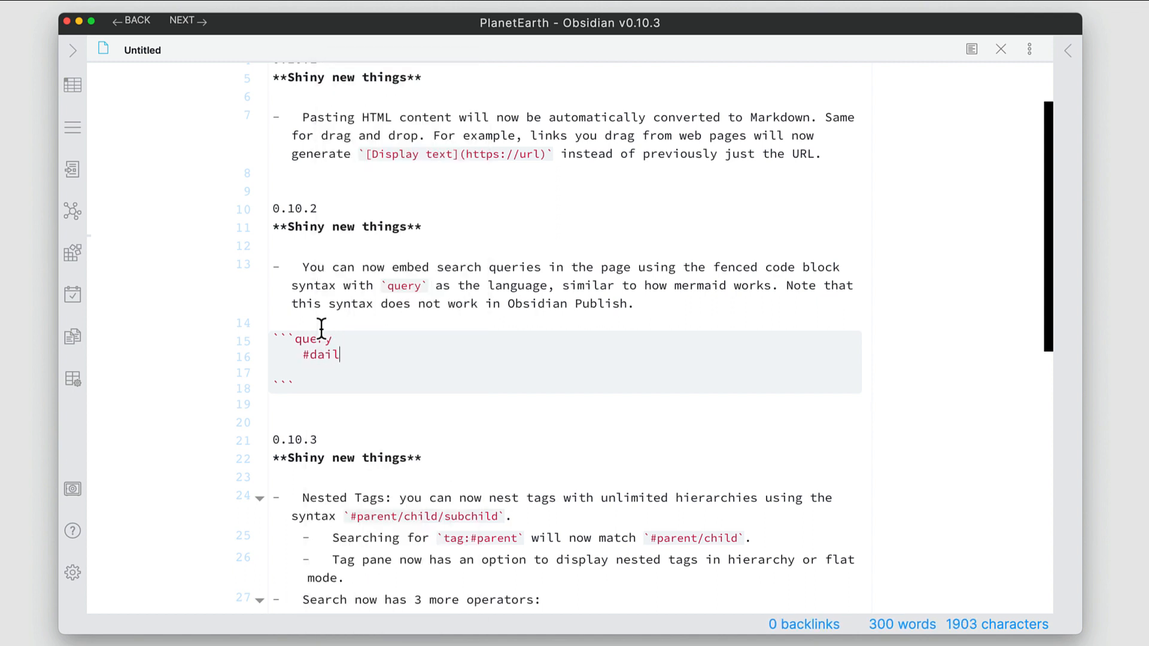
pyautogui.write('ynote')
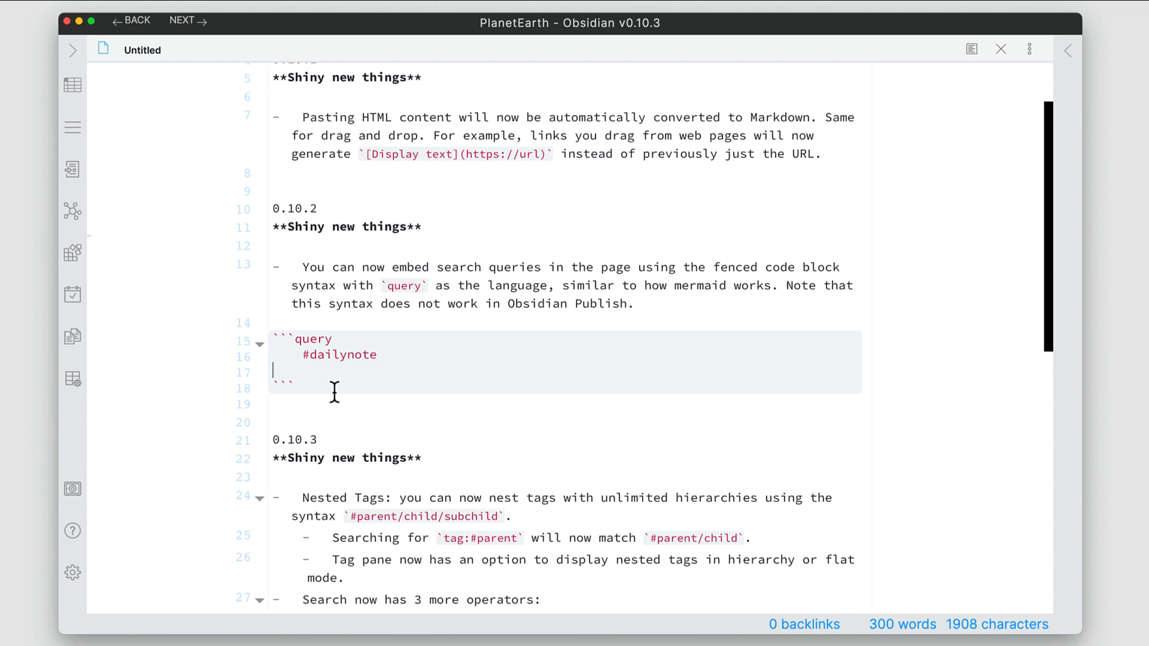
pyautogui.moveTo(971, 50)
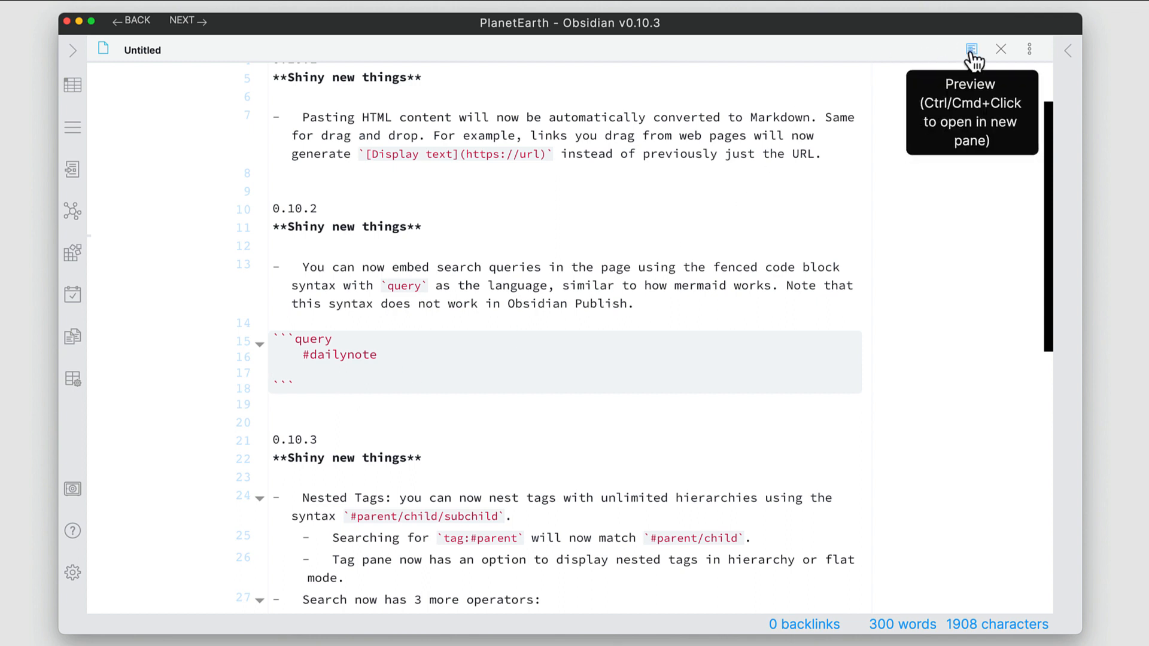
pyautogui.click(972, 49)
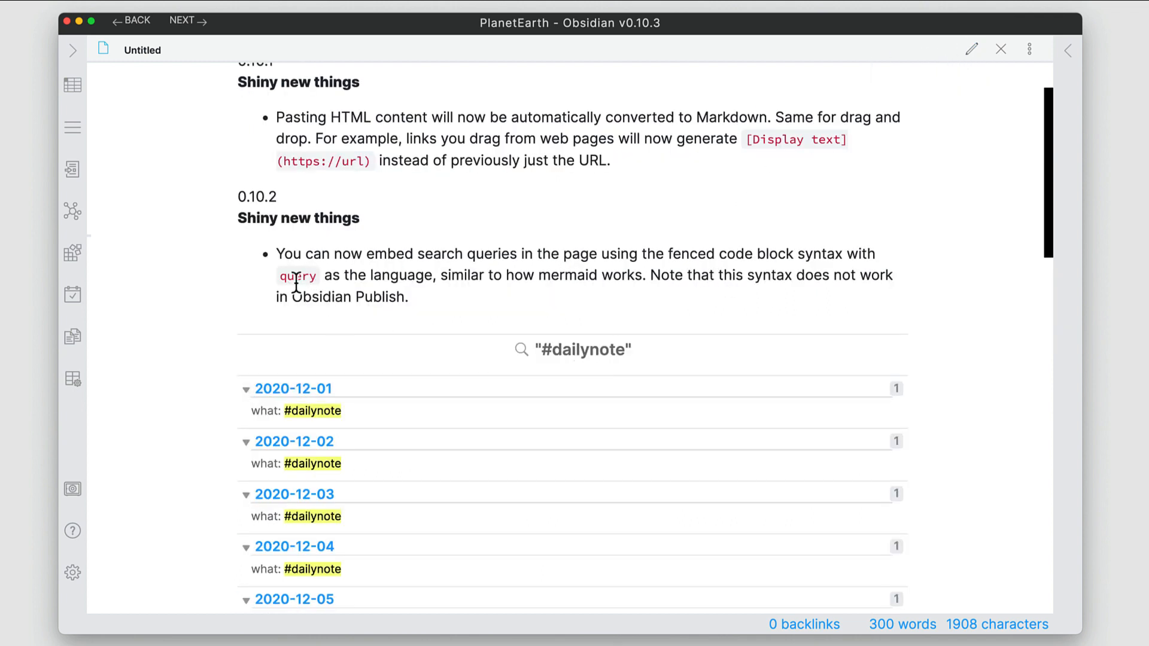
pyautogui.moveTo(567, 401)
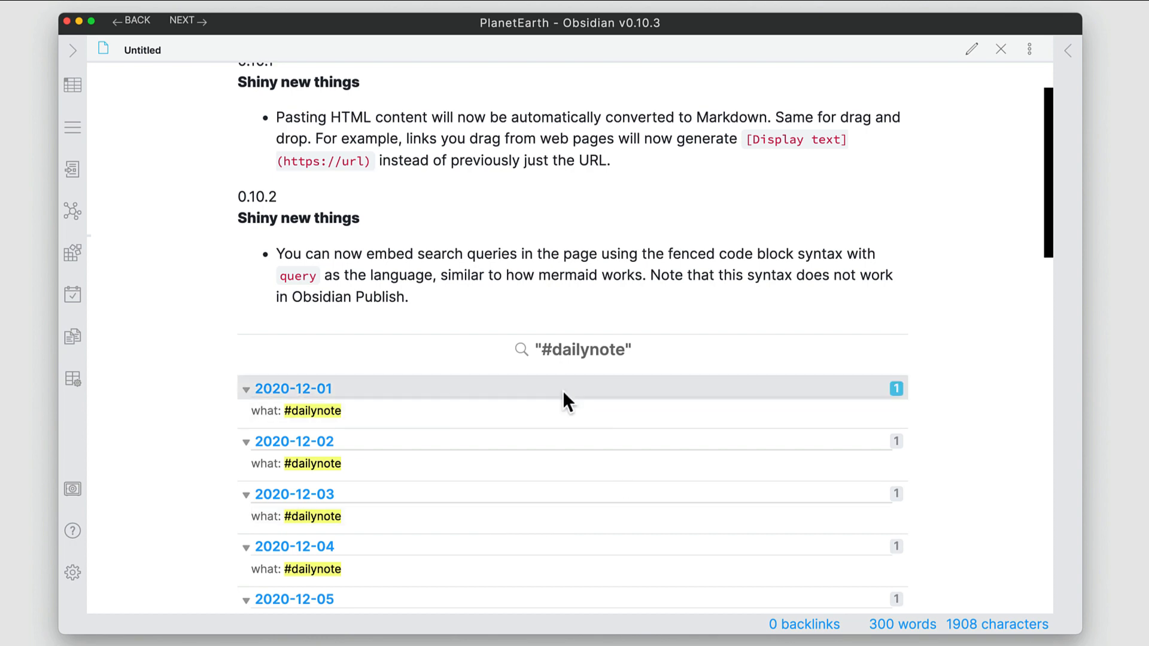
pyautogui.moveTo(1040, 227)
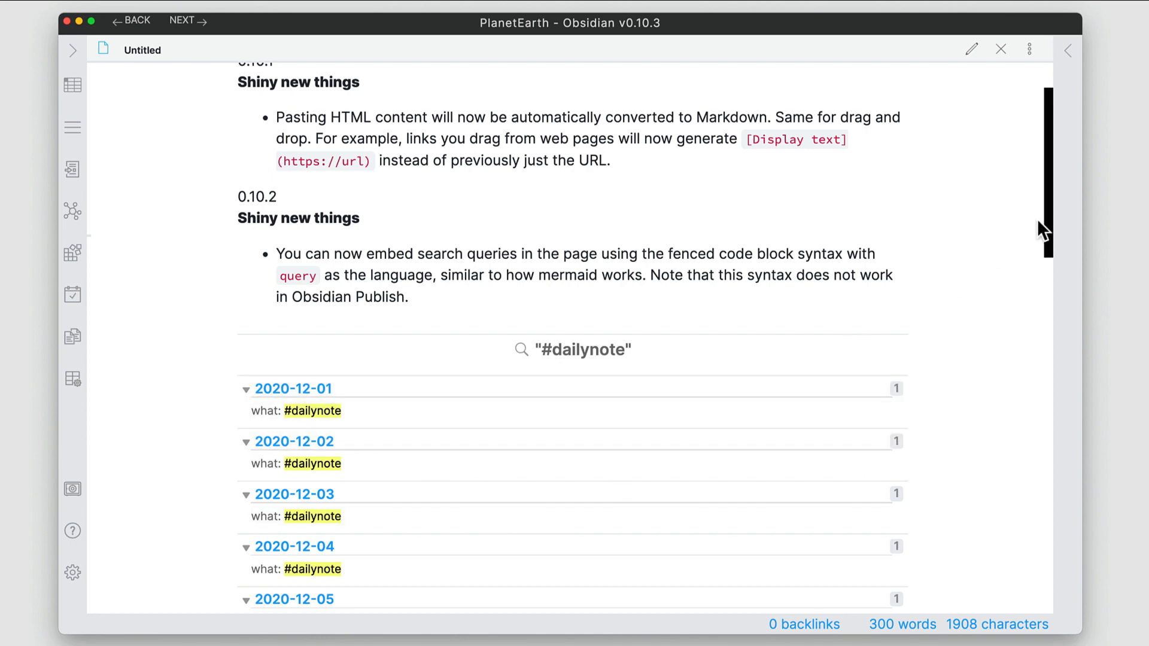
pyautogui.scroll(-3)
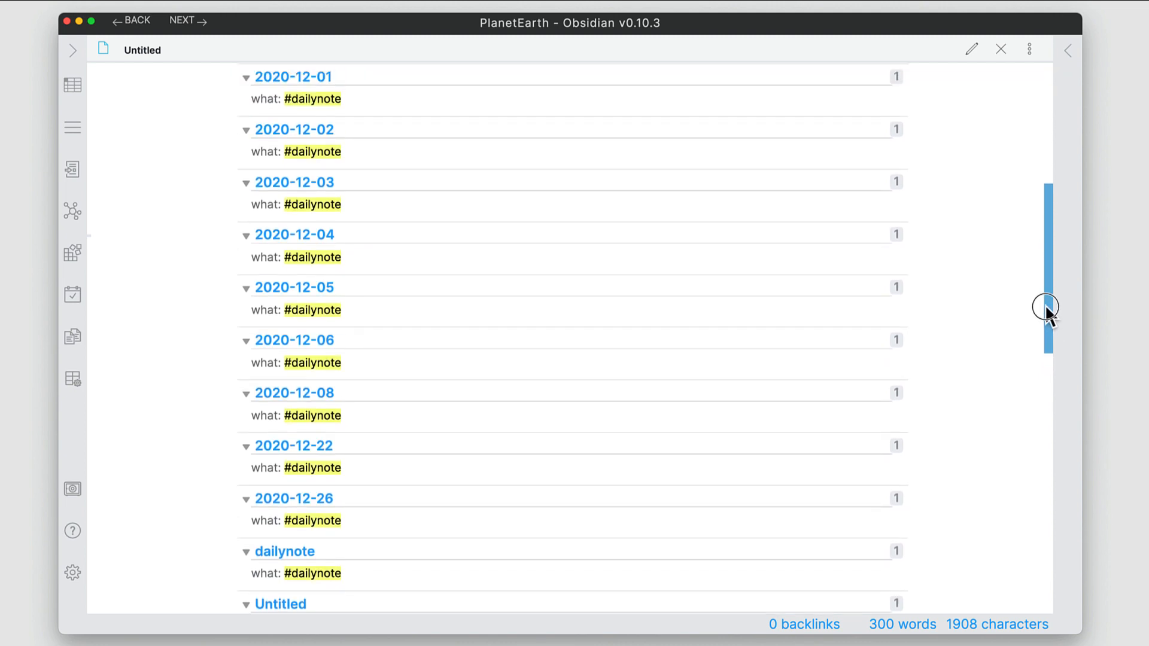
pyautogui.scroll(3)
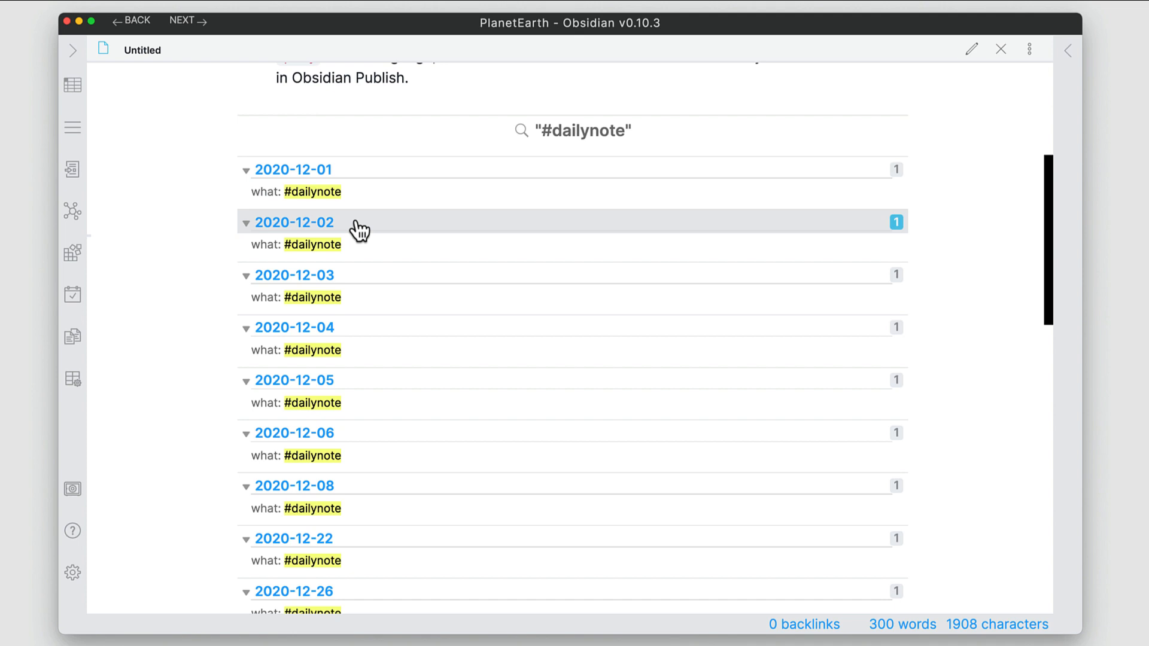
pyautogui.moveTo(314, 202)
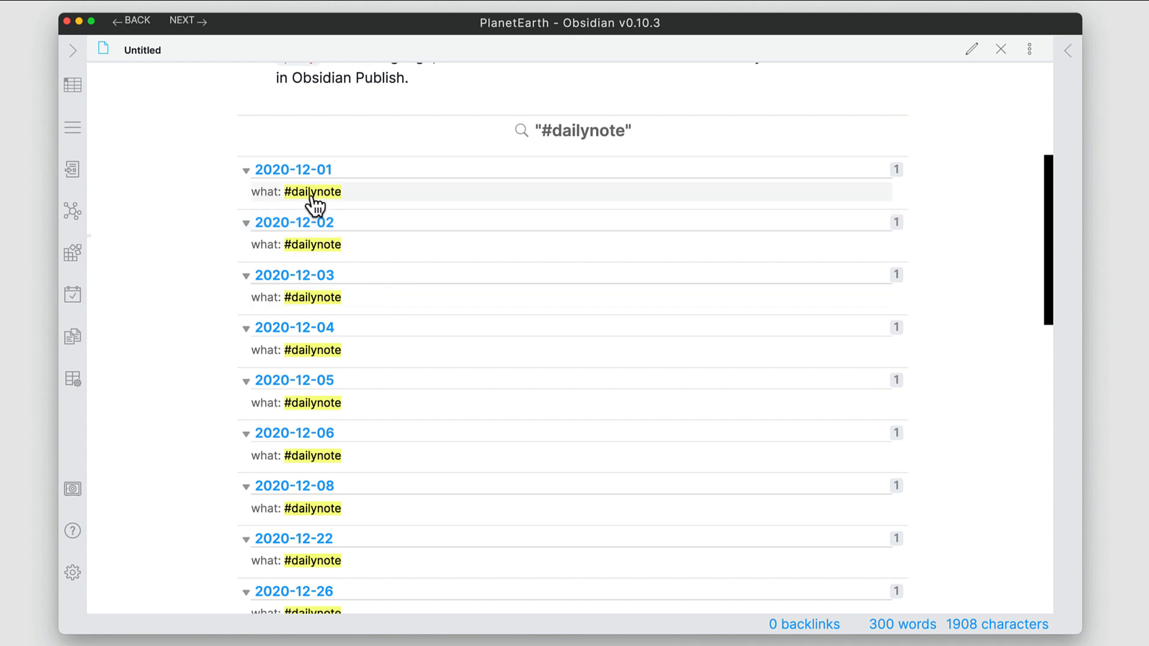
pyautogui.moveTo(352, 198)
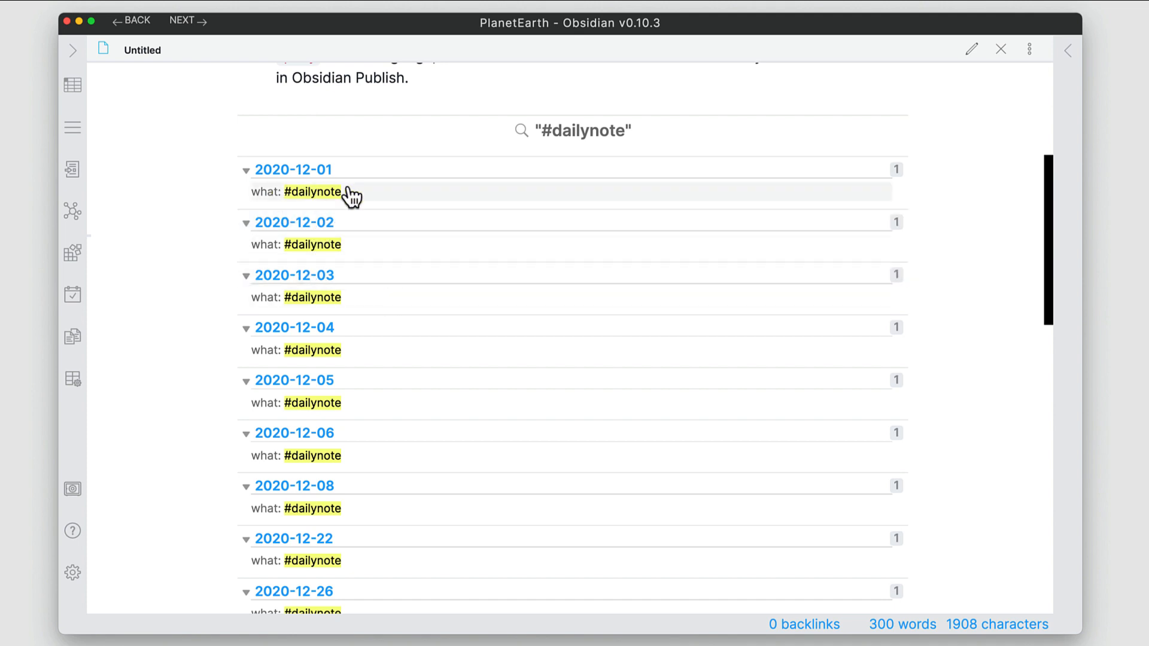
pyautogui.scroll(3)
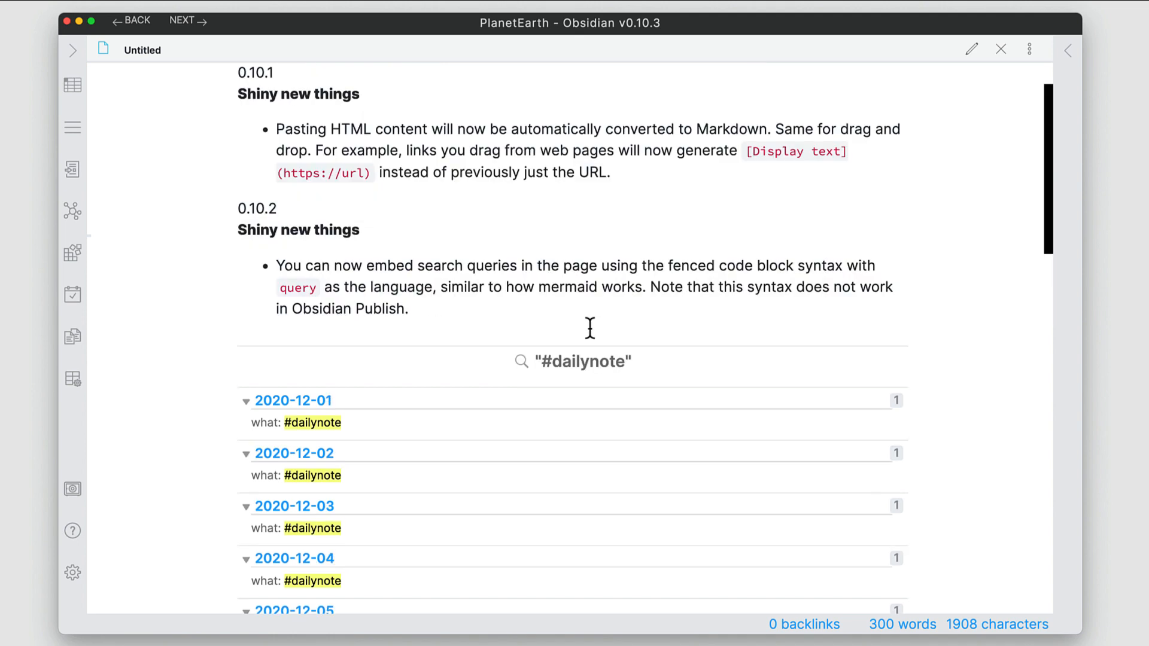
pyautogui.moveTo(270, 238)
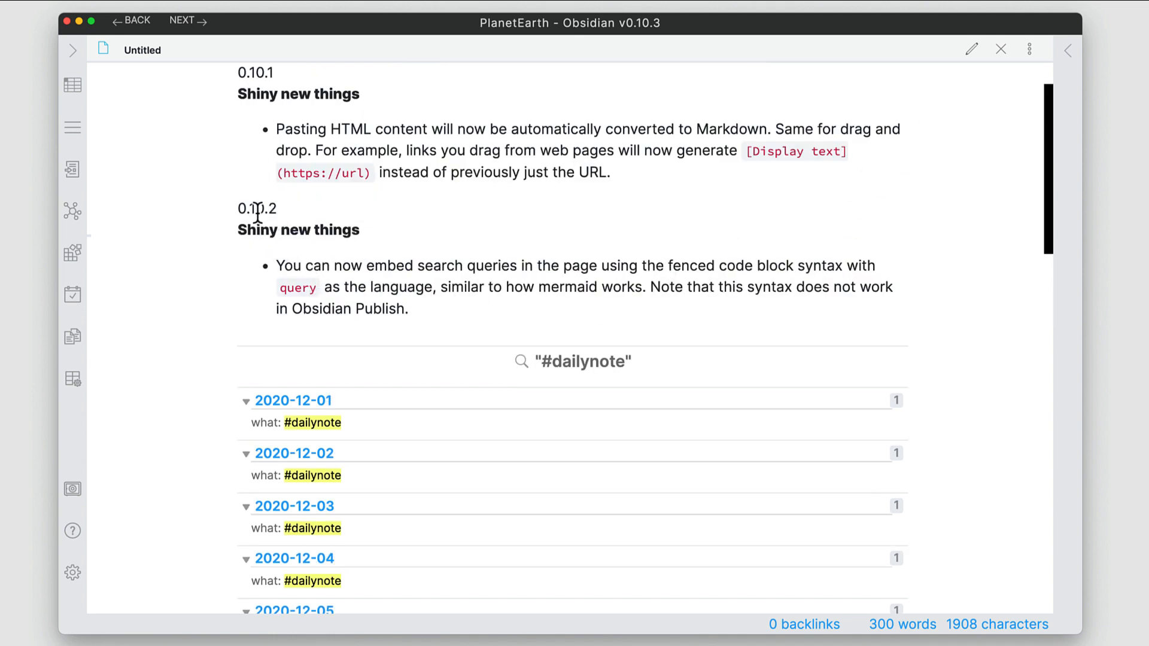
pyautogui.moveTo(968, 49)
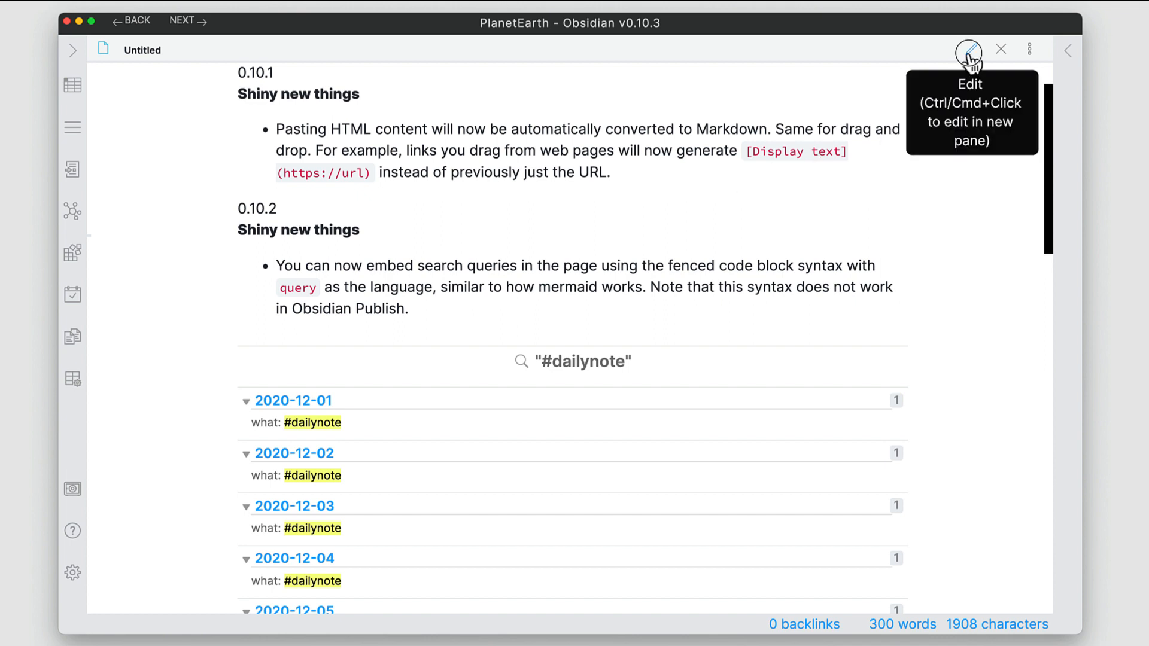
# Switch the note to editing view, scroll to the 0.10.3 section and select 'Nested Tags'
pyautogui.click(968, 49)
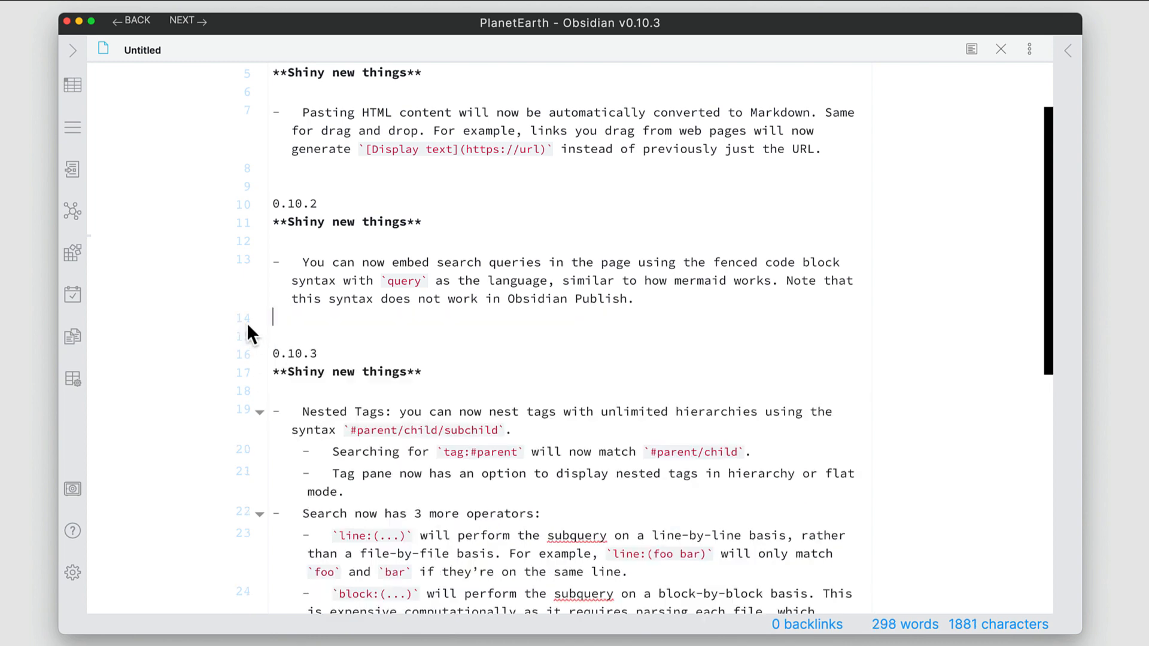
pyautogui.scroll(-3)
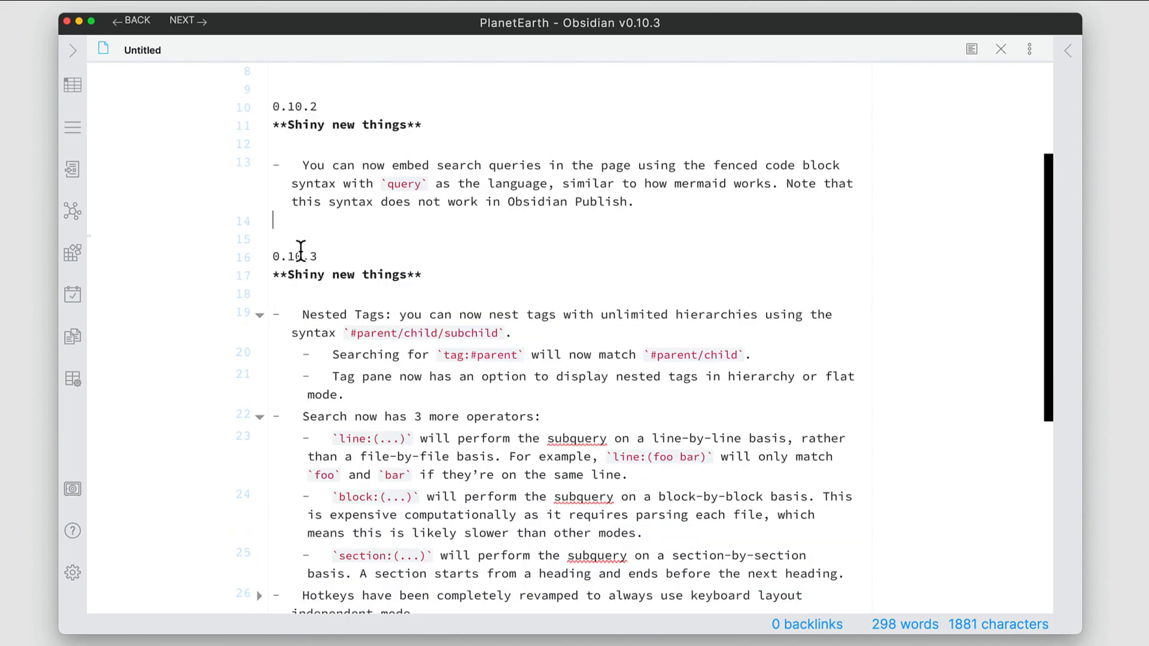
pyautogui.moveTo(298, 243)
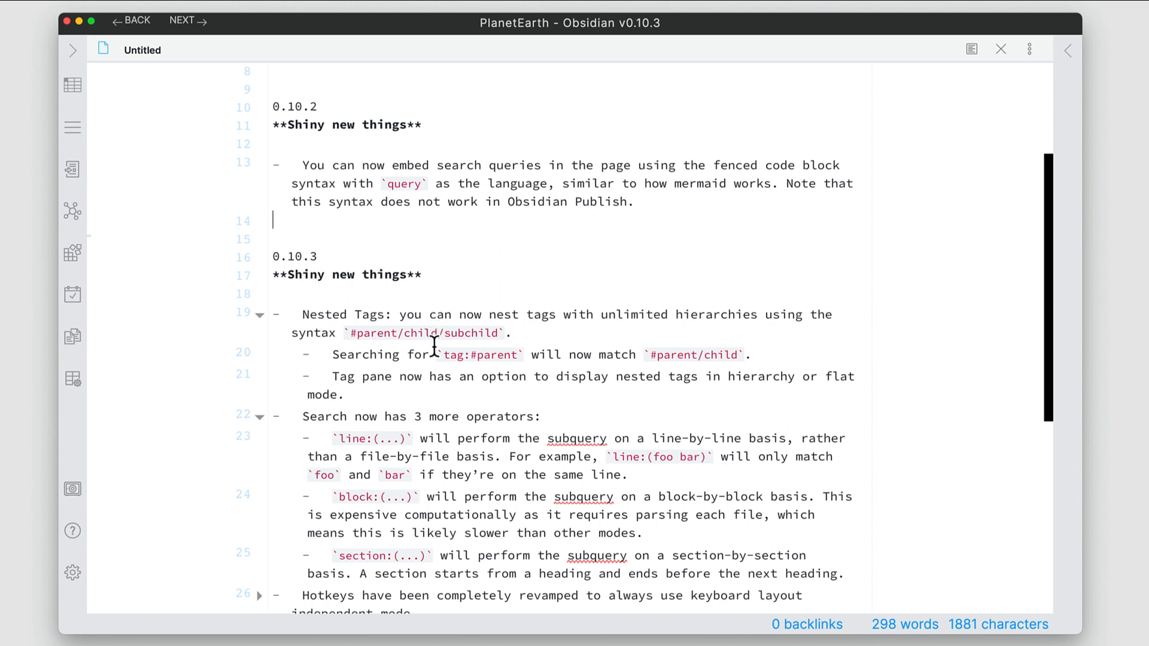
pyautogui.scroll(-3)
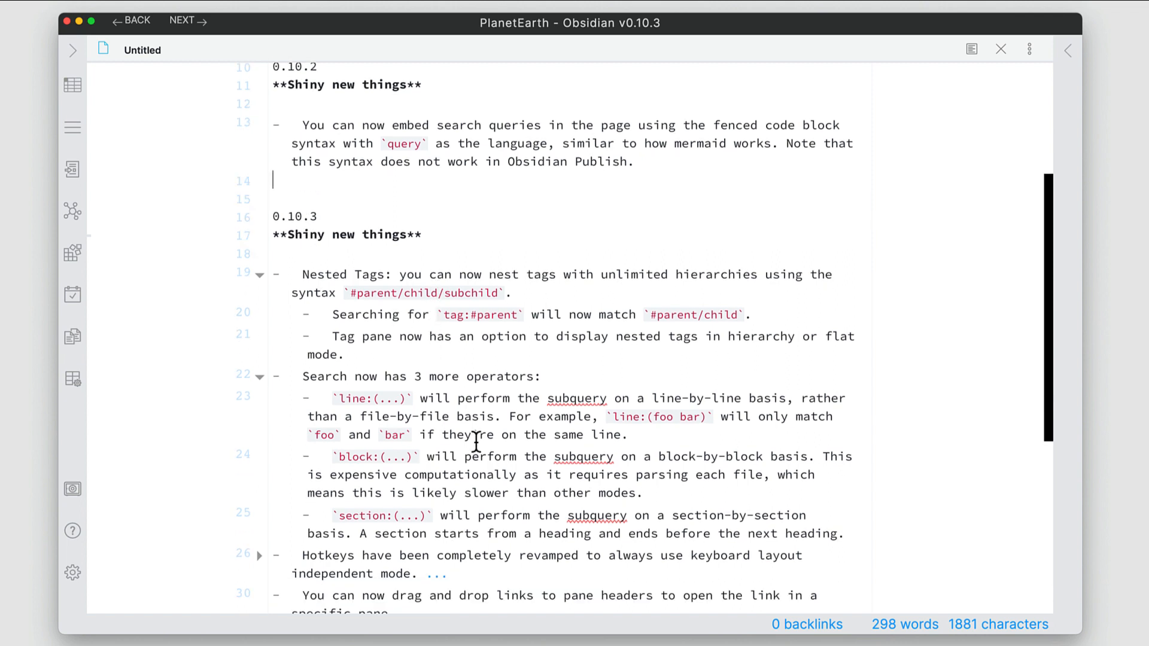
pyautogui.scroll(-3)
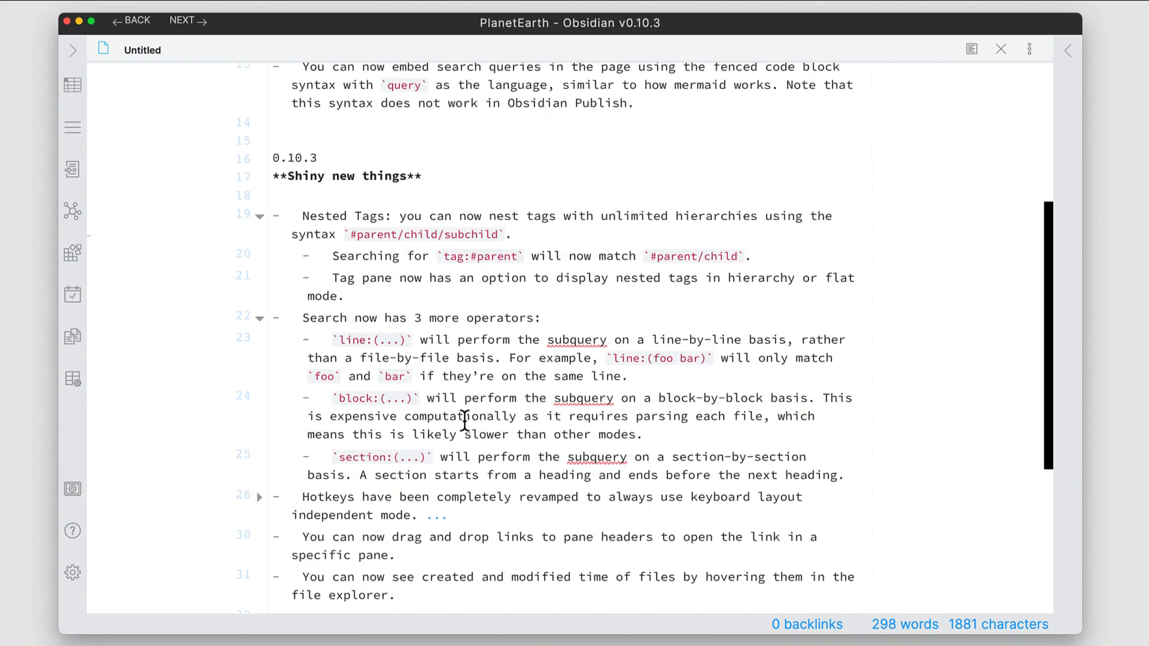
pyautogui.scroll(3)
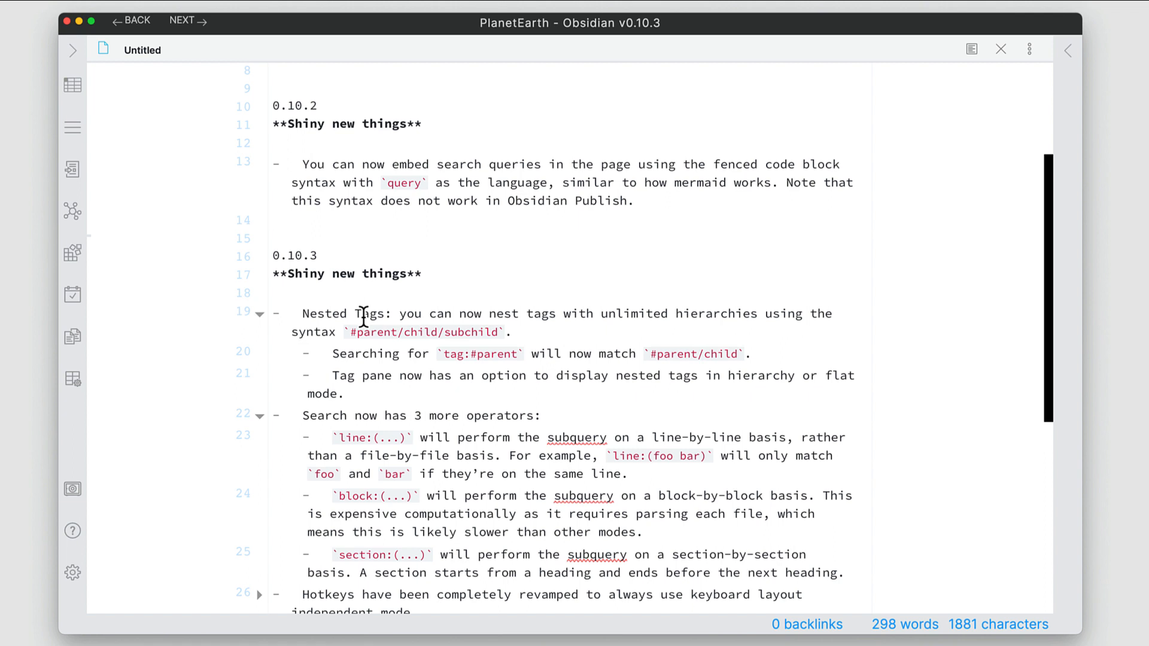
pyautogui.click(273, 219)
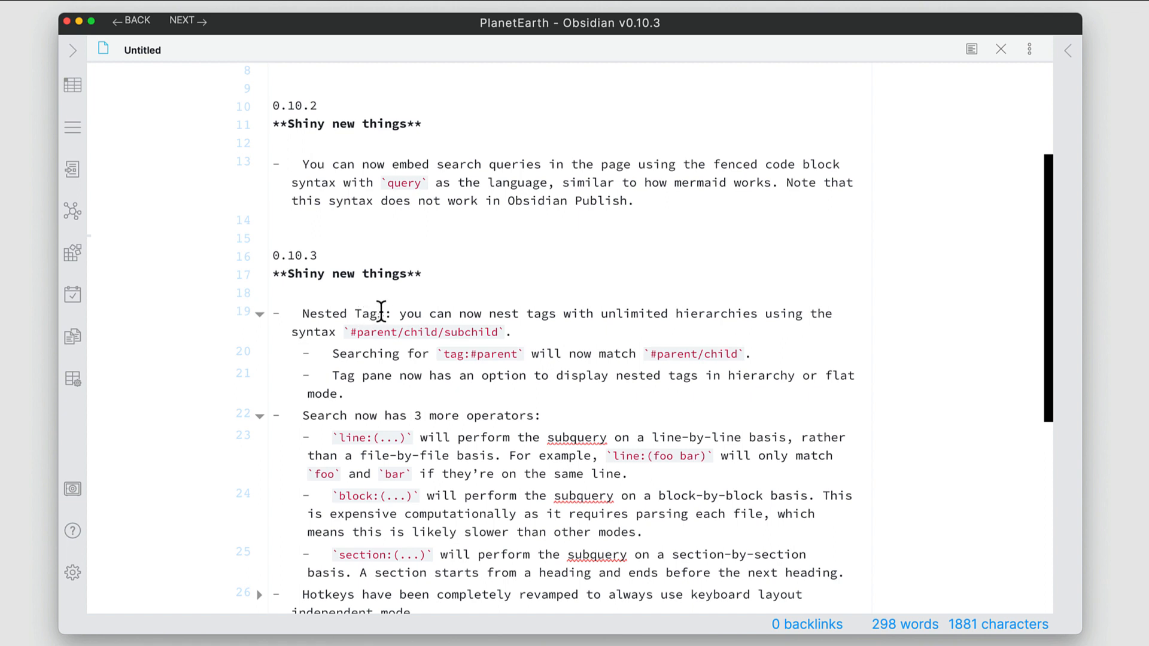
pyautogui.moveTo(303, 265)
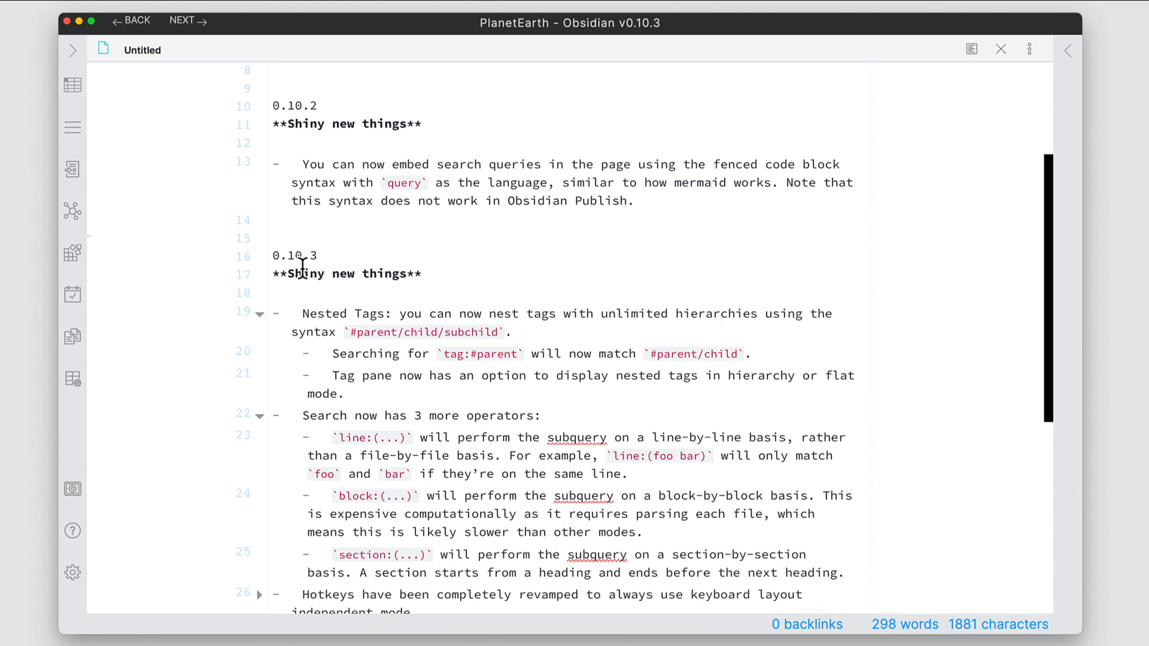
pyautogui.moveTo(328, 282)
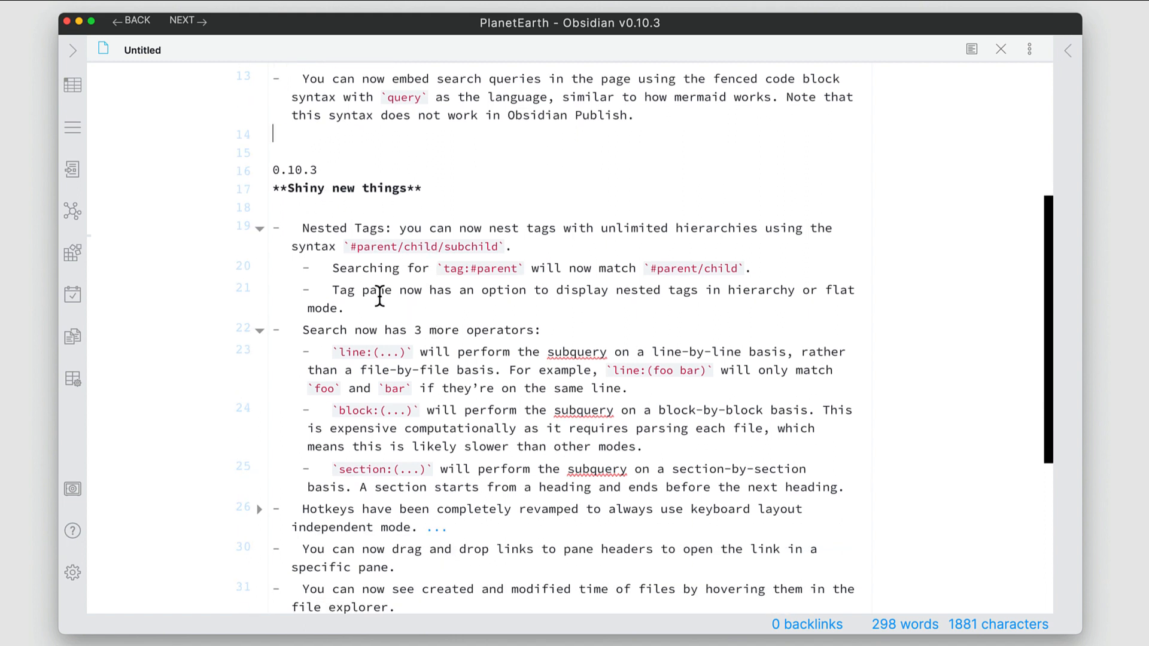
pyautogui.doubleClick(369, 228)
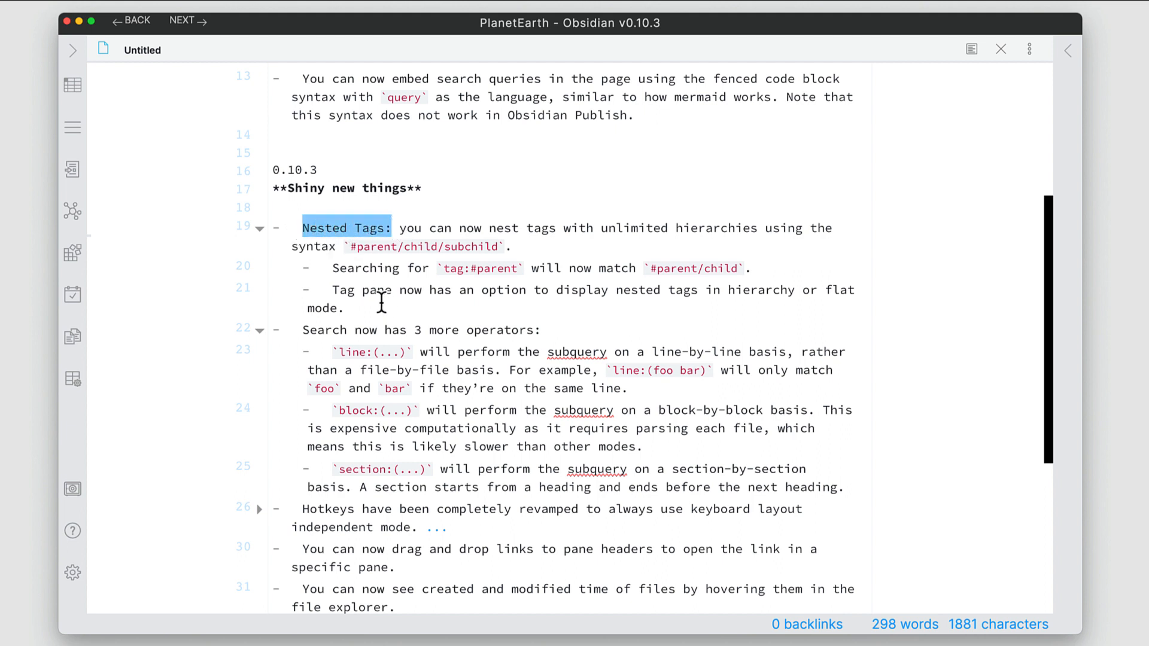
pyautogui.moveTo(373, 245)
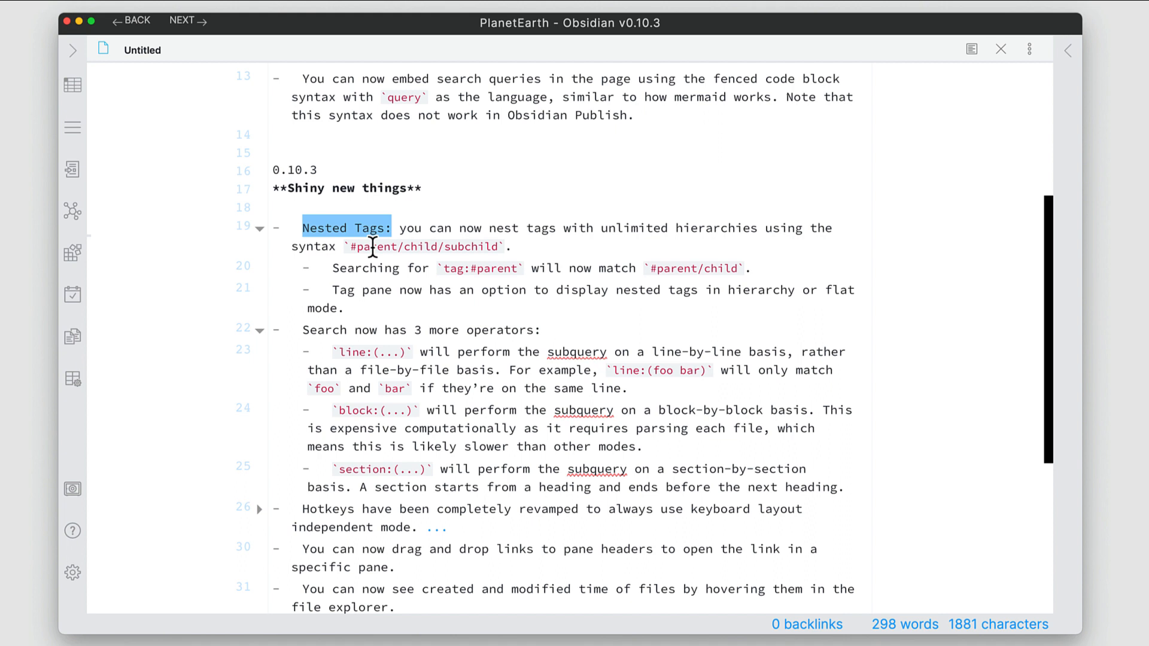
pyautogui.moveTo(354, 309)
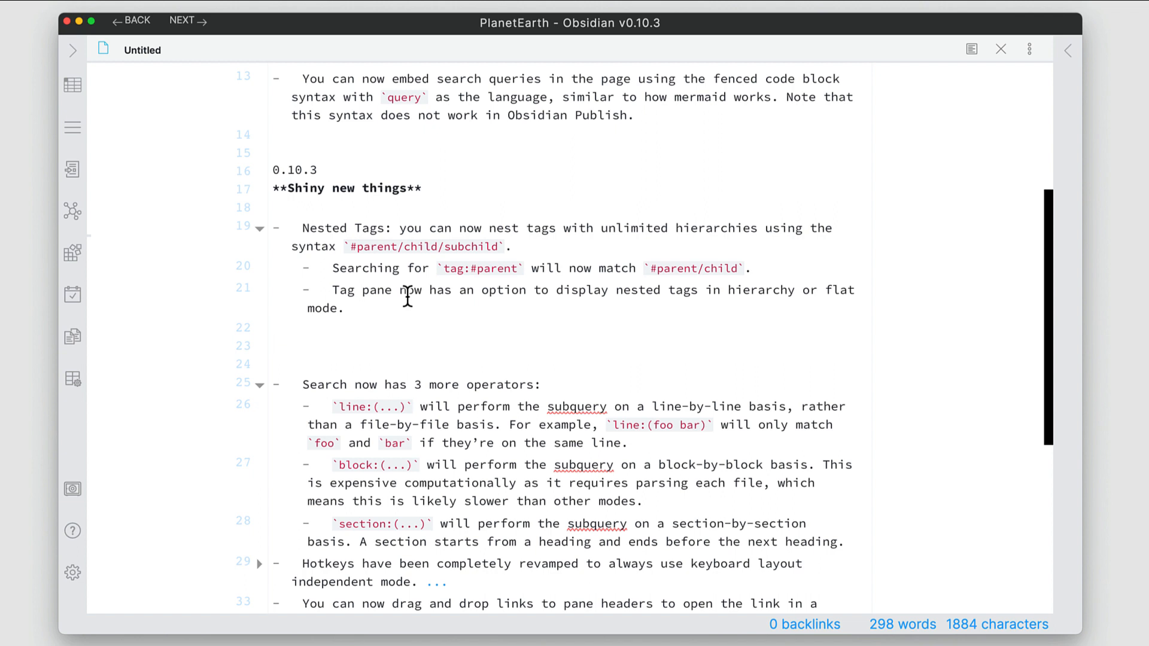
# Type the nested tag #book/author/person1 on the empty line below the tag bullets
pyautogui.click(274, 326)
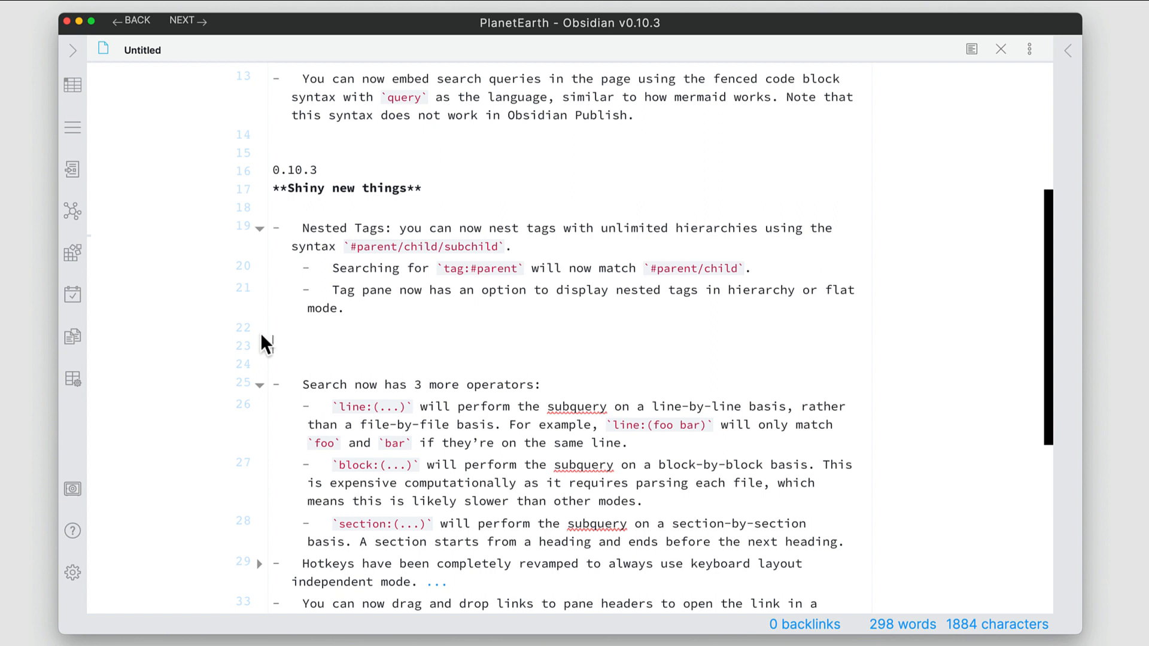
pyautogui.write('#')
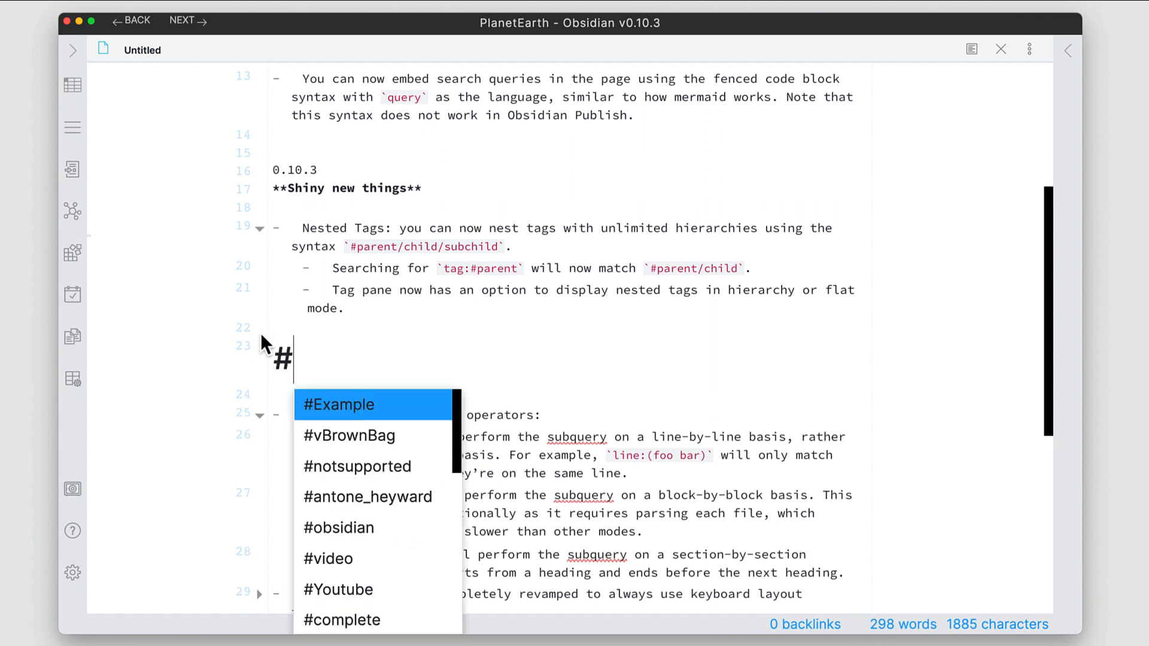
pyautogui.write('book')
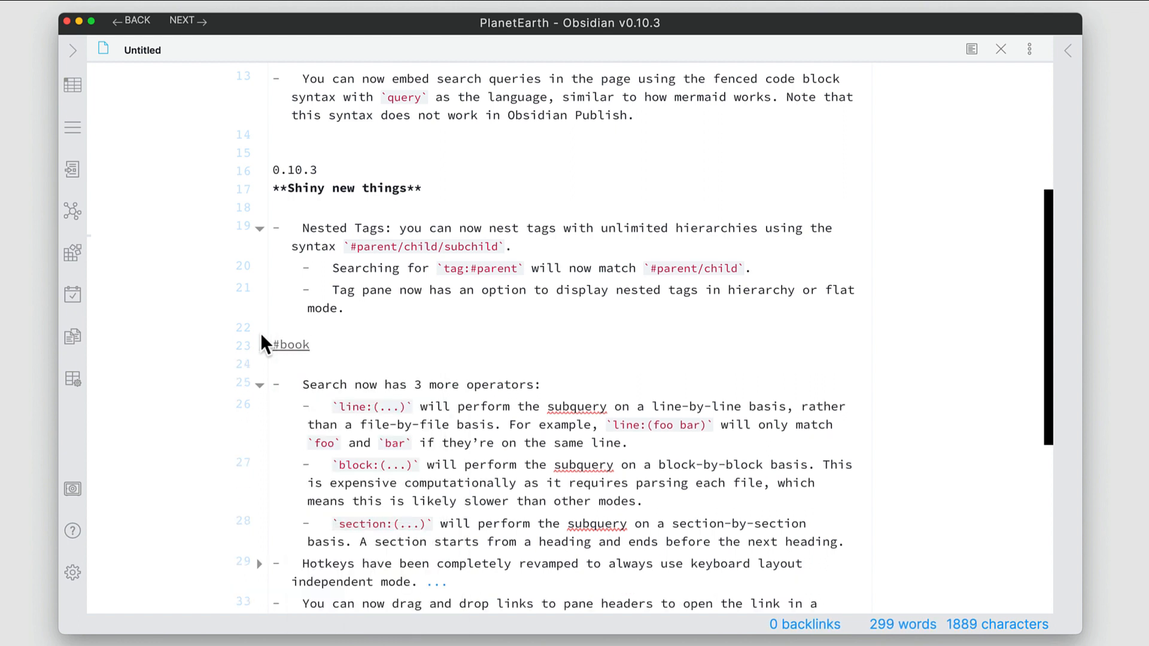
pyautogui.write('/aut')
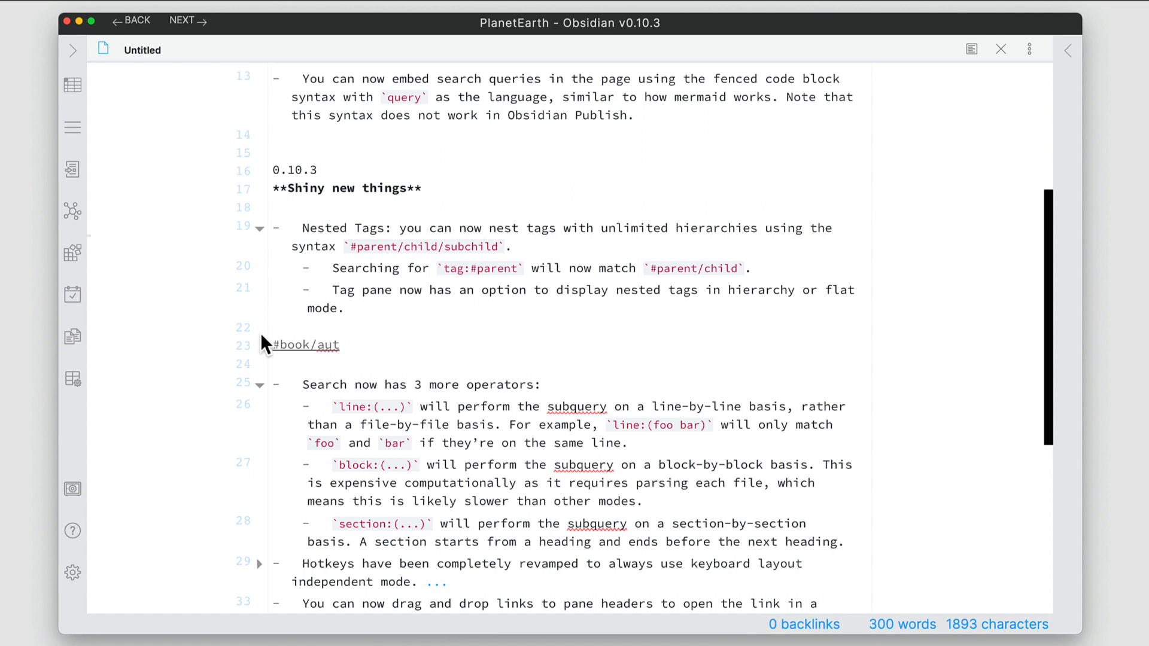
pyautogui.write('hor')
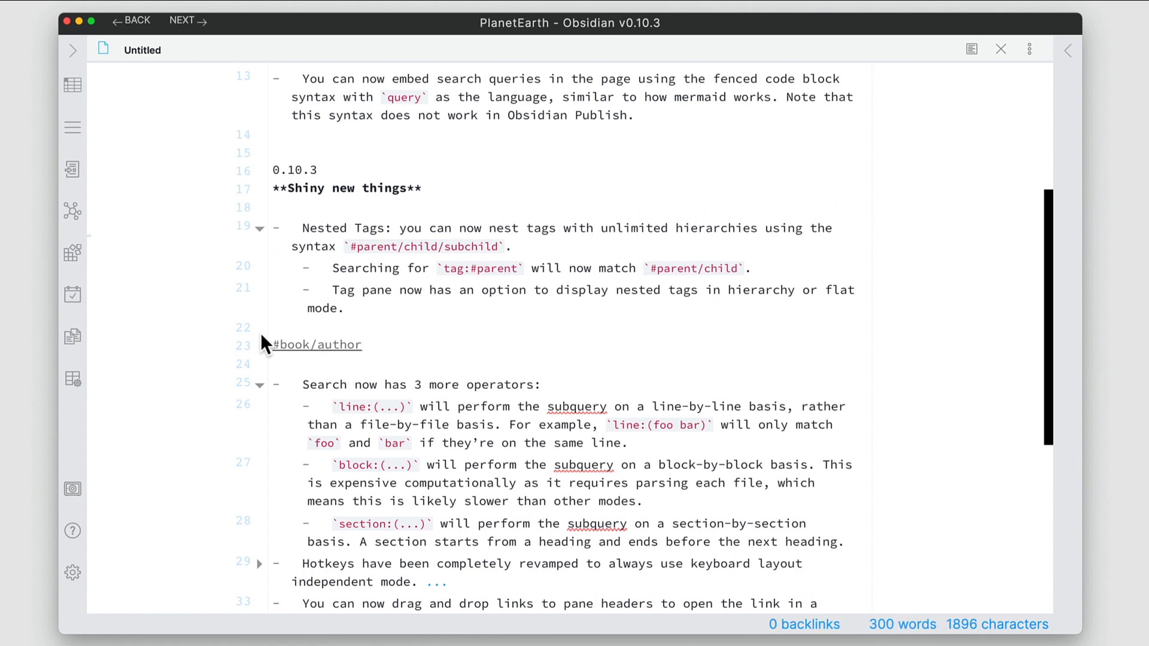
pyautogui.write('/')
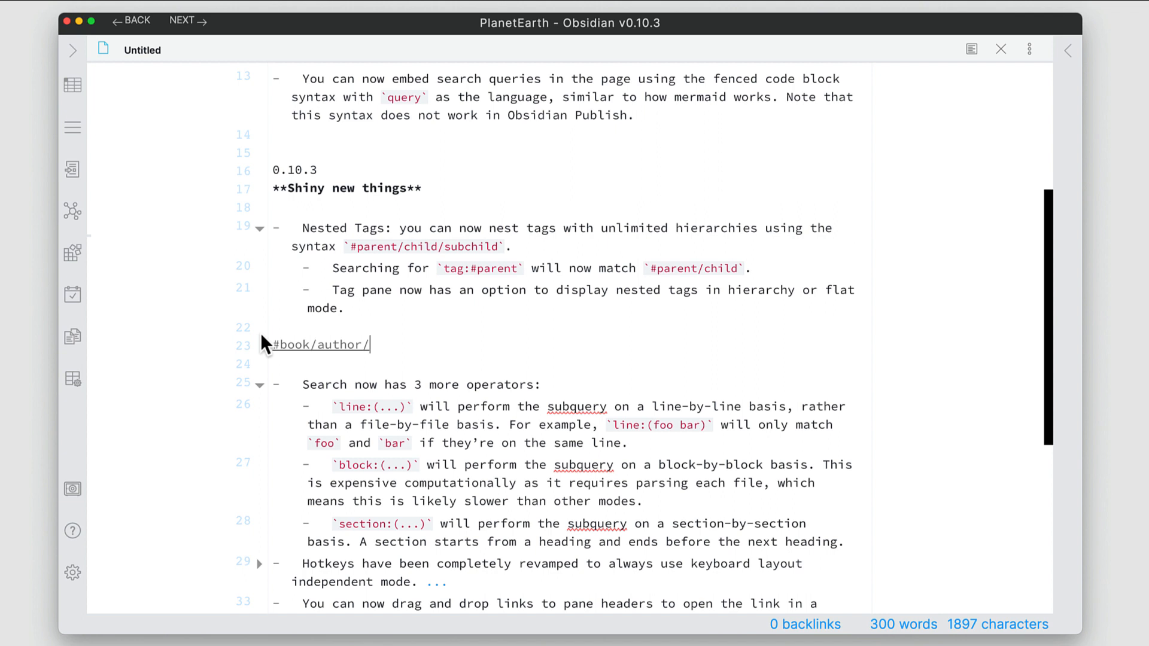
pyautogui.write('person1')
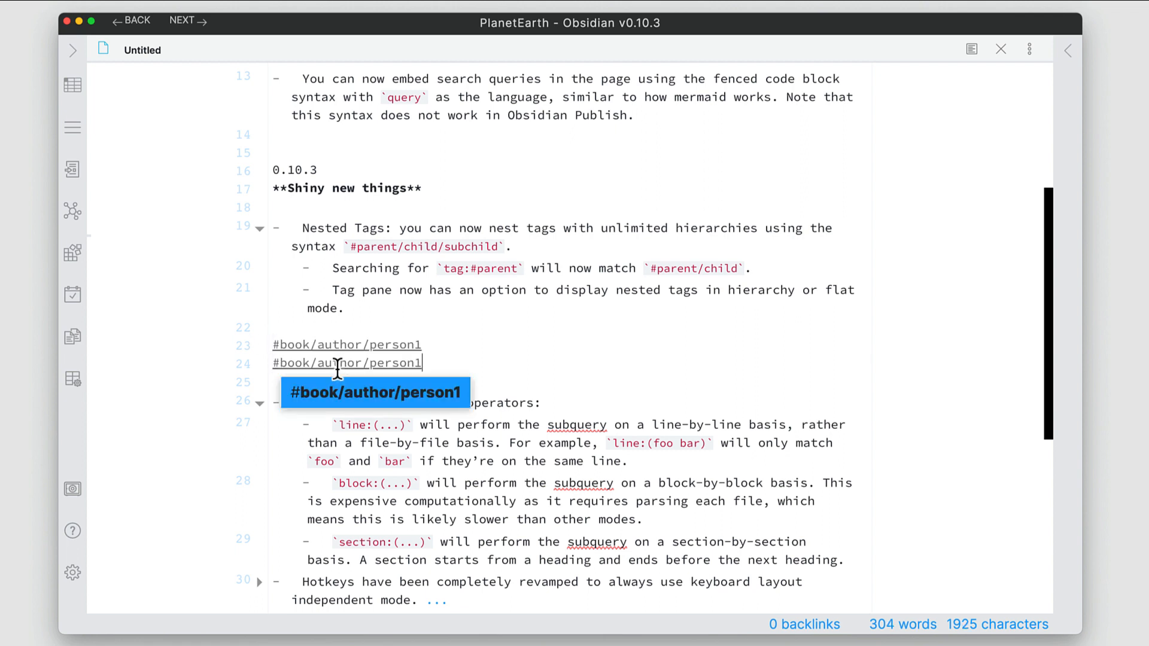
pyautogui.press('Backspace')
pyautogui.write('2')
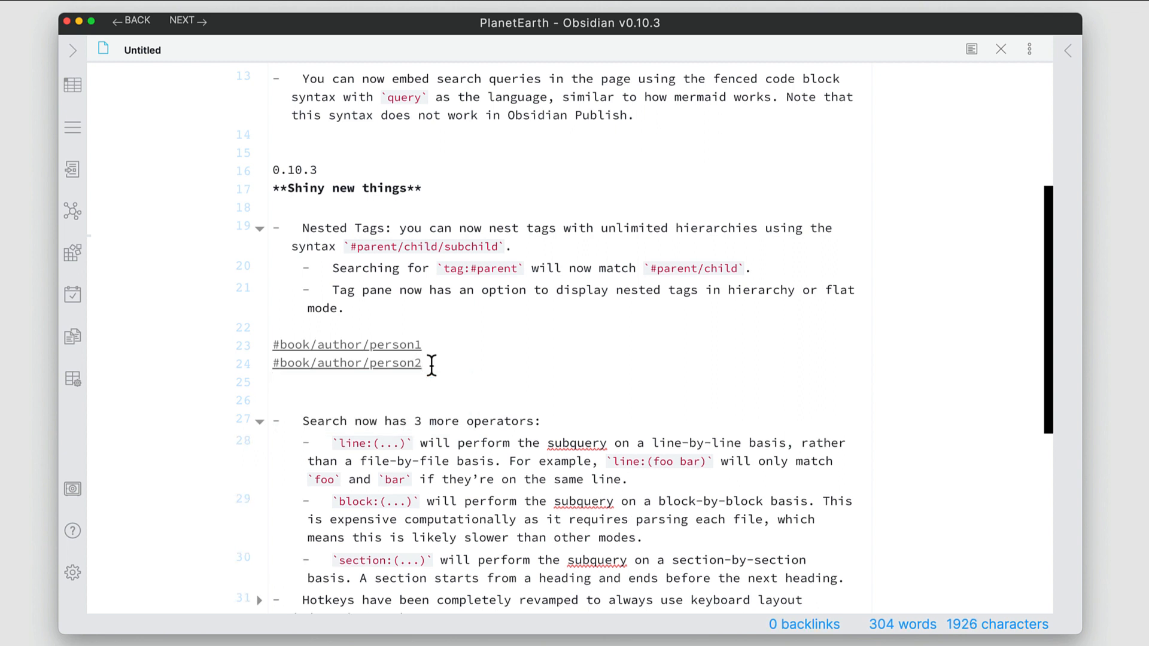
# Add the #book/category/cat tags, picking book/category from the tag autocomplete
pyautogui.write('#b')
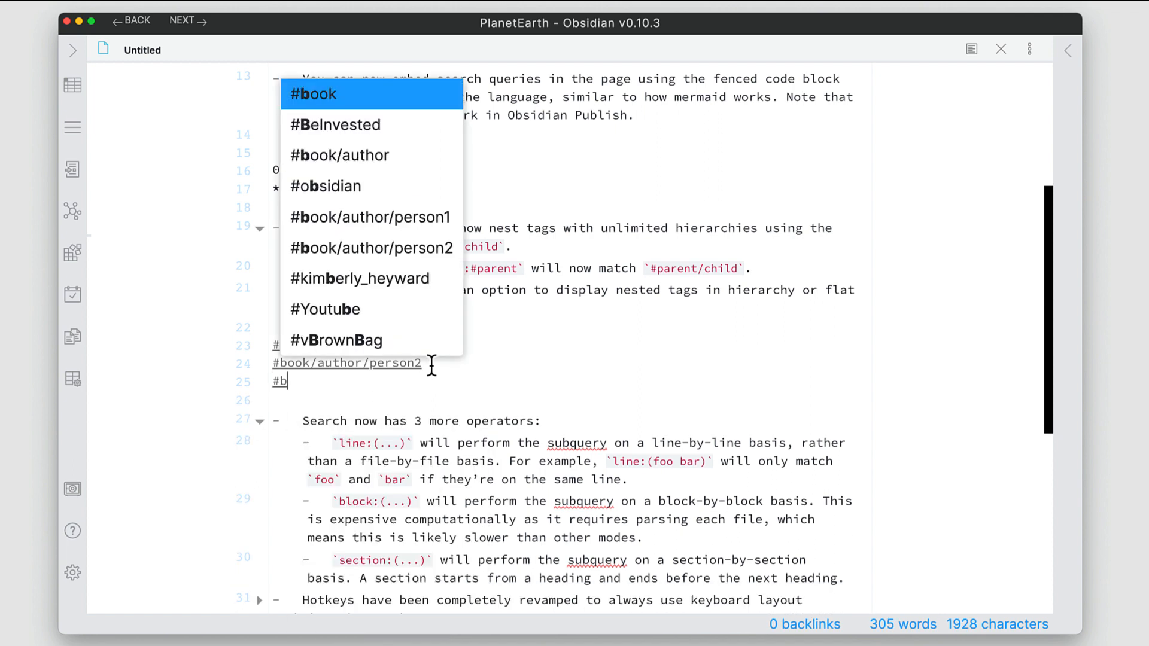
pyautogui.write('ook/')
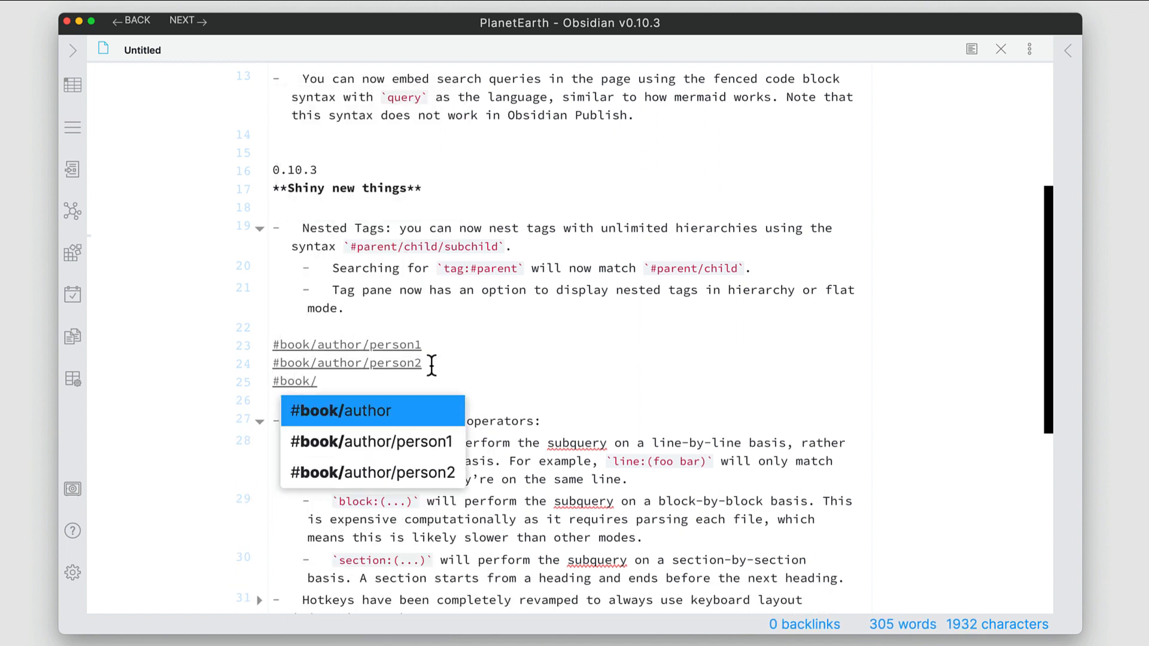
pyautogui.write('cate')
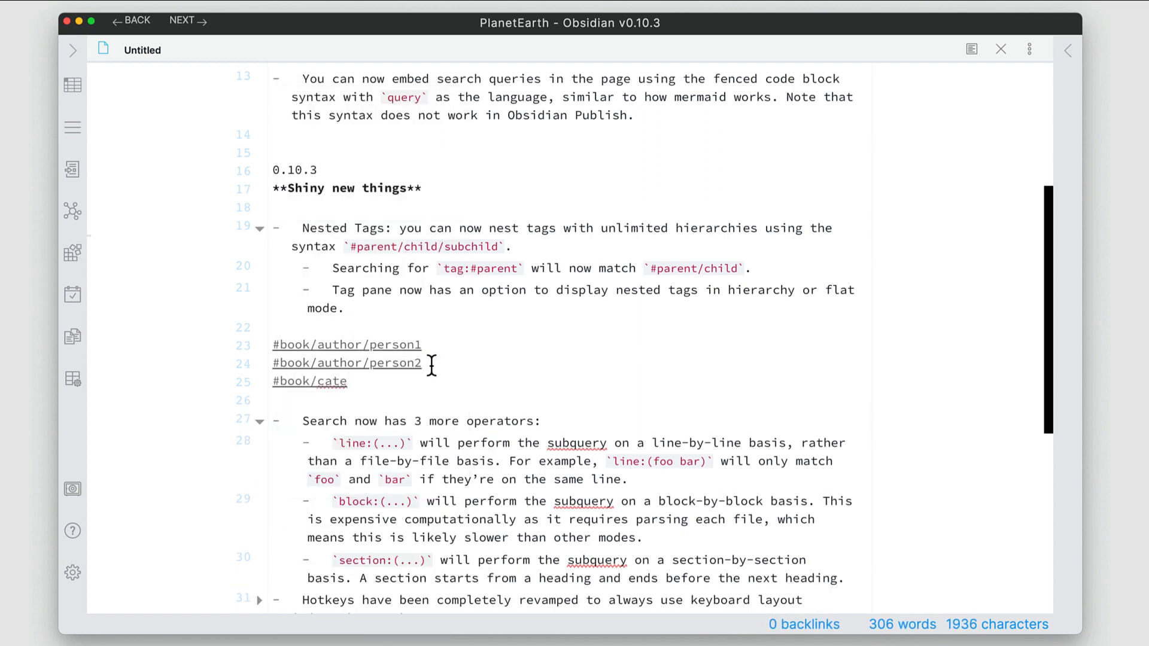
pyautogui.write('gory/')
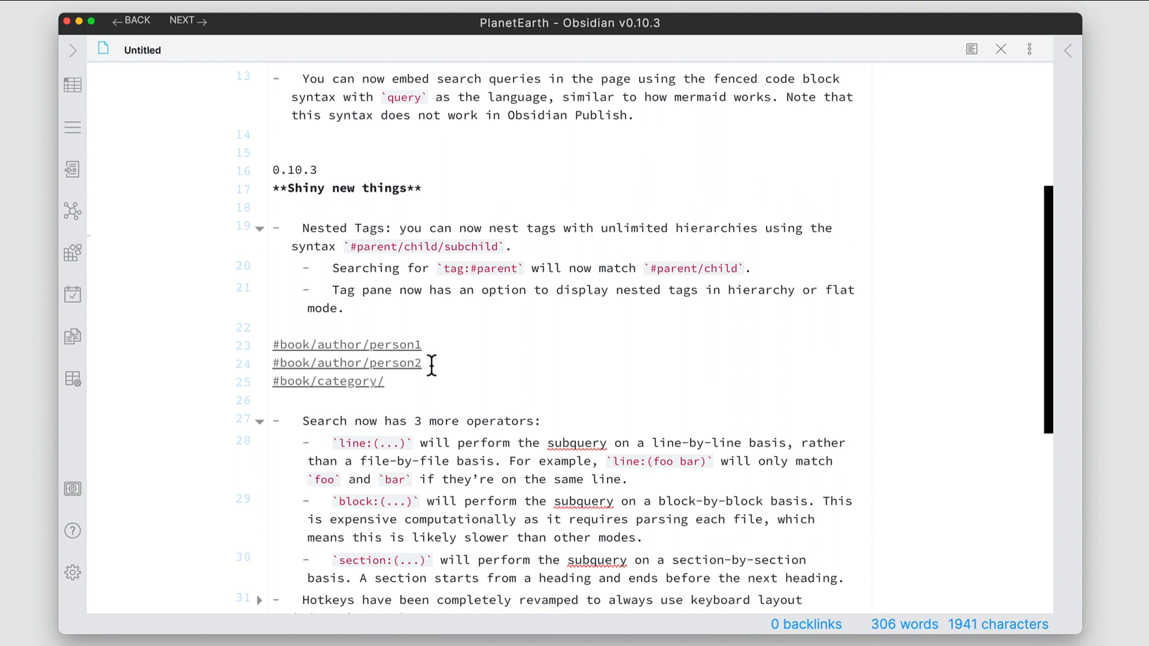
pyautogui.write('cat1')
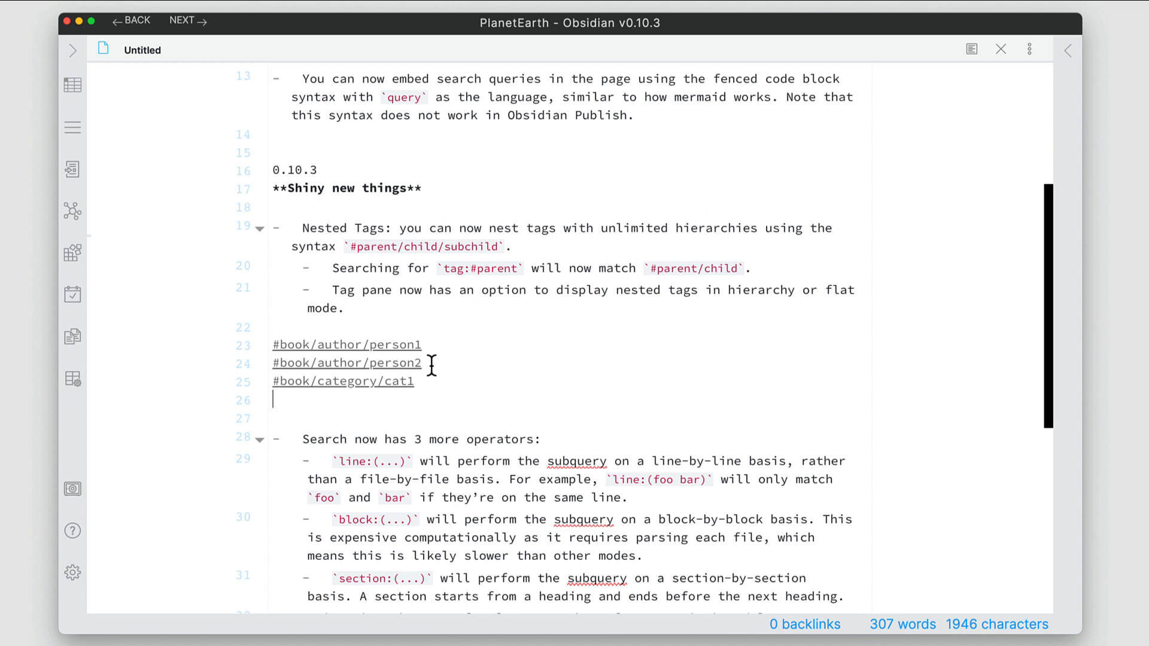
pyautogui.write('#book/')
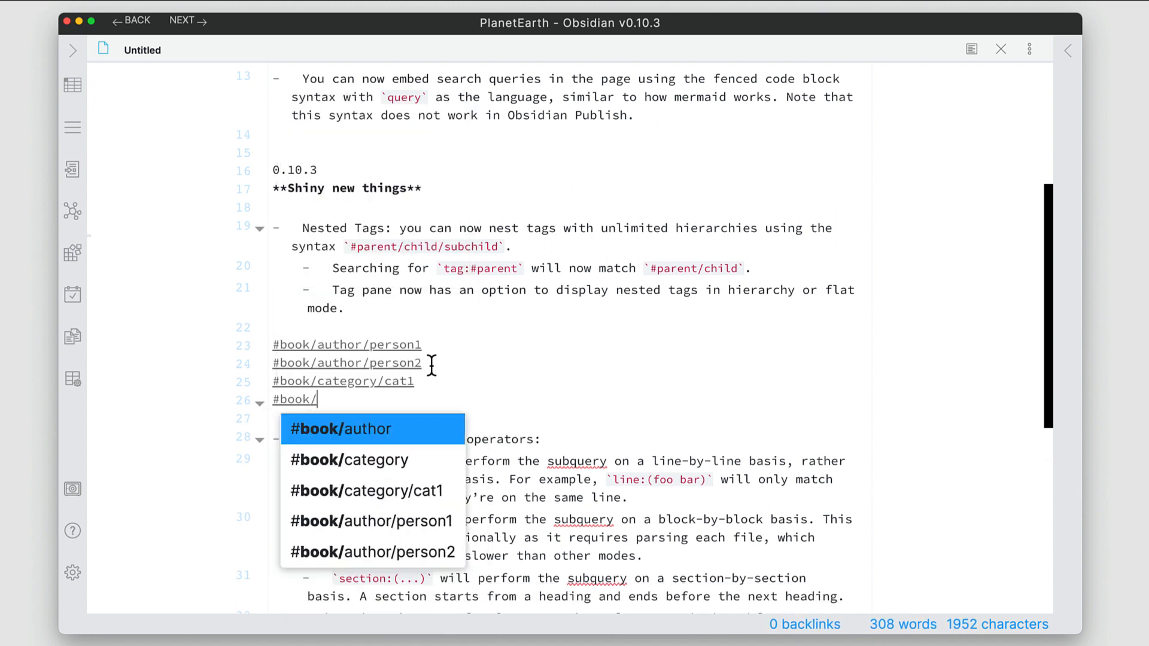
pyautogui.click(350, 459)
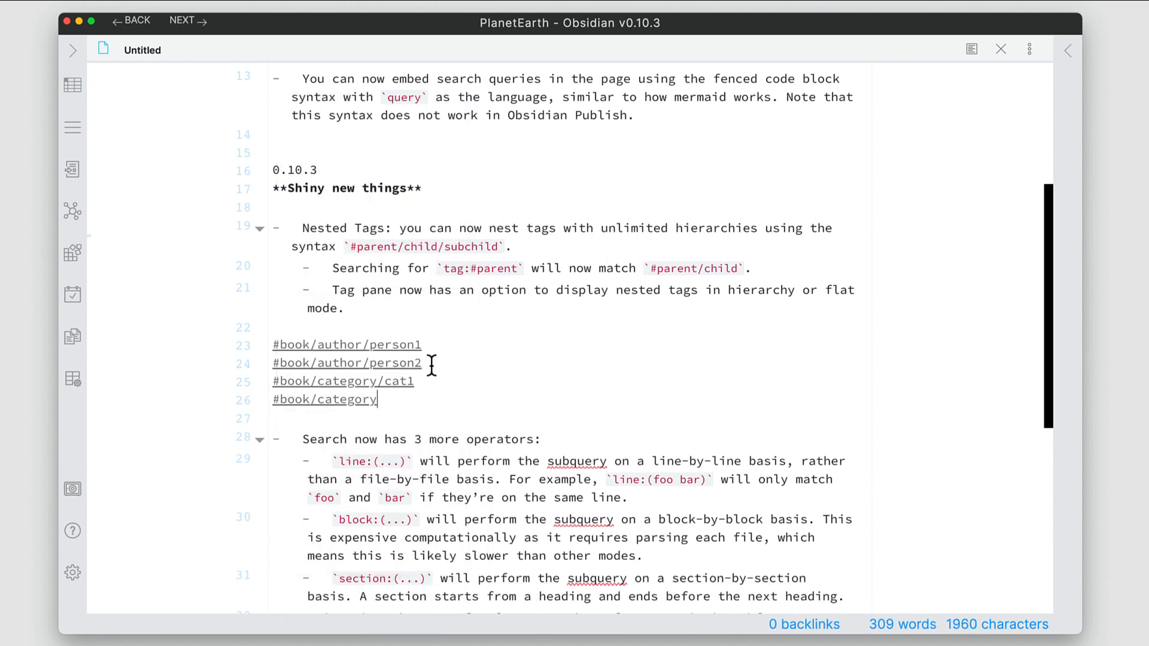
pyautogui.write('/cat2')
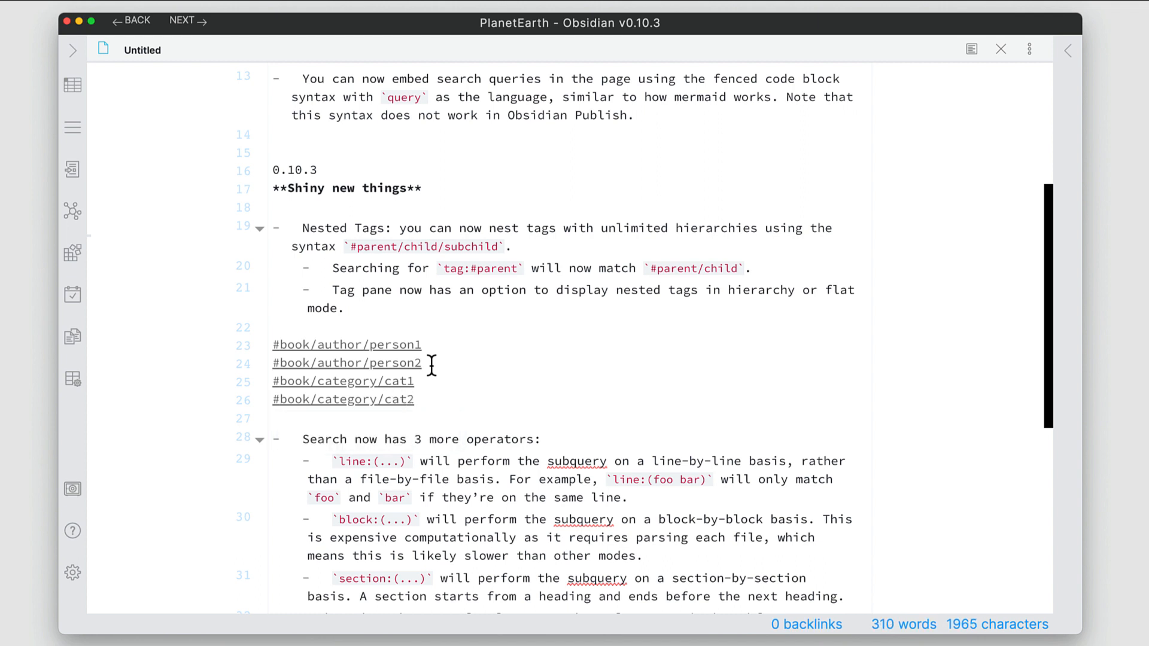
pyautogui.moveTo(311, 367)
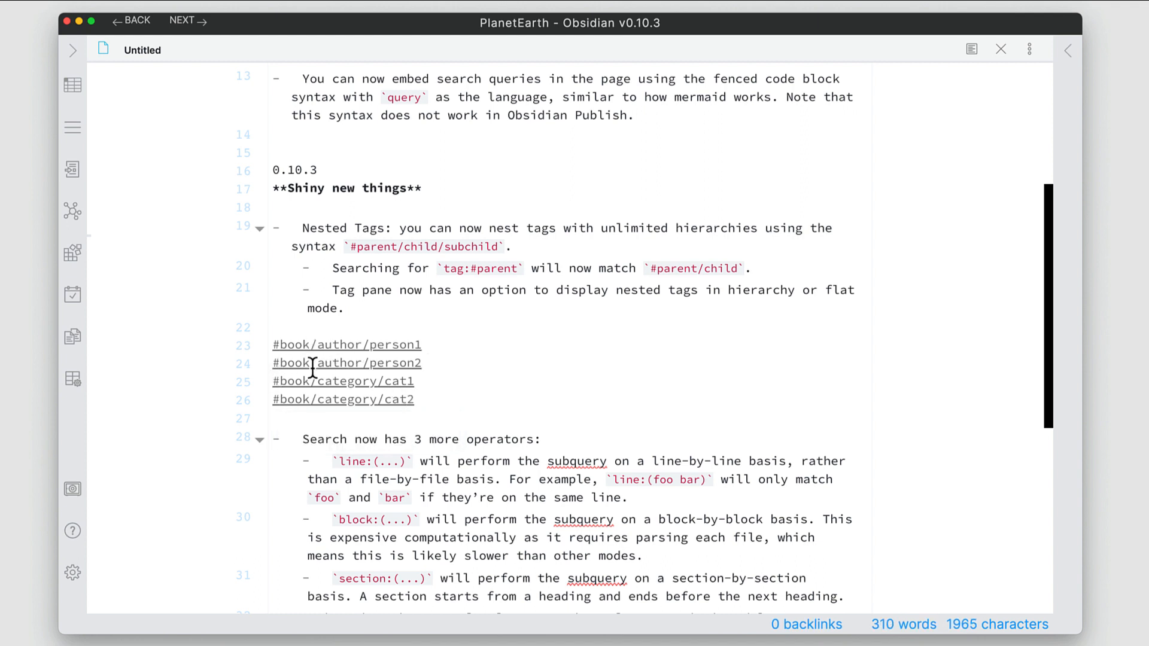
pyautogui.moveTo(314, 345)
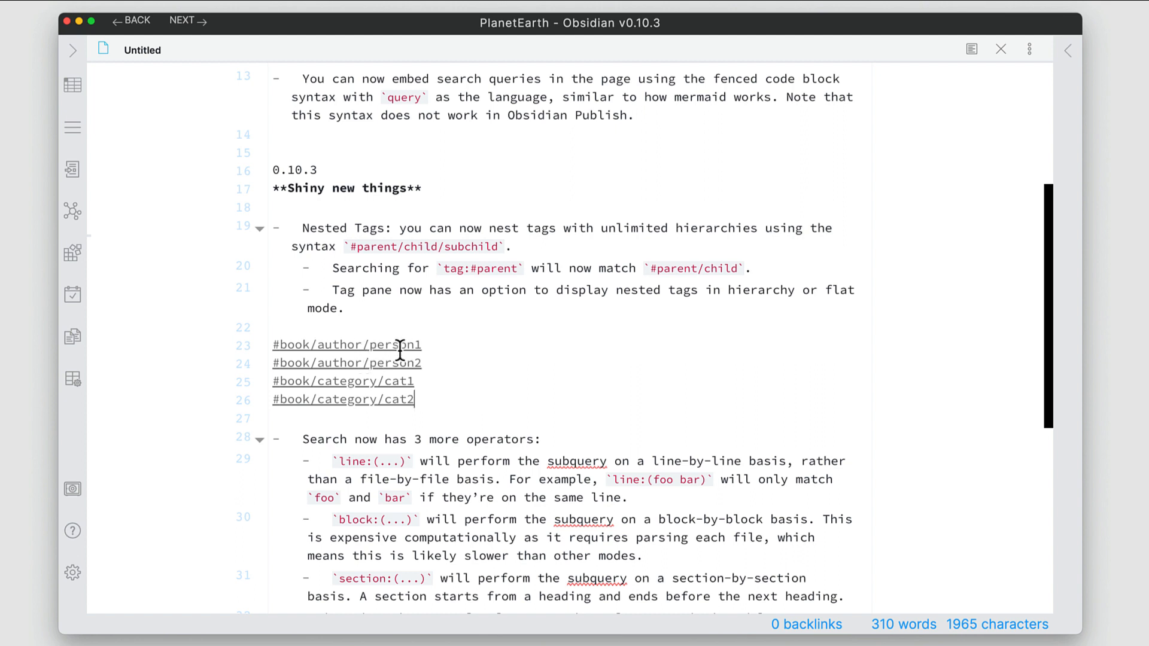
pyautogui.moveTo(365, 356)
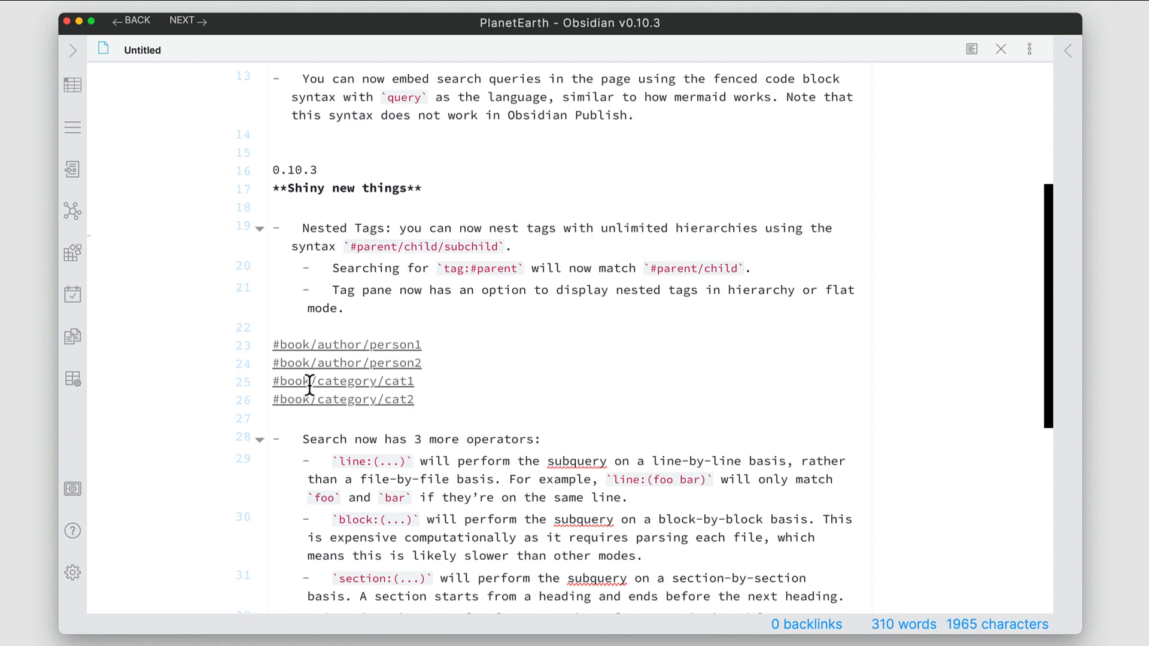
pyautogui.moveTo(371, 408)
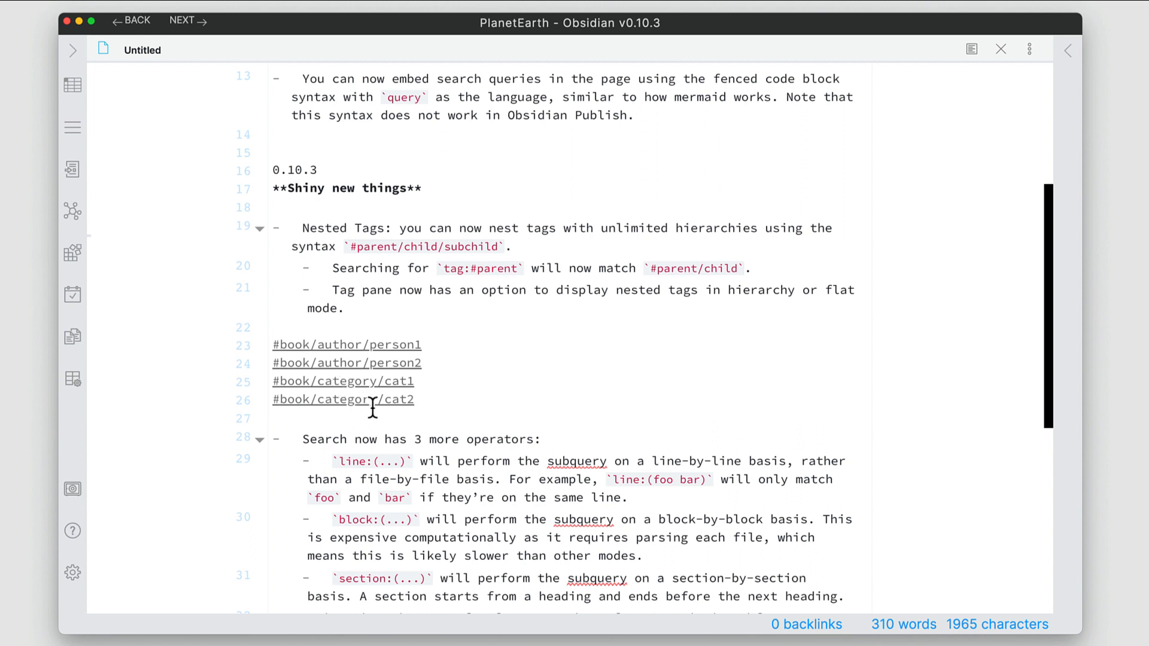
pyautogui.moveTo(399, 382)
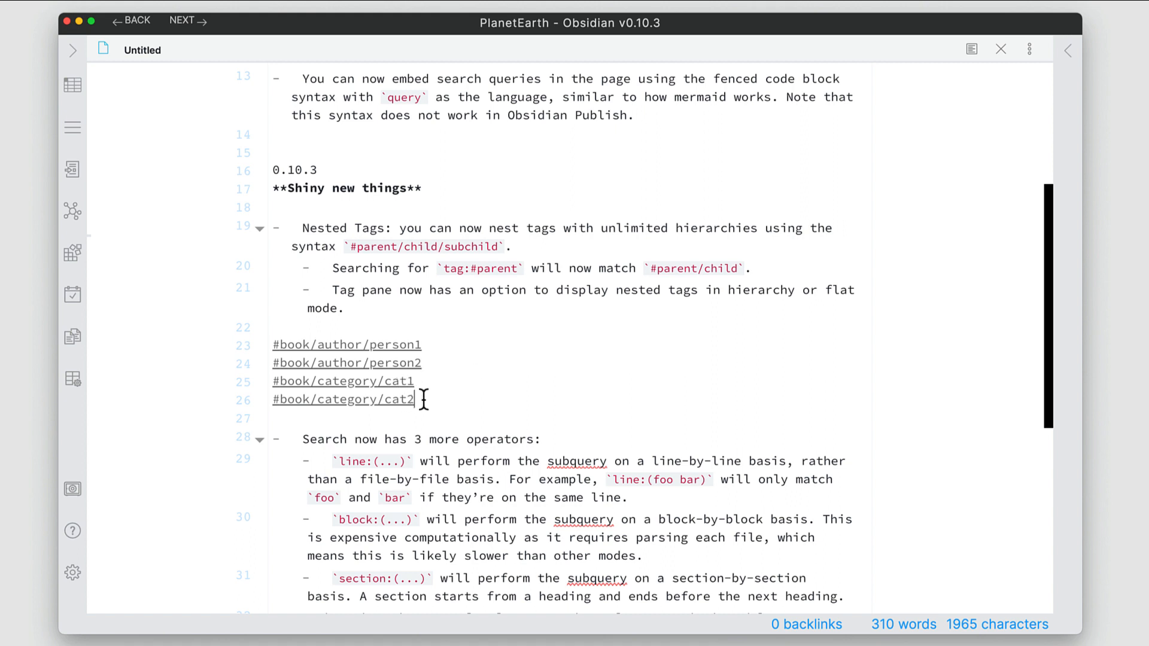
pyautogui.moveTo(1002, 170)
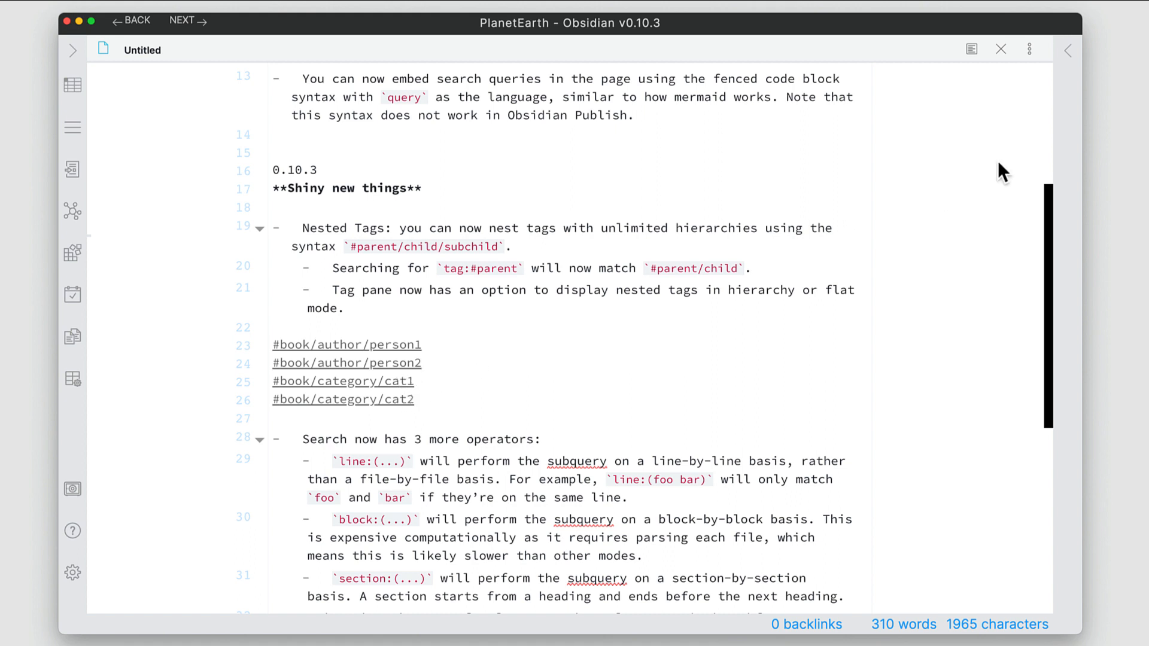
# Open the Tags pane and switch it from a flat list back to the nested hierarchy
pyautogui.click(822, 49)
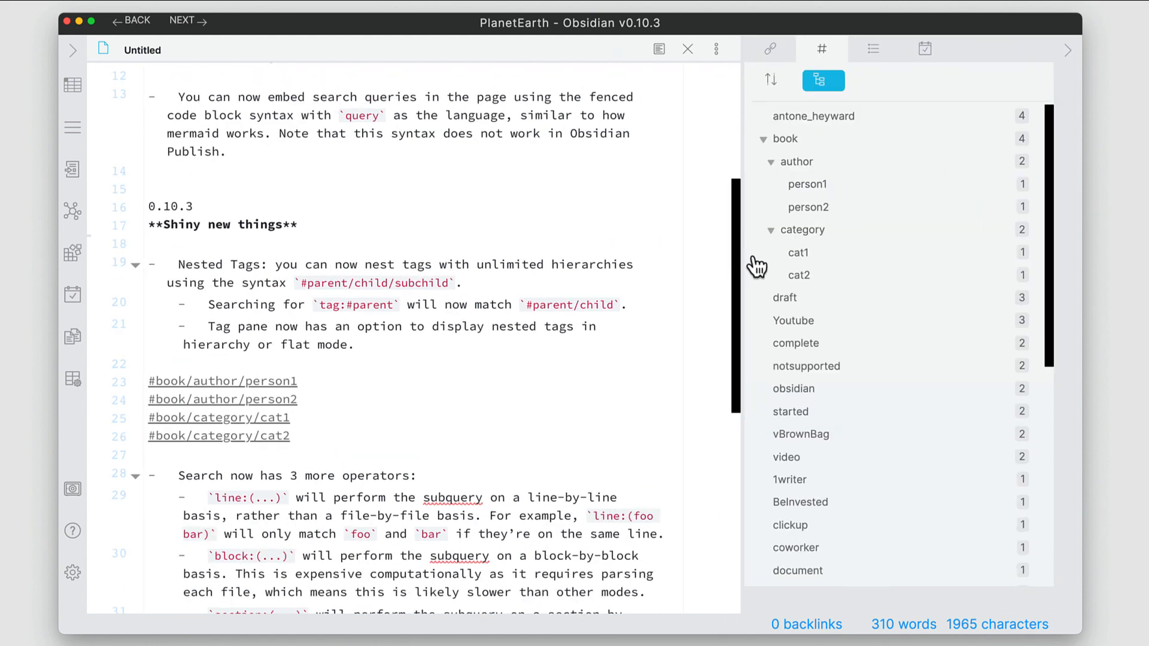
pyautogui.moveTo(791, 157)
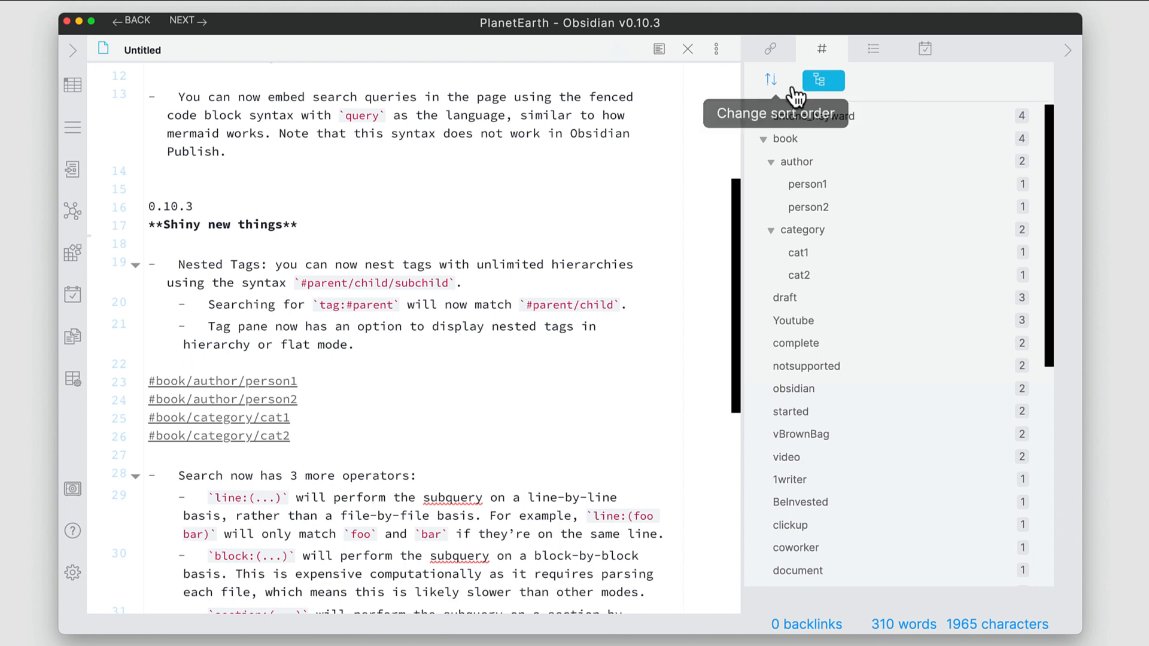
pyautogui.click(822, 81)
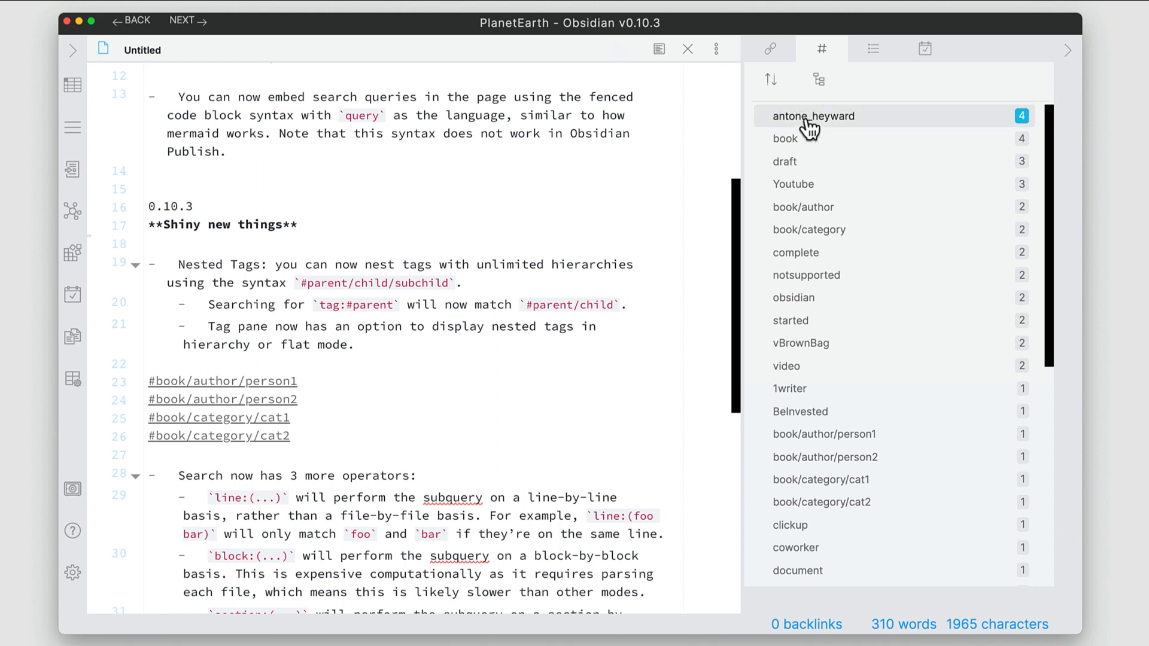
pyautogui.moveTo(828, 506)
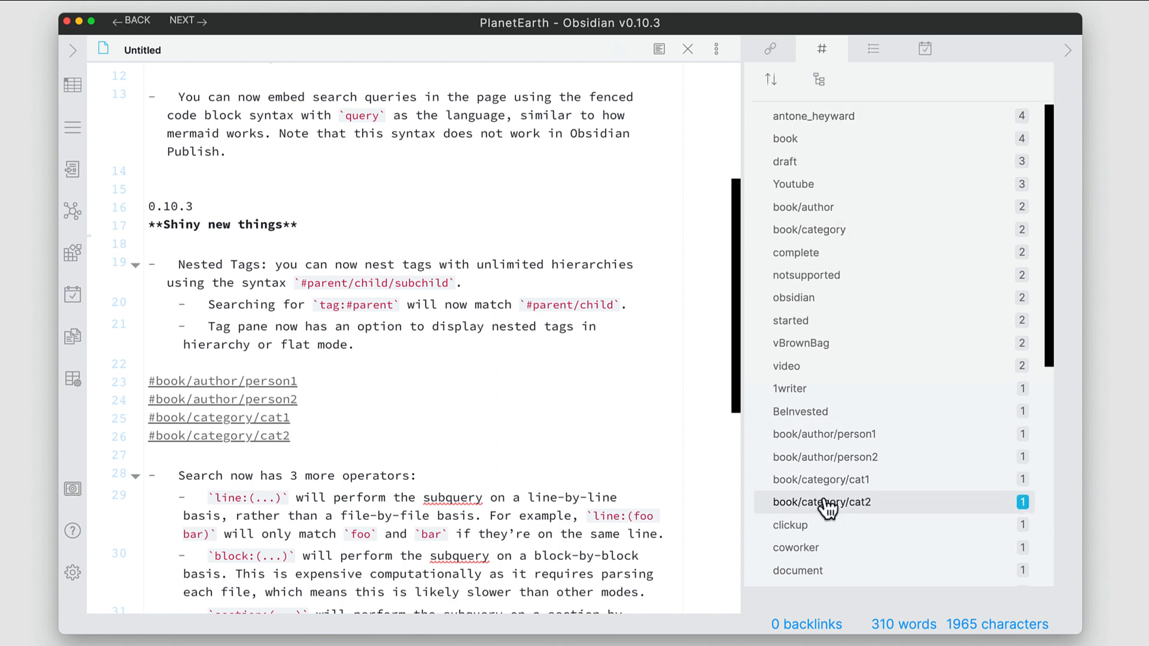
pyautogui.moveTo(829, 475)
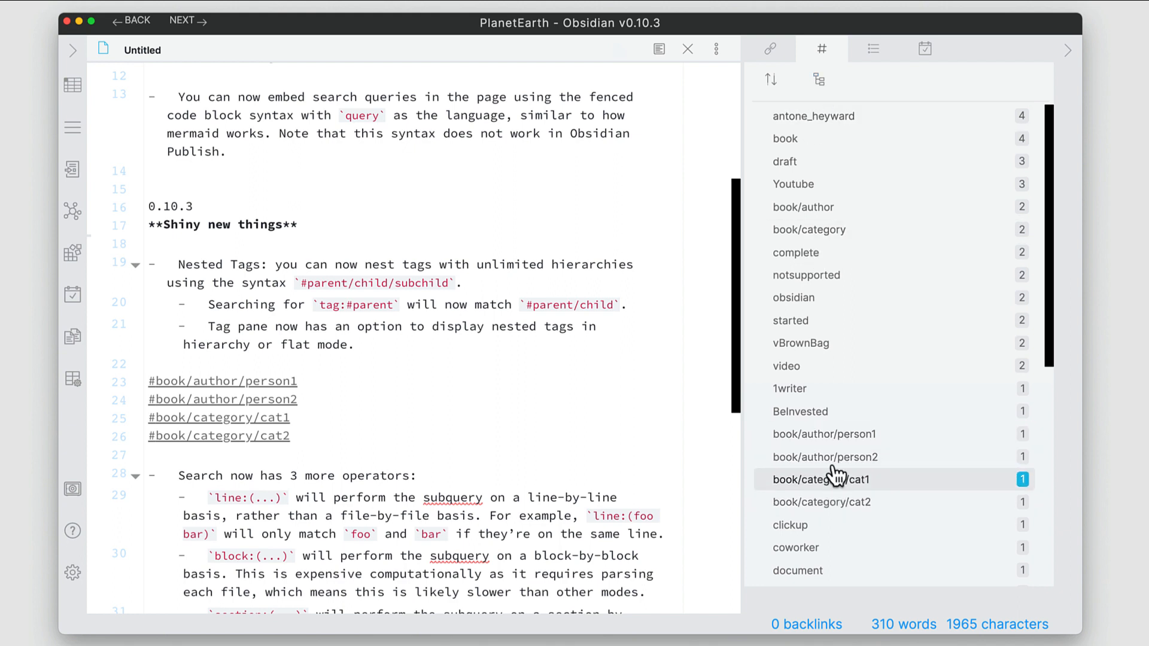
pyautogui.click(819, 79)
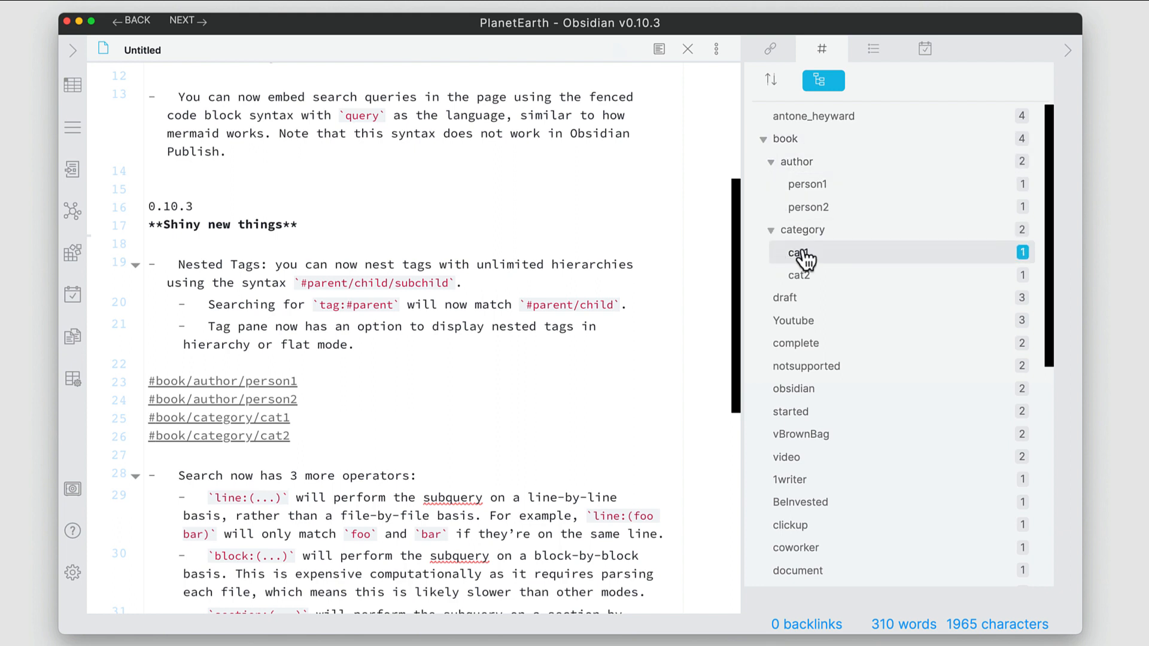
pyautogui.moveTo(806, 257)
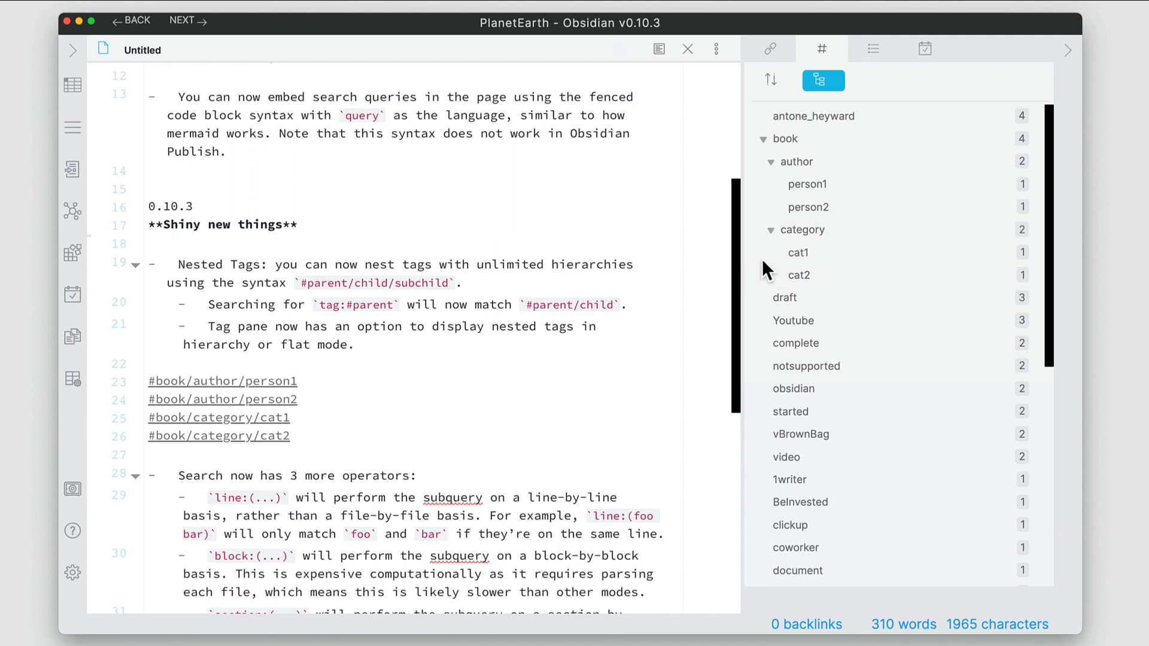
pyautogui.moveTo(107, 59)
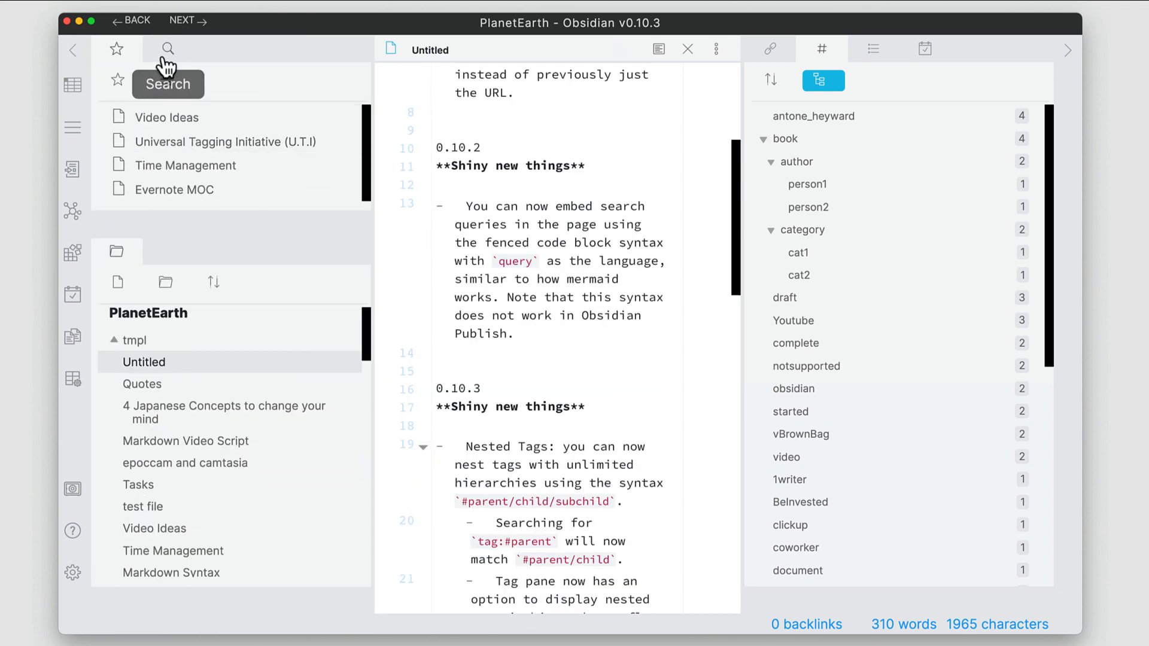
# Search the vault for #book, expand the Untitled matches, and close the left sidebar
pyautogui.click(167, 48)
pyautogui.write('#')
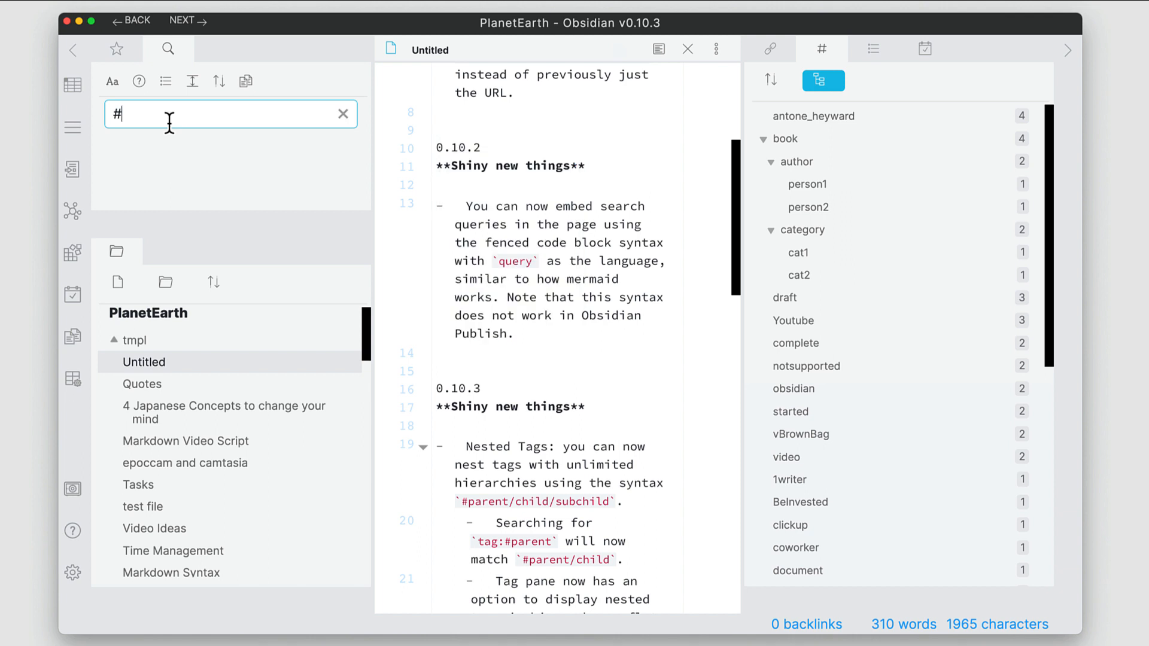
pyautogui.write('book')
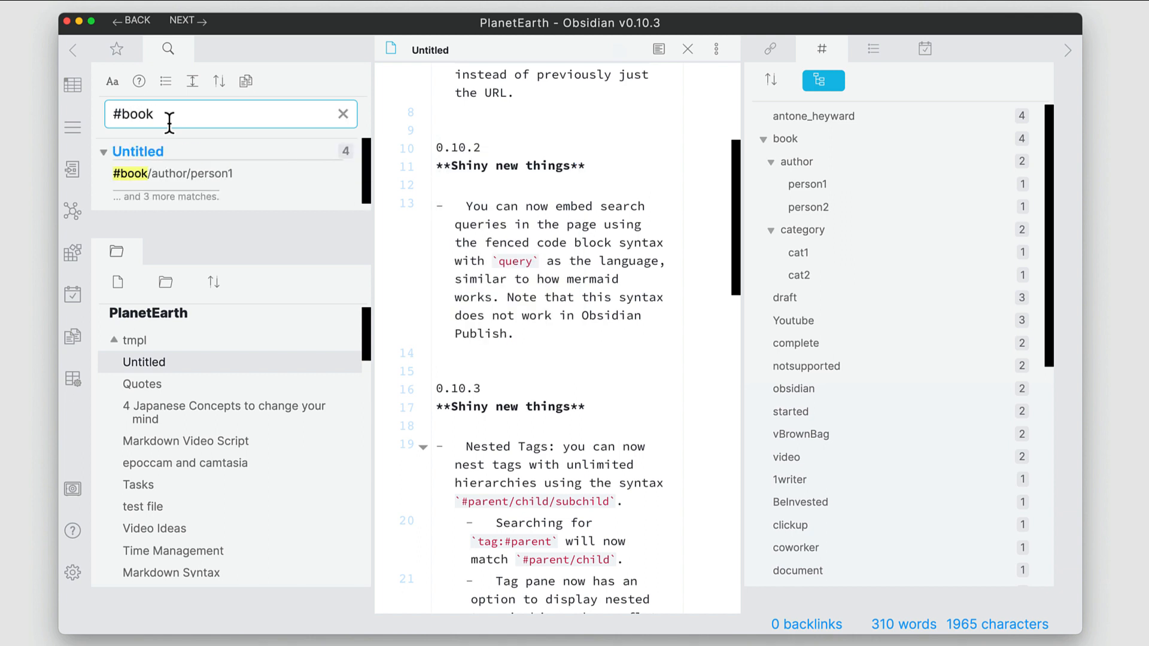
pyautogui.moveTo(153, 189)
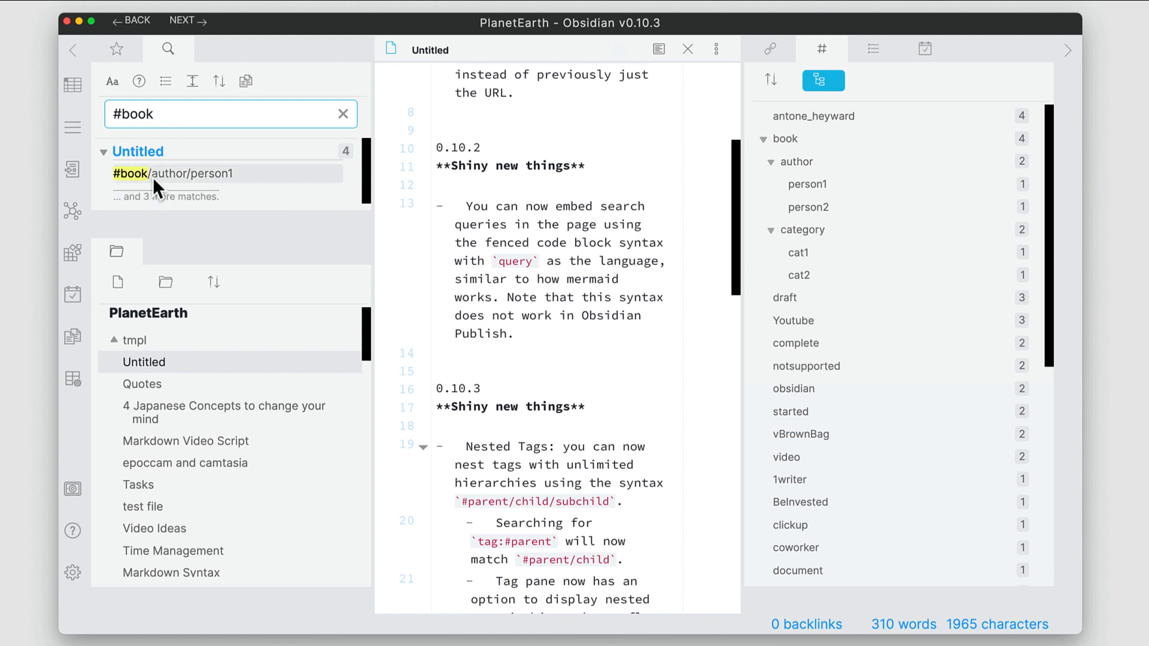
pyautogui.moveTo(163, 182)
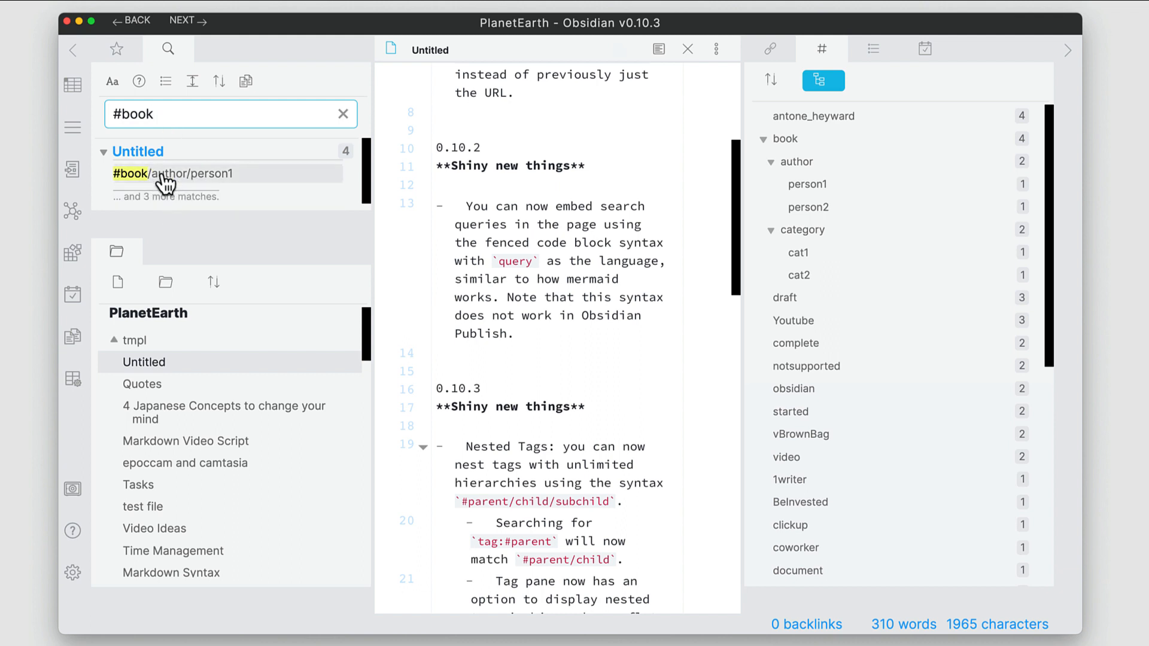
pyautogui.click(166, 195)
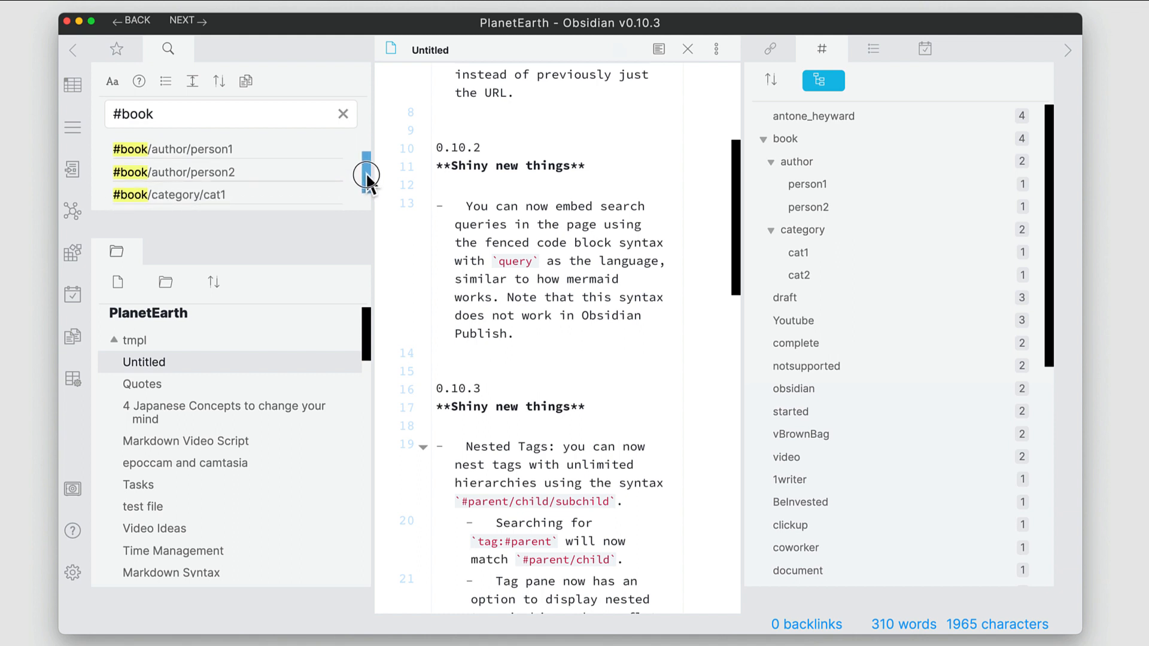
pyautogui.scroll(-3)
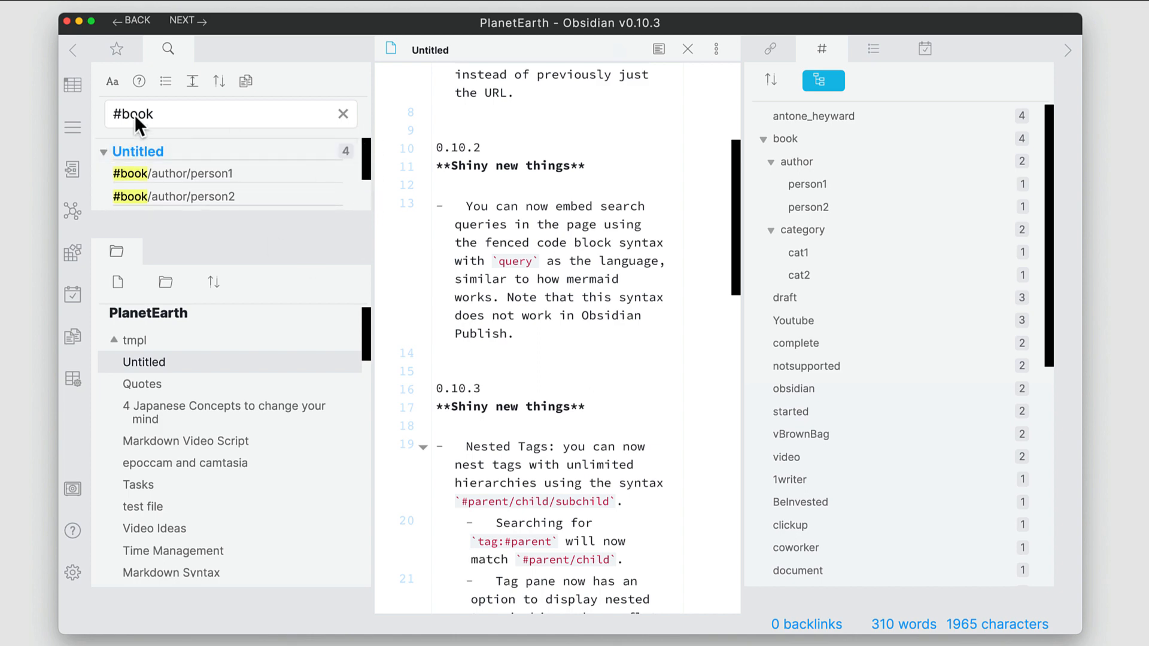
pyautogui.click(1069, 49)
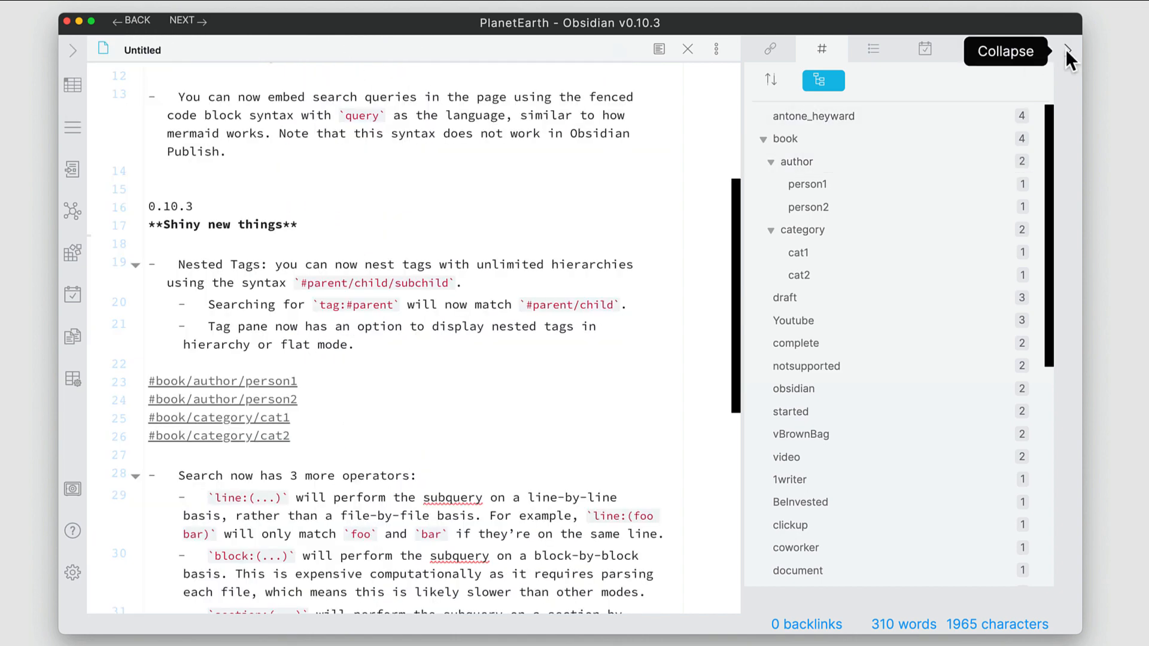
pyautogui.click(1069, 51)
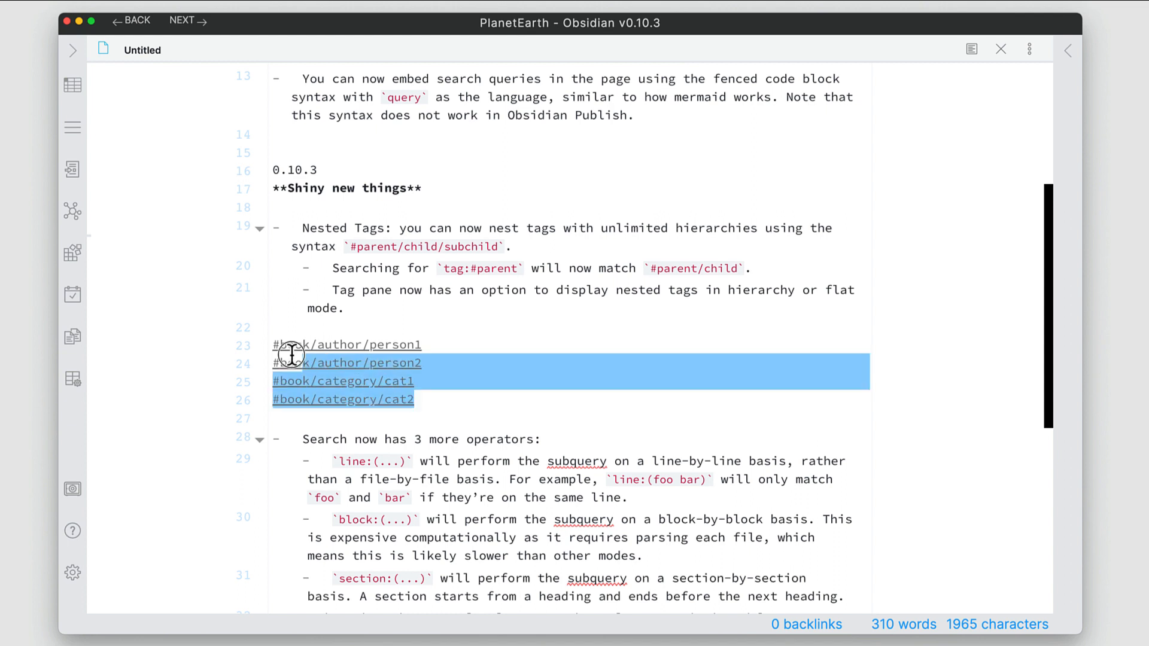
pyautogui.press('Delete')
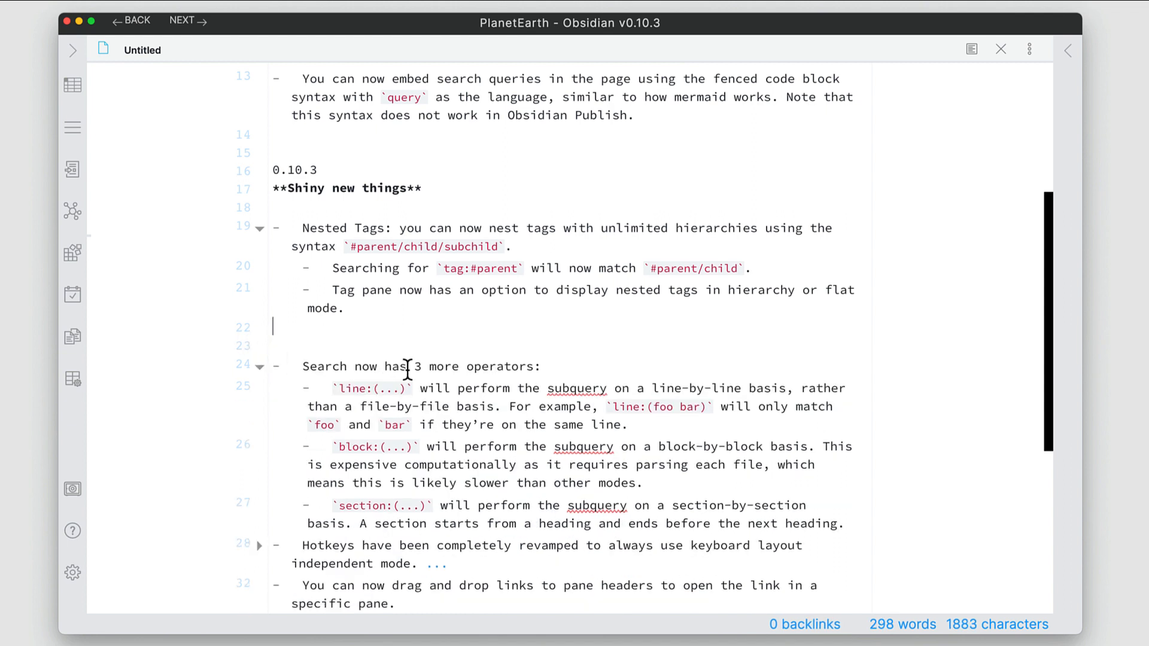
pyautogui.scroll(3)
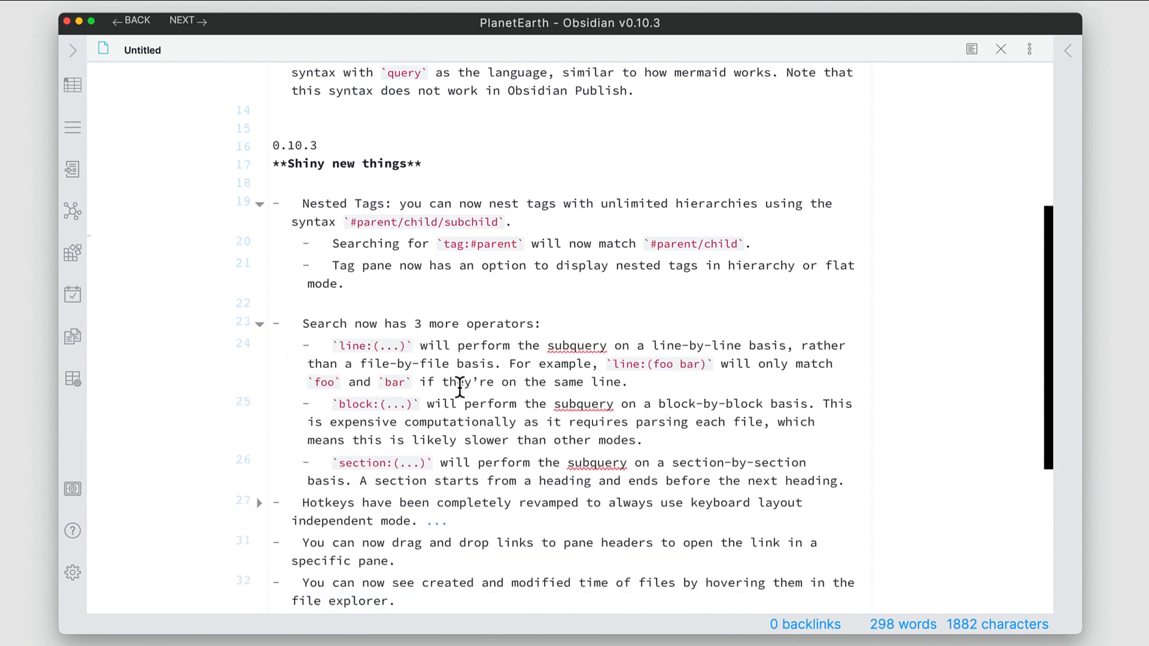
pyautogui.scroll(3)
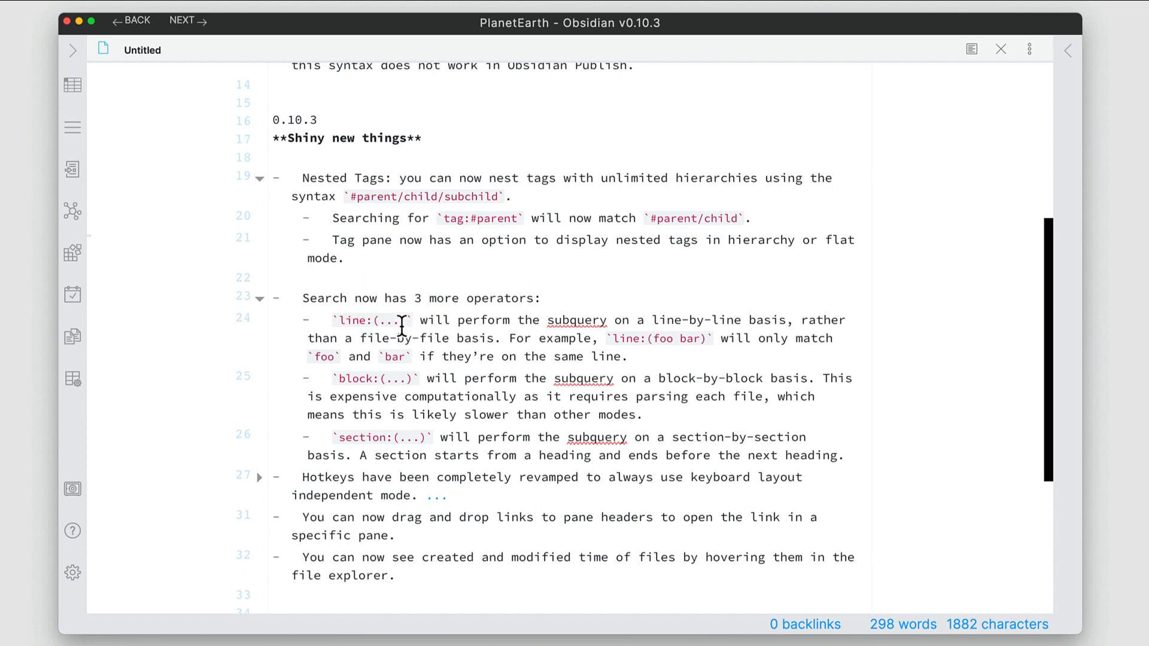
pyautogui.doubleClick(372, 320)
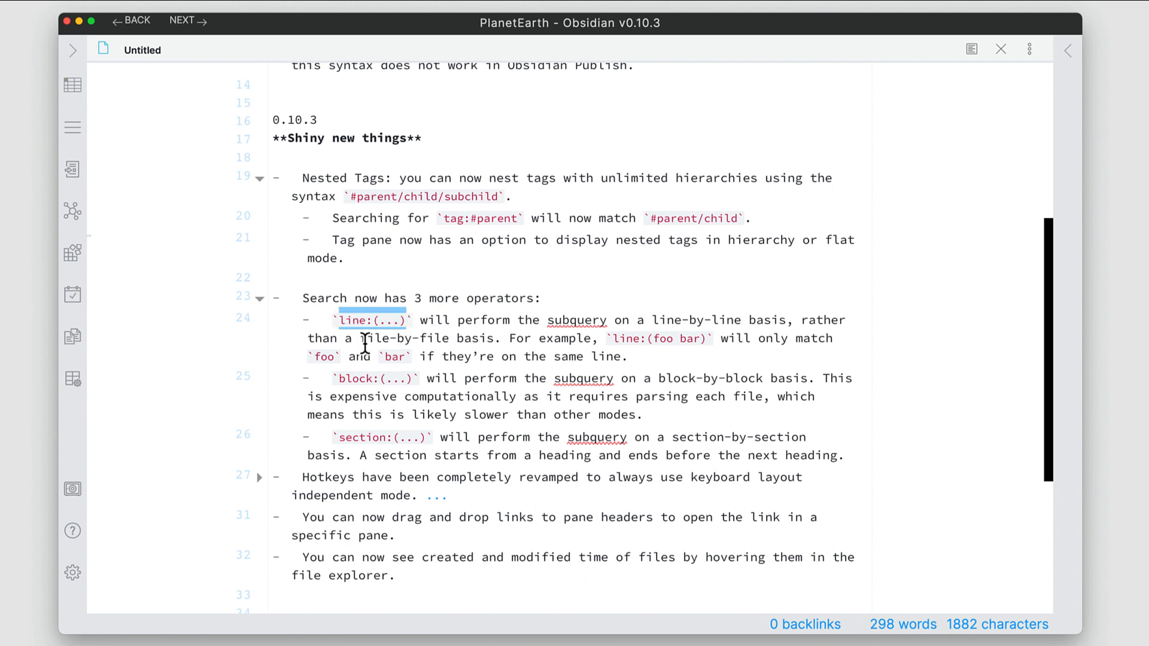
pyautogui.moveTo(645, 336)
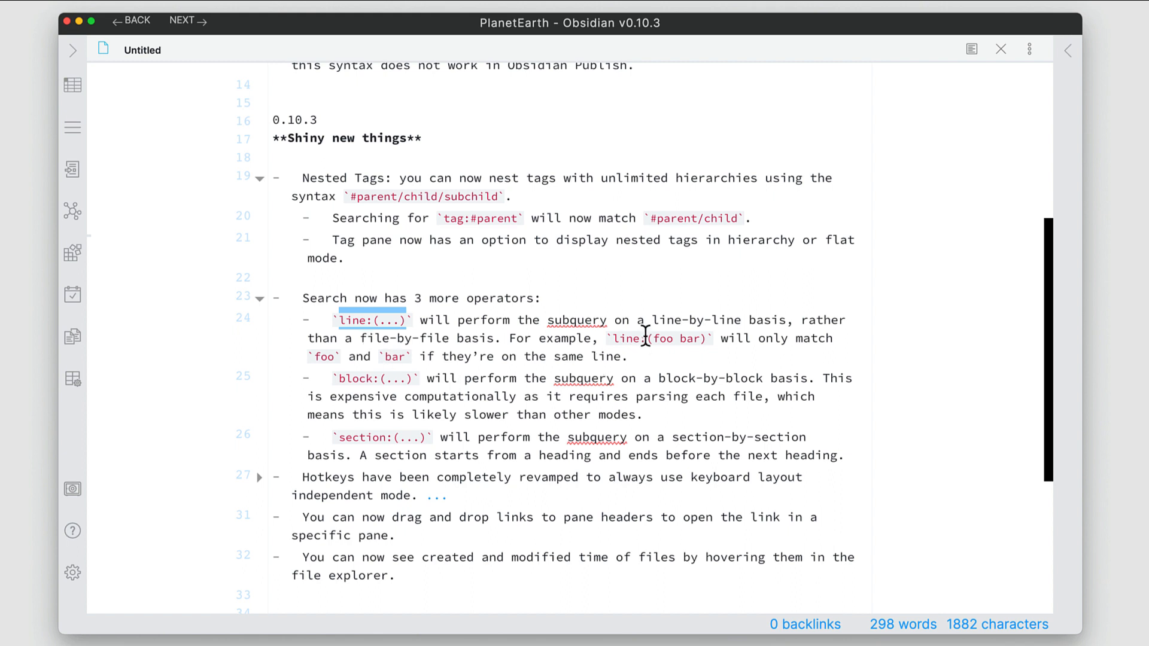
pyautogui.moveTo(656, 369)
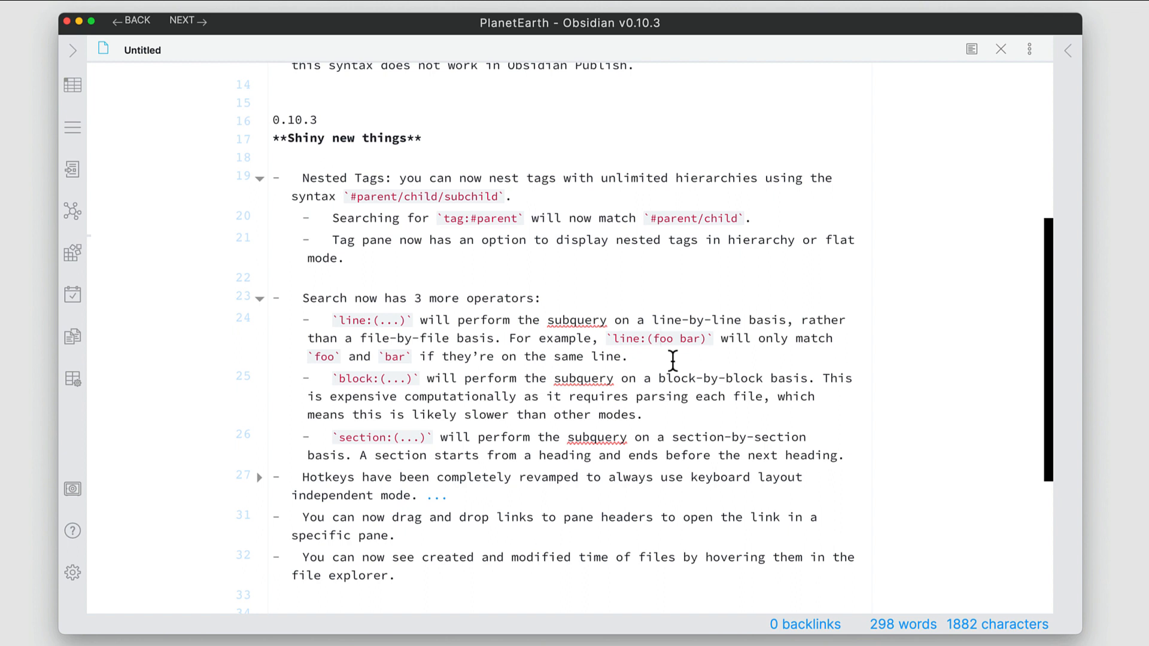
pyautogui.moveTo(642, 337)
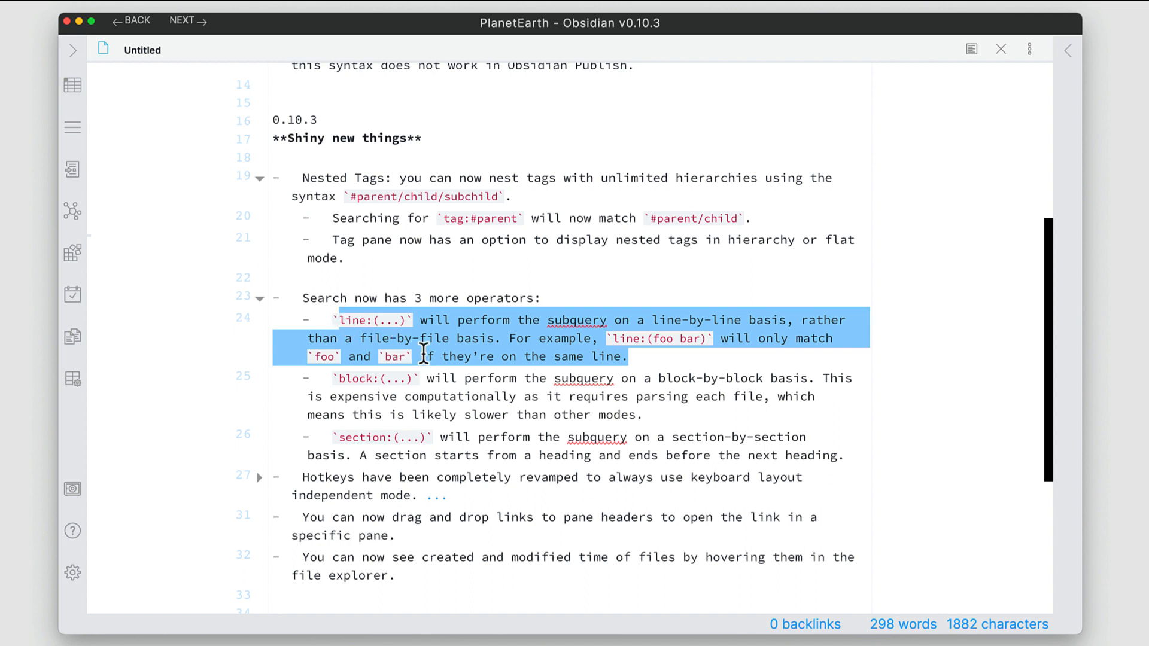
pyautogui.moveTo(348, 320)
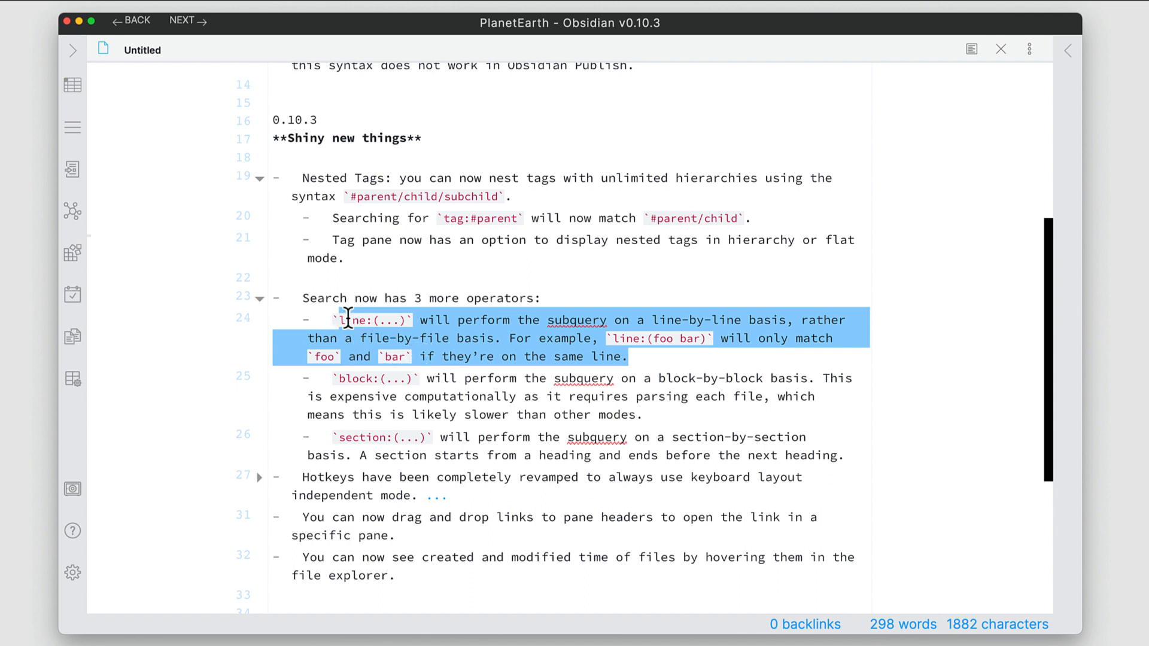
pyautogui.click(363, 415)
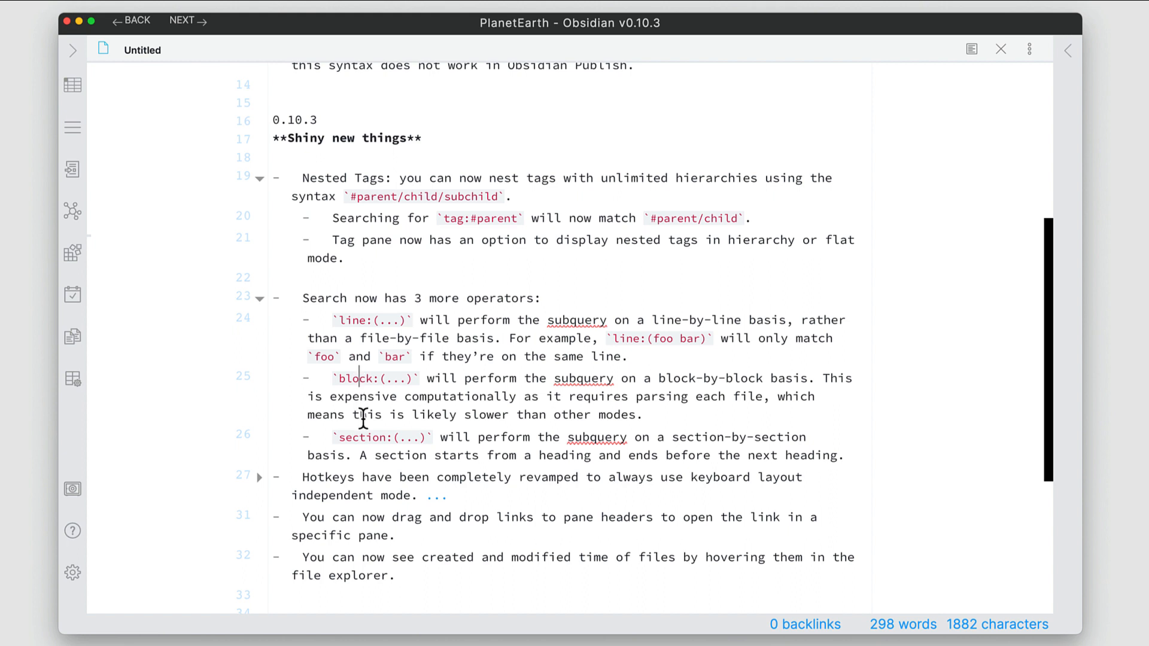
pyautogui.moveTo(366, 437)
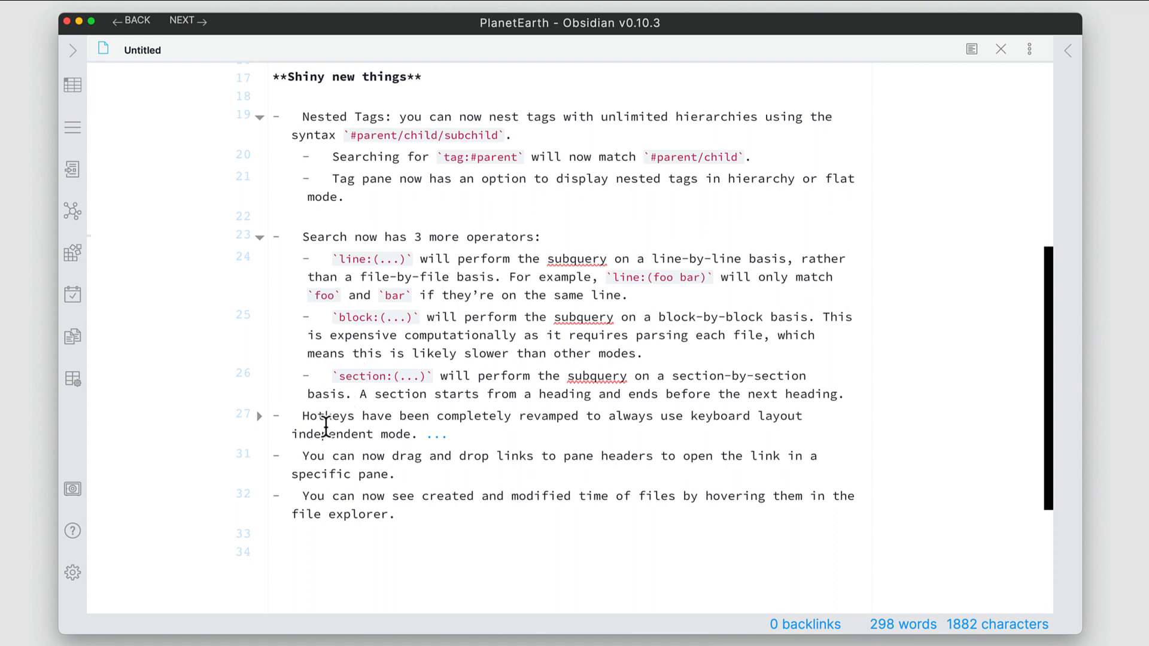
pyautogui.moveTo(303, 416)
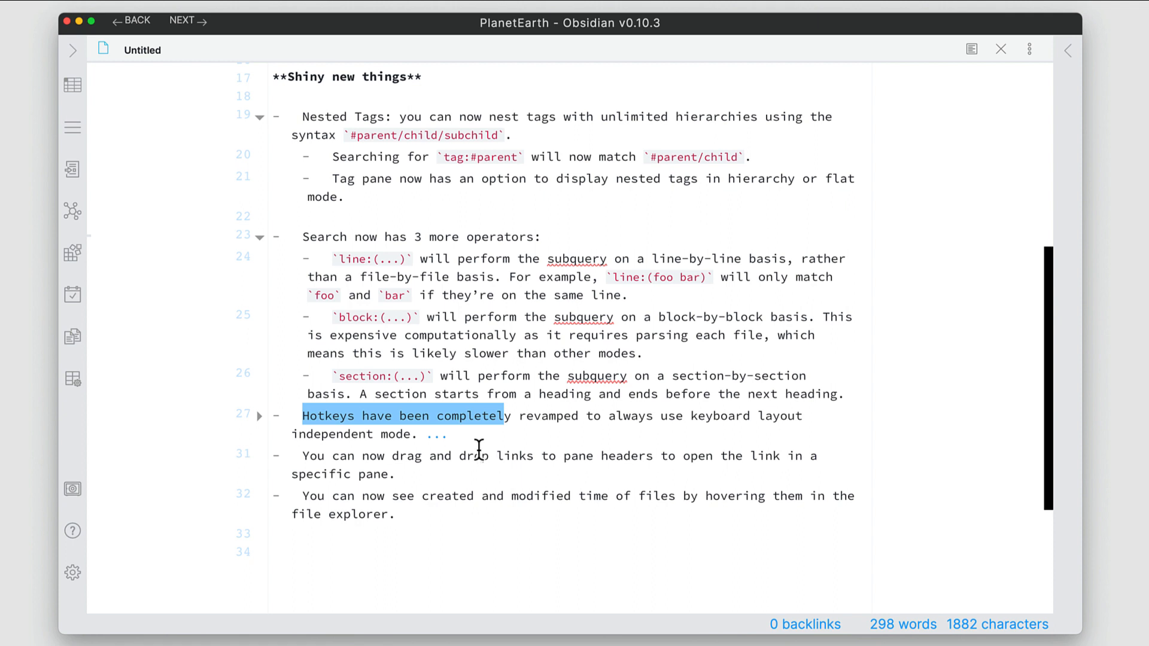
pyautogui.moveTo(528, 429)
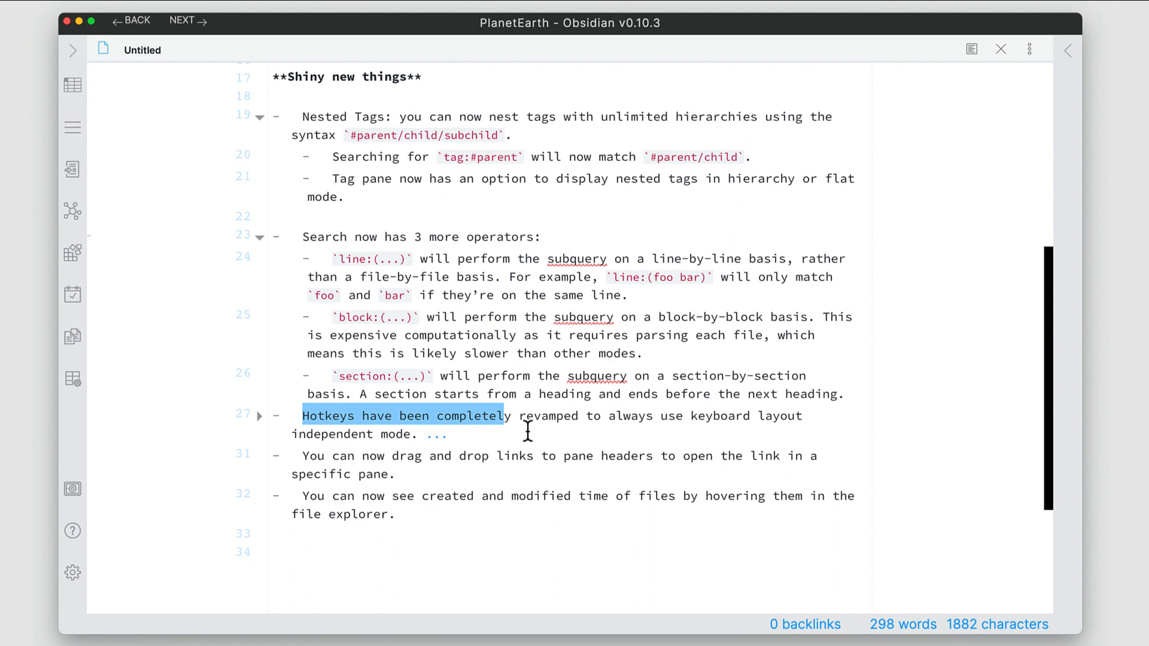
pyautogui.moveTo(176, 537)
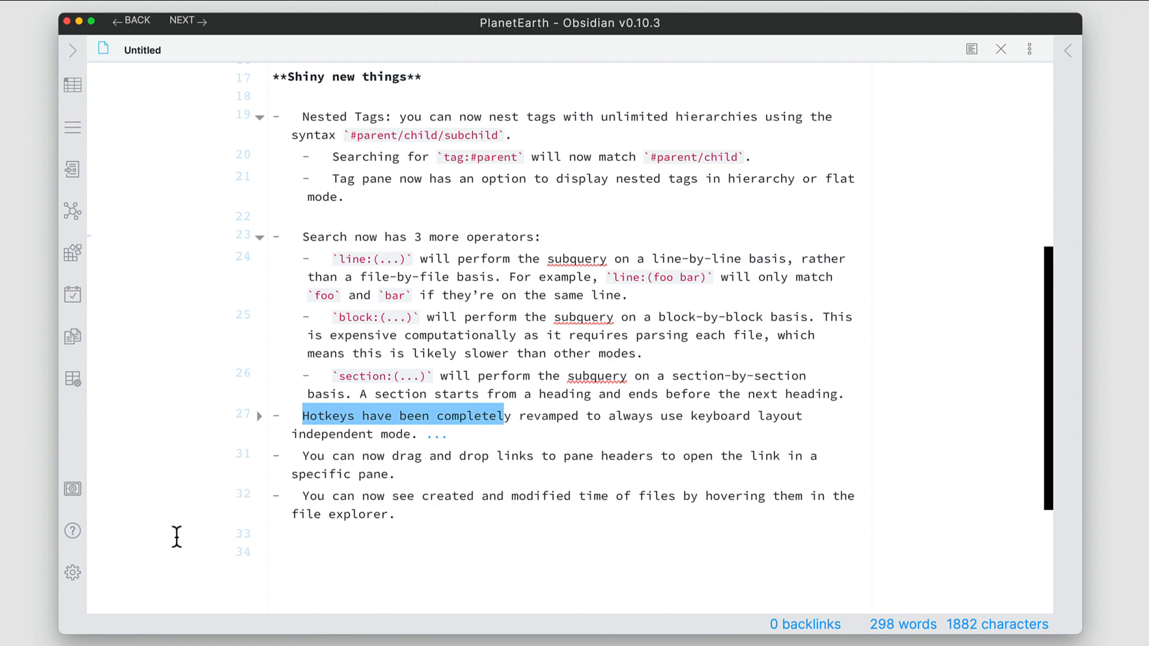
pyautogui.moveTo(491, 454)
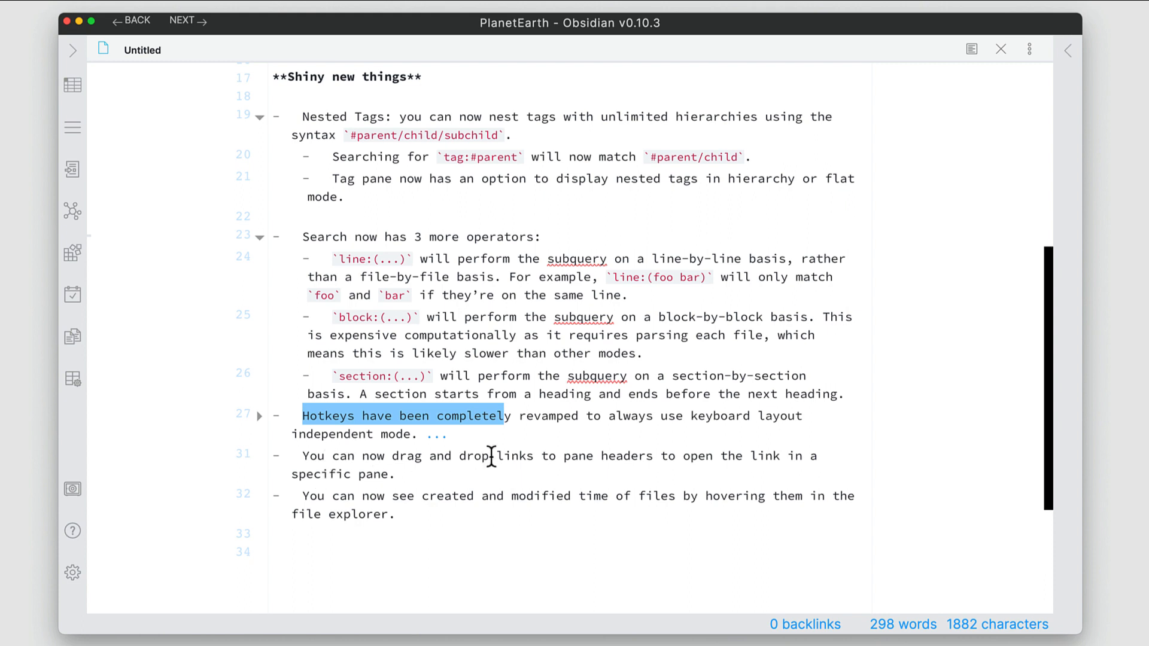
pyautogui.moveTo(383, 443)
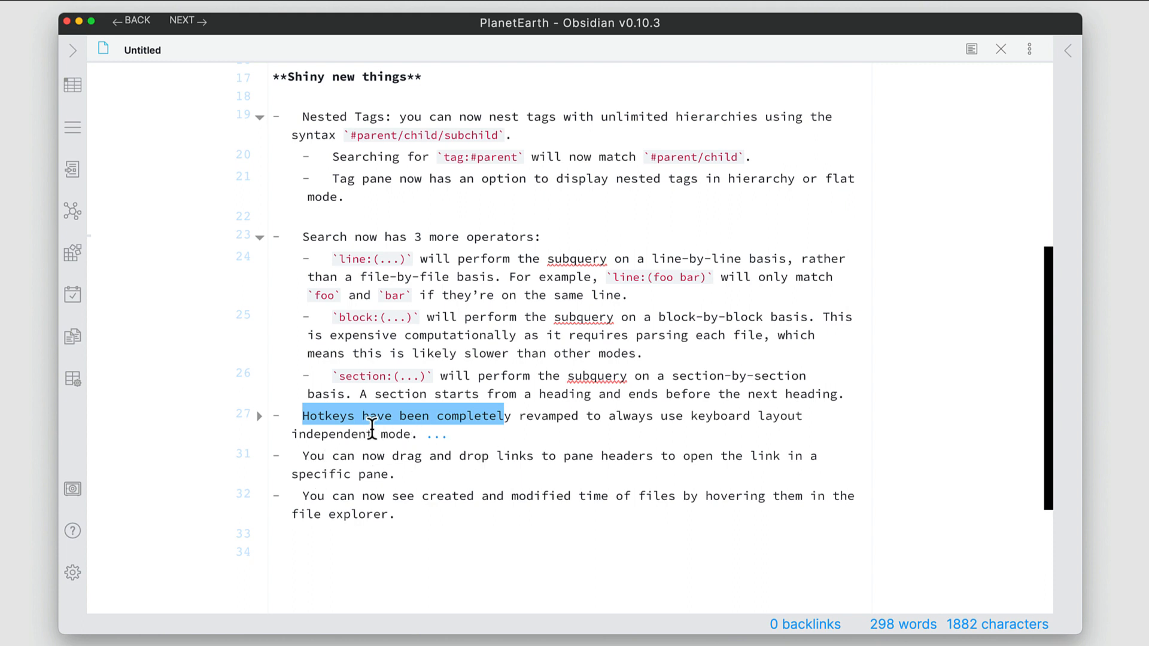
pyautogui.moveTo(322, 486)
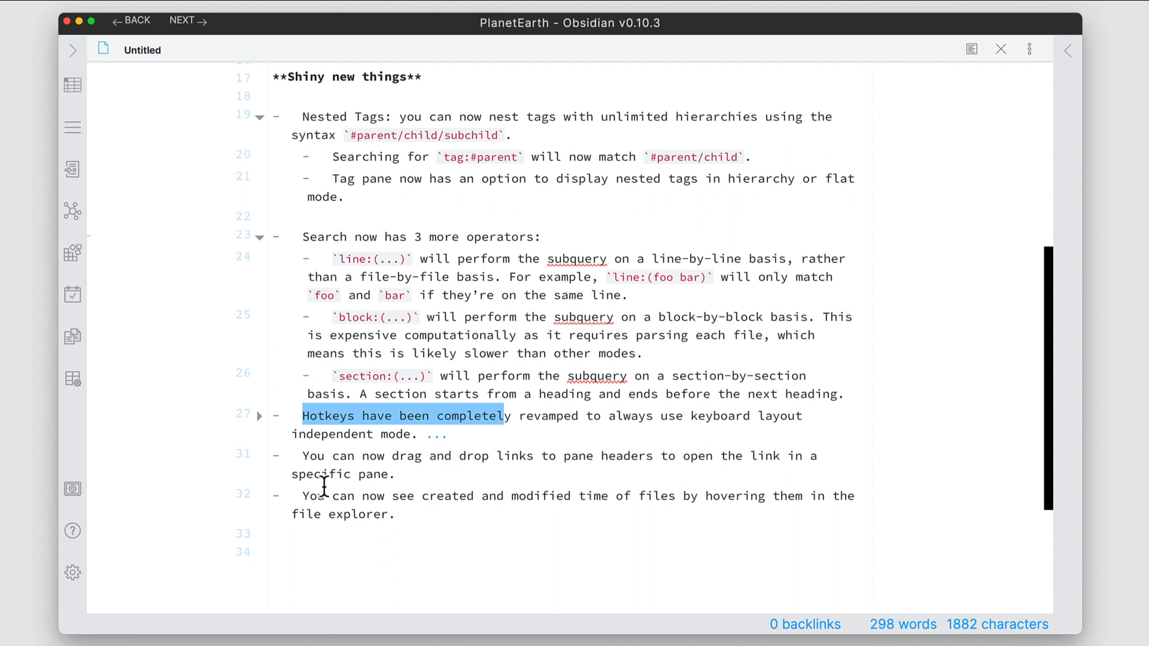
pyautogui.moveTo(411, 469)
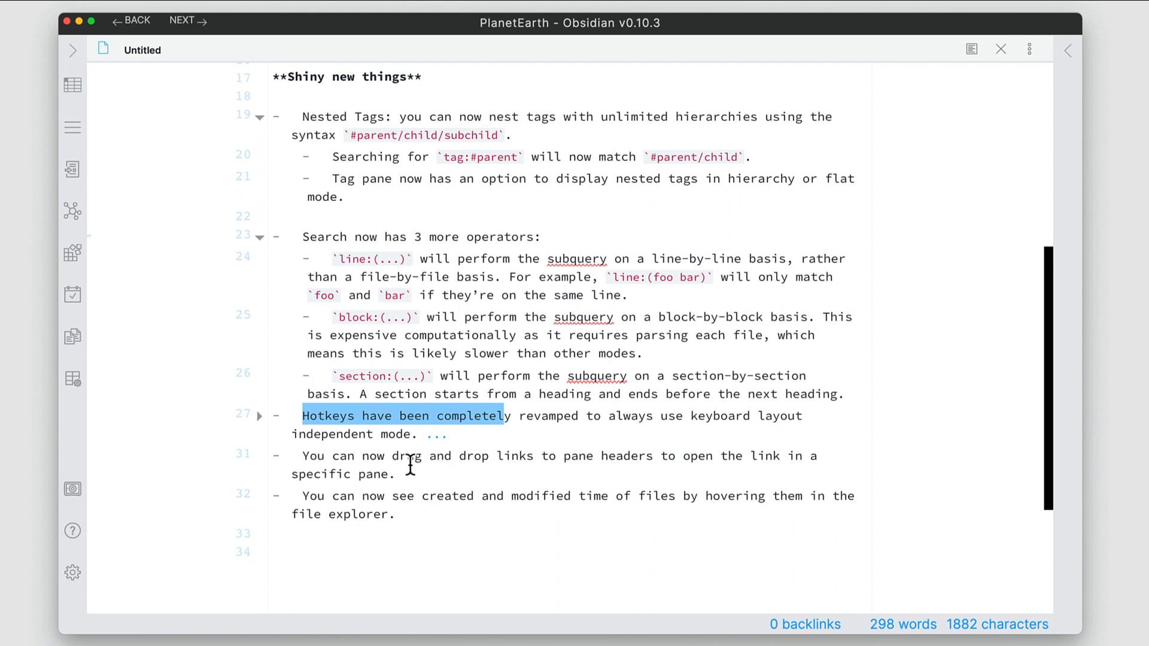
pyautogui.moveTo(553, 466)
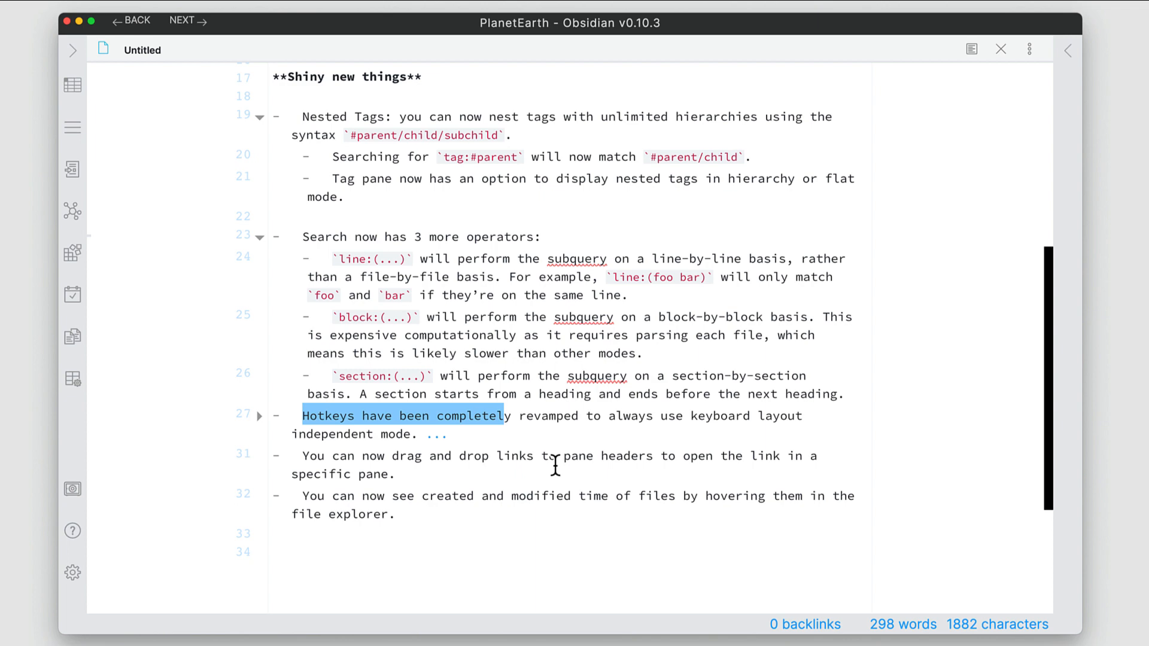
pyautogui.moveTo(1008, 299)
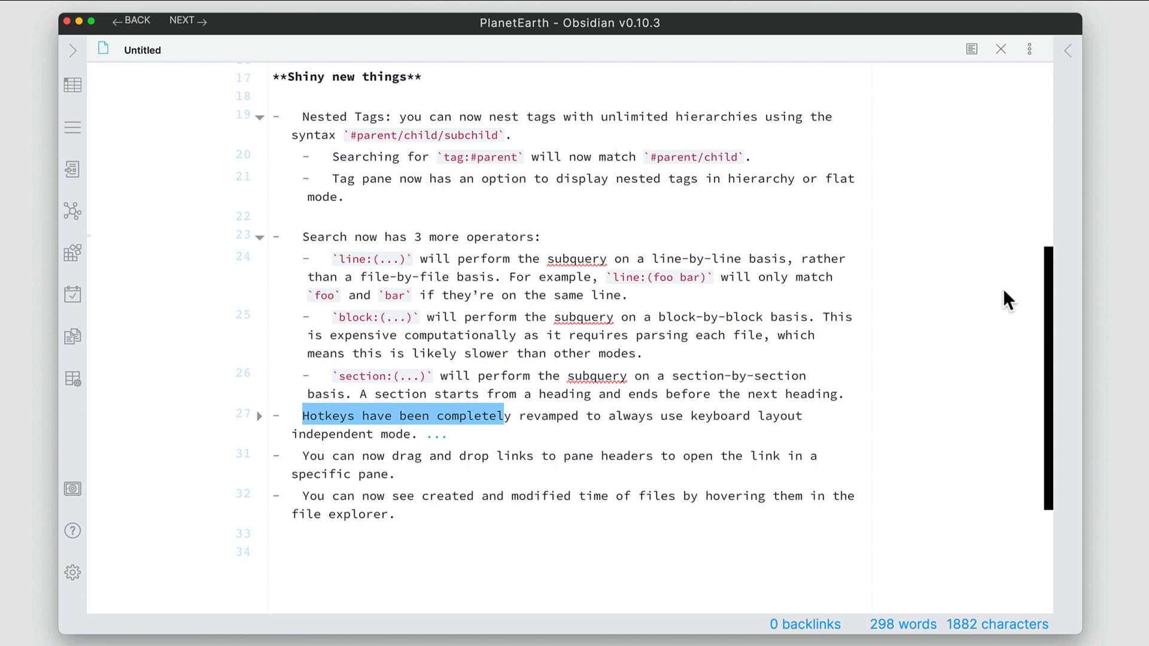
pyautogui.click(821, 49)
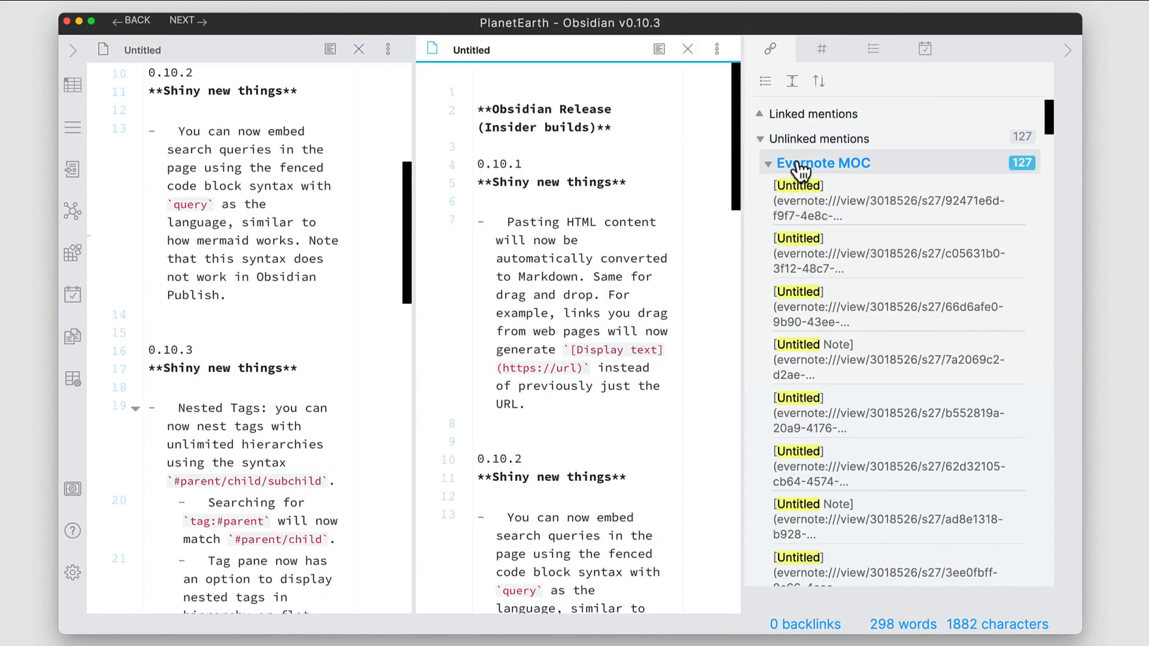
pyautogui.moveTo(846, 222)
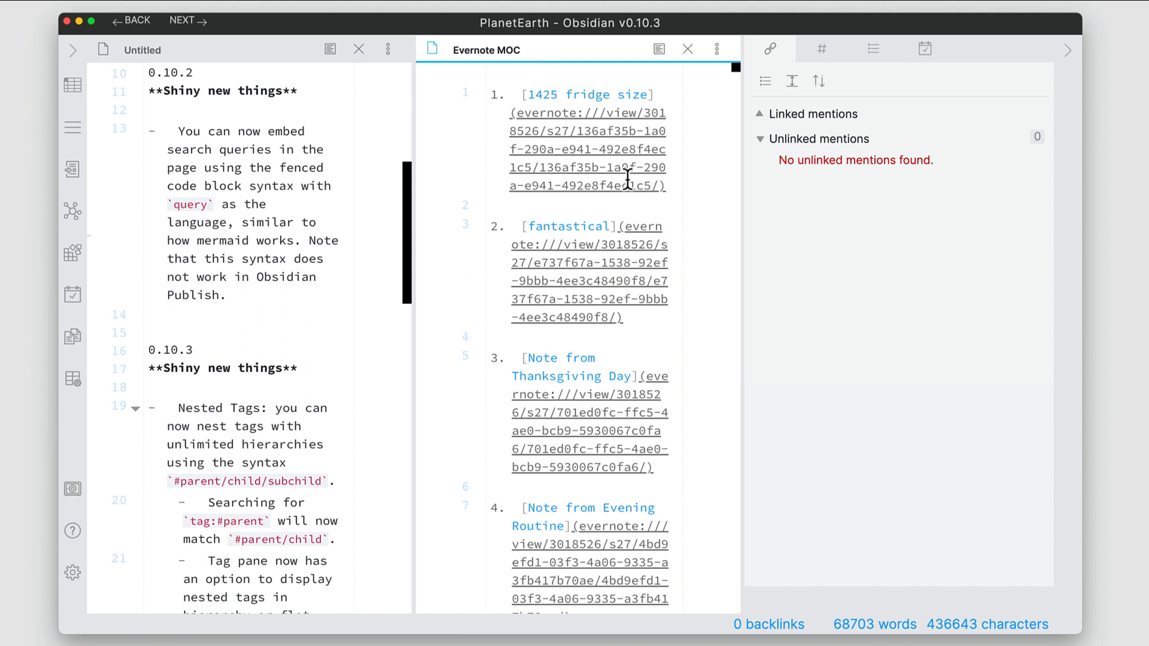
pyautogui.moveTo(558, 58)
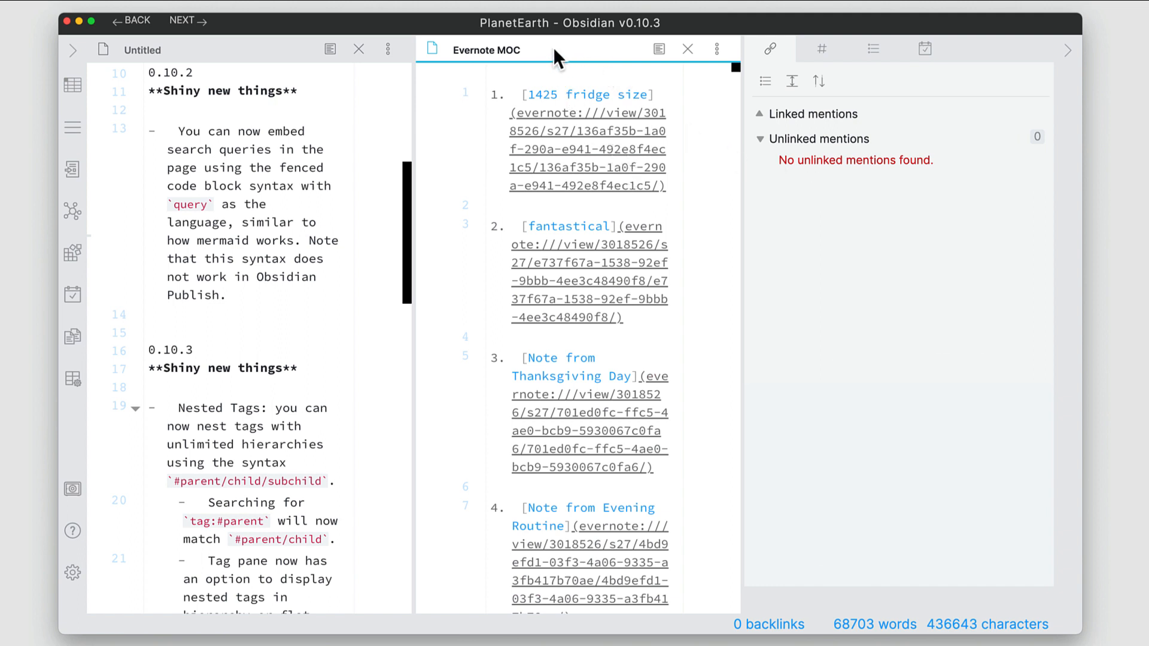
pyautogui.moveTo(640, 322)
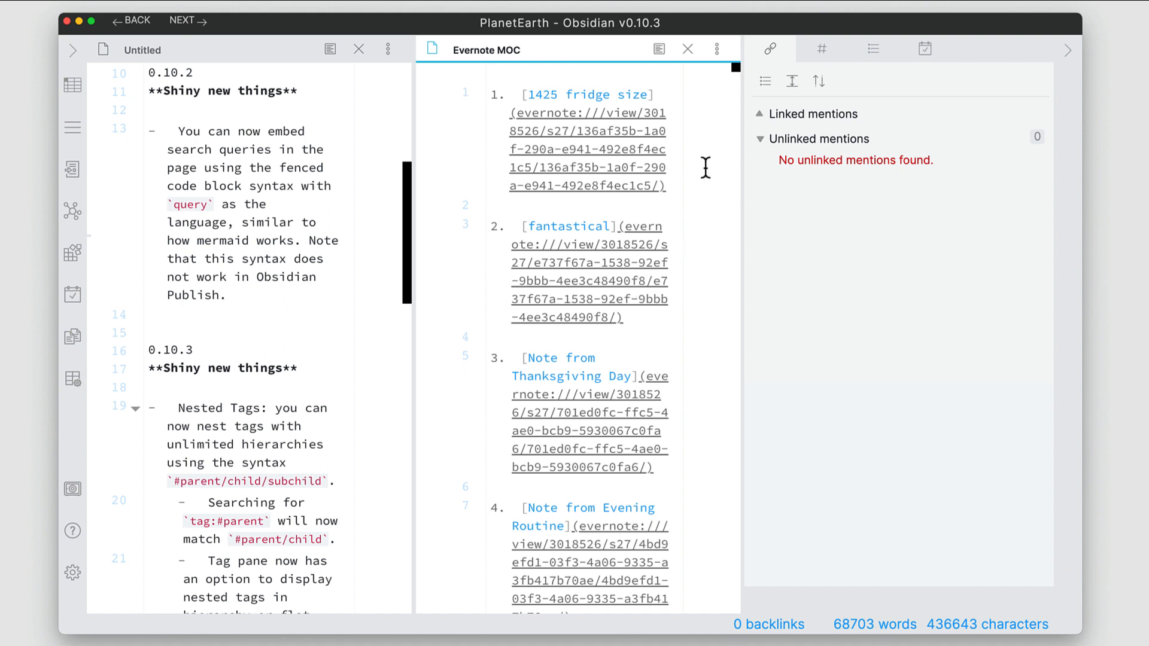
pyautogui.moveTo(686, 49)
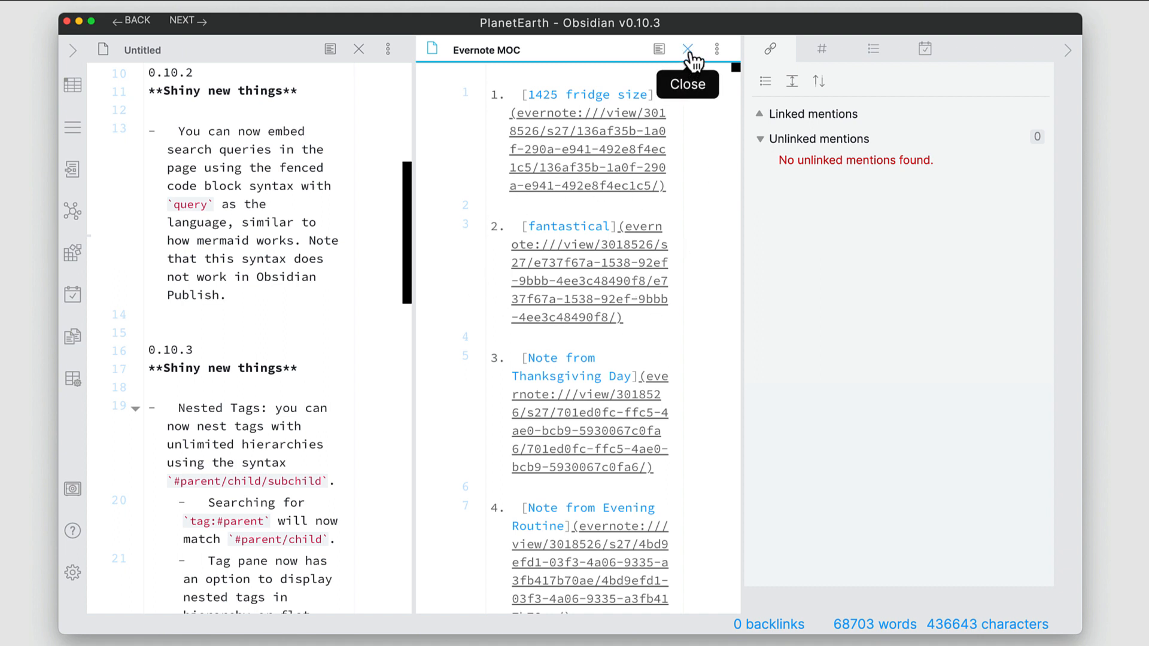
pyautogui.moveTo(786, 265)
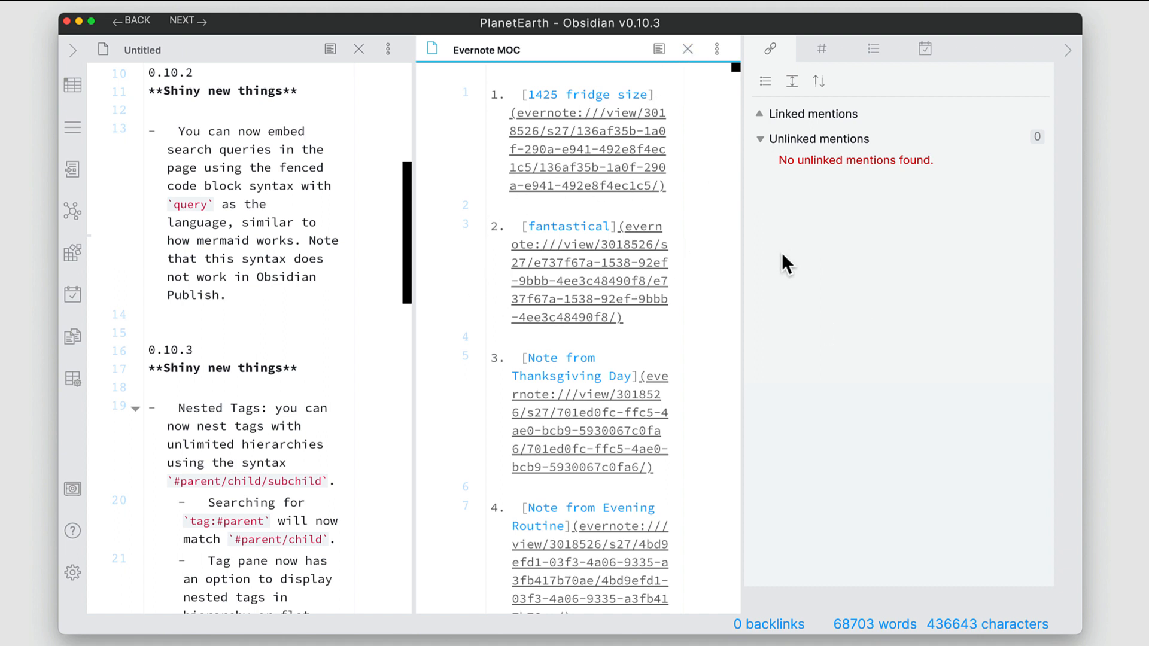
pyautogui.moveTo(705, 233)
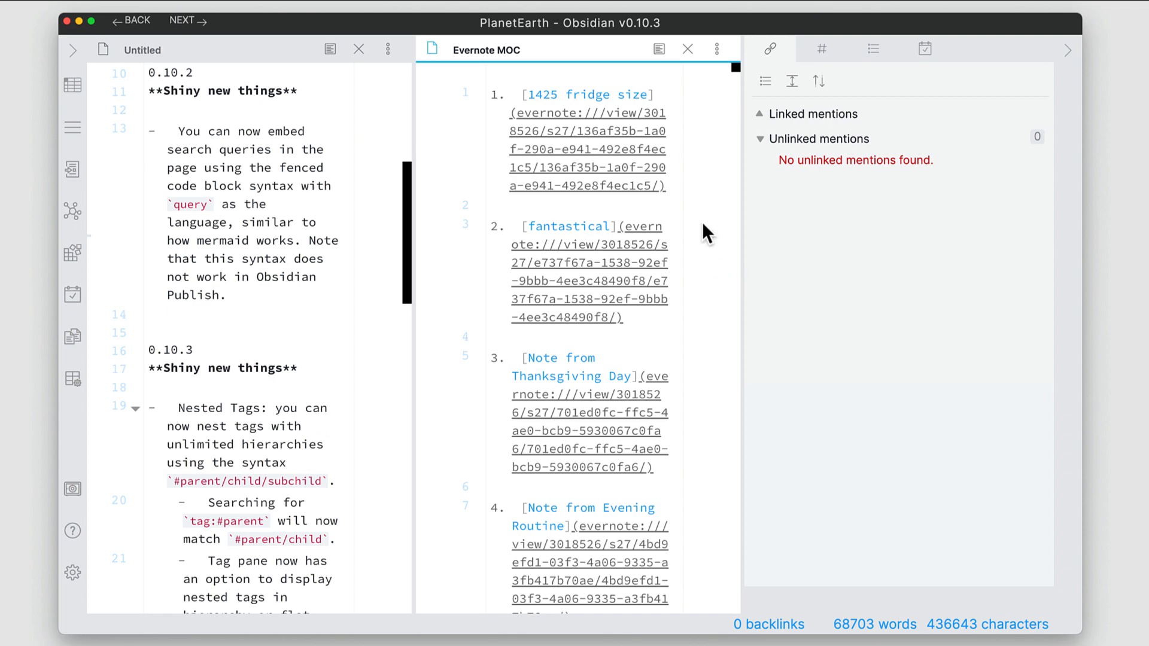
pyautogui.click(688, 49)
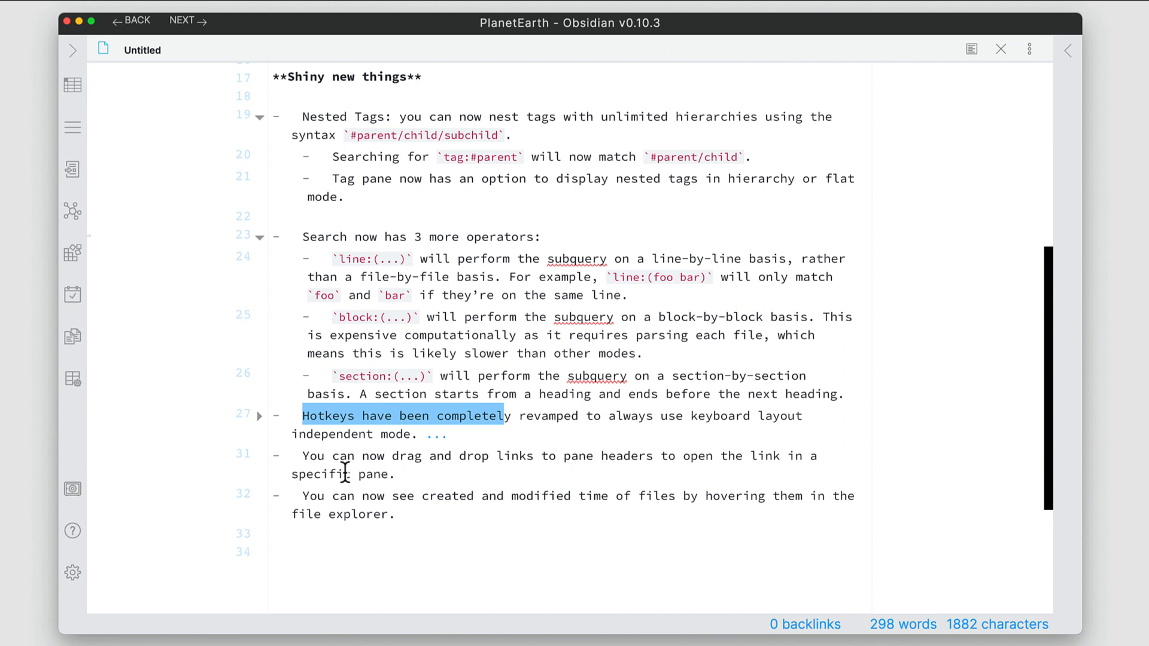
pyautogui.click(457, 474)
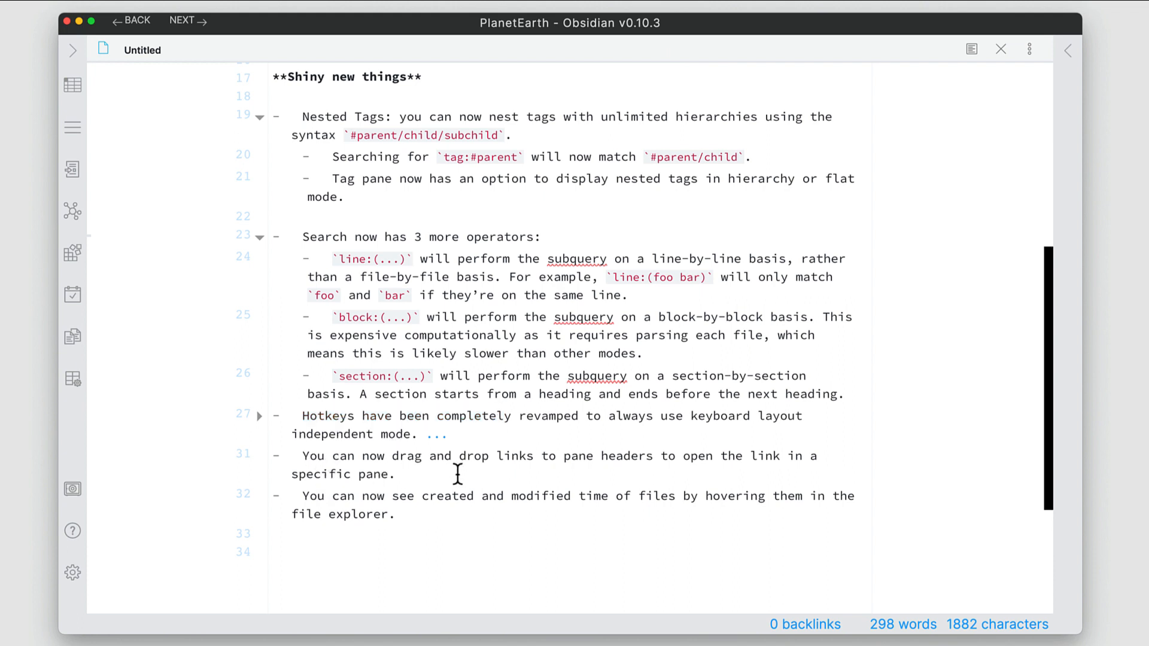
pyautogui.moveTo(321, 516)
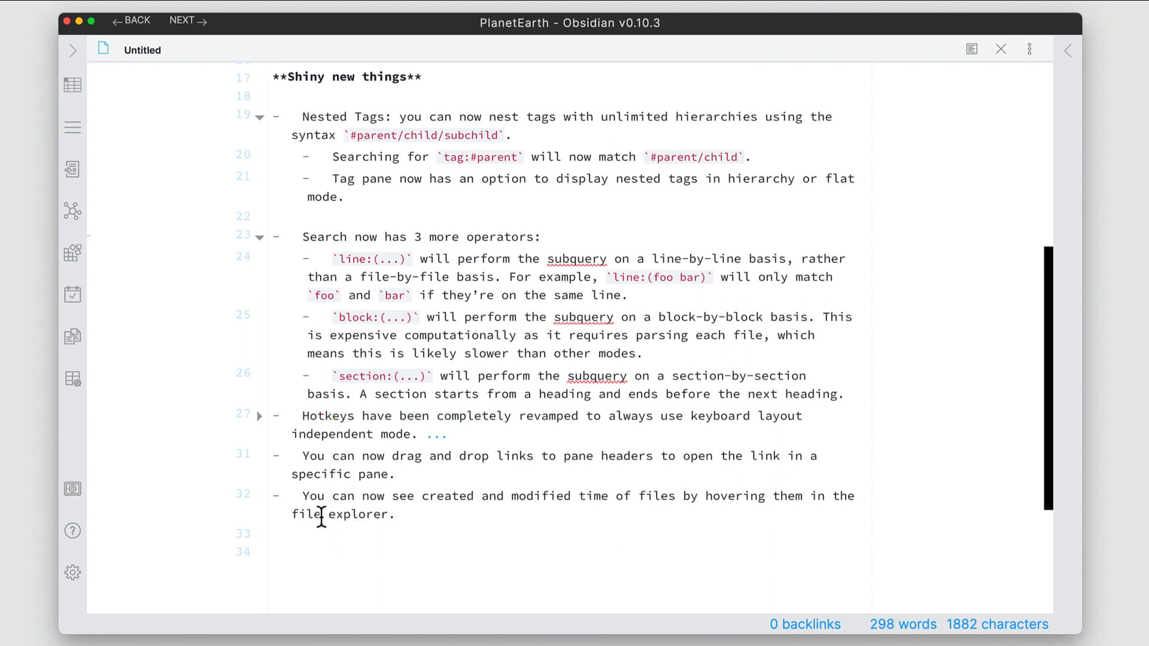
pyautogui.scroll(3)
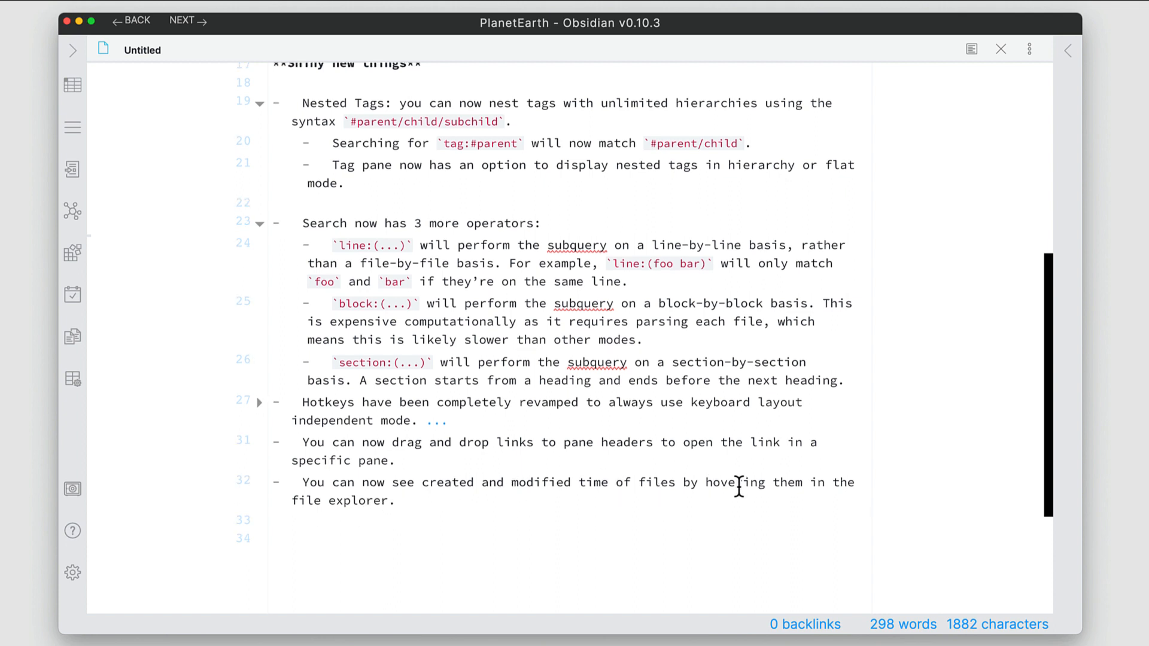
pyautogui.moveTo(72, 50)
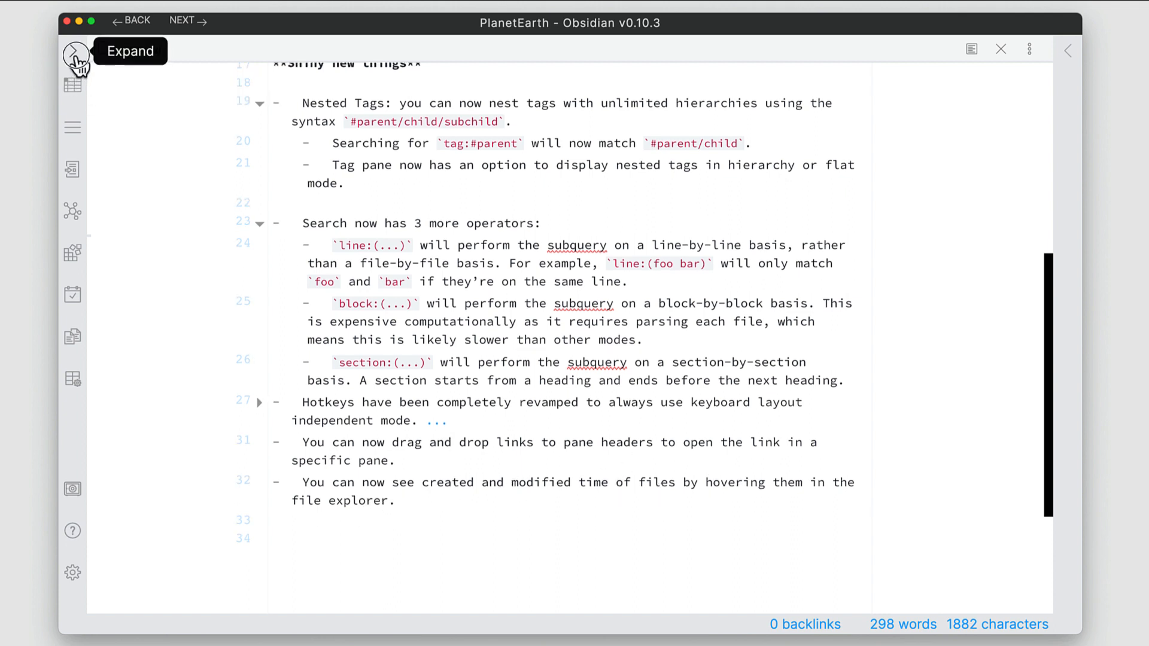
# Reopen the left sidebar's file explorer and scroll the release notes to the top
pyautogui.click(73, 50)
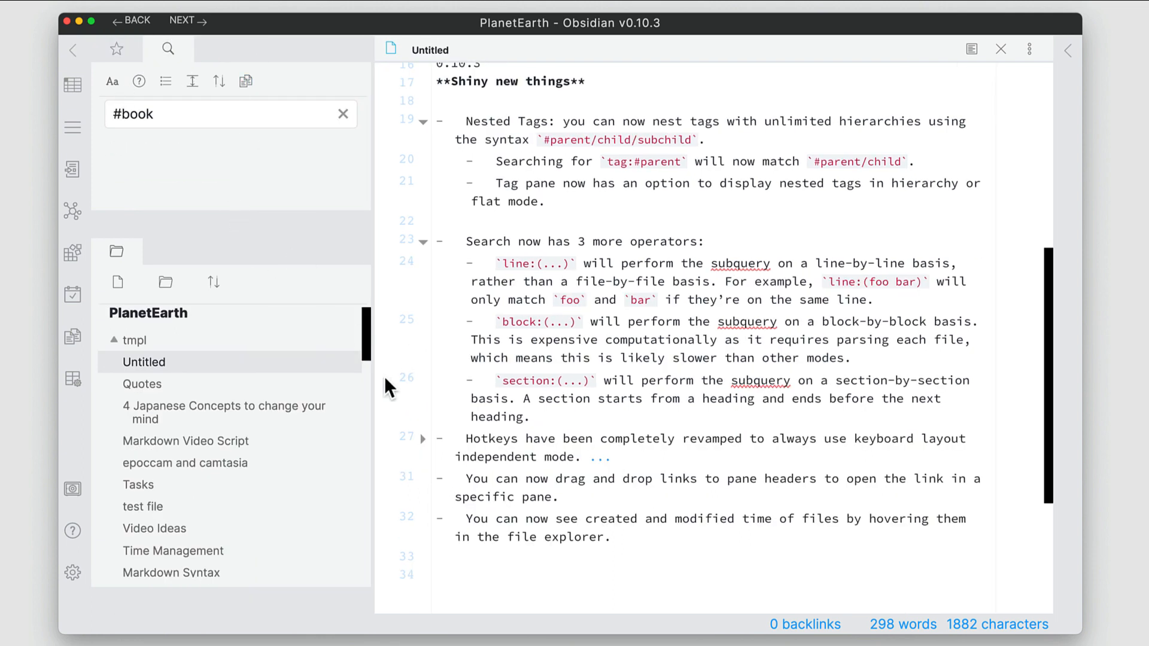
pyautogui.moveTo(313, 415)
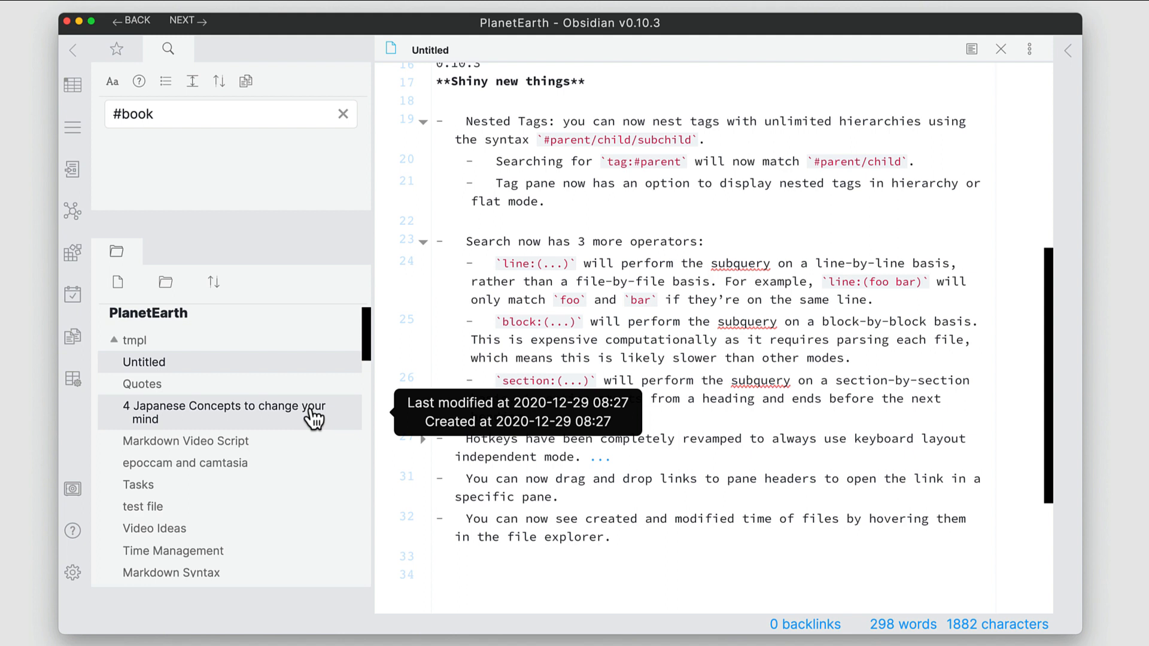
pyautogui.moveTo(1040, 426)
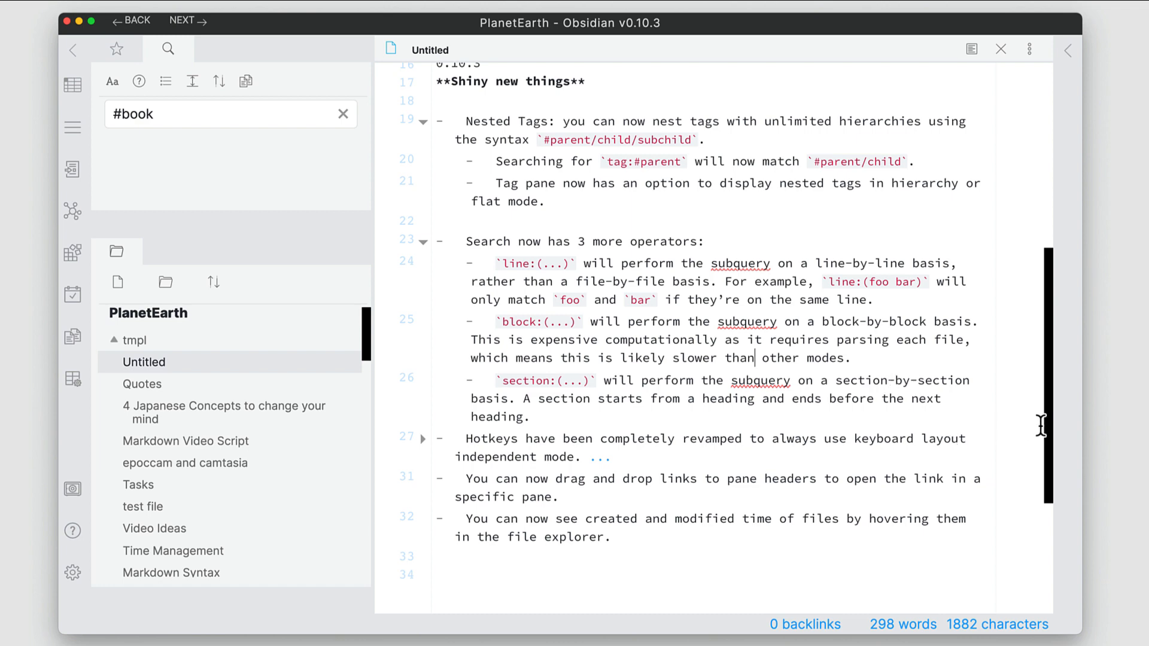
pyautogui.scroll(3)
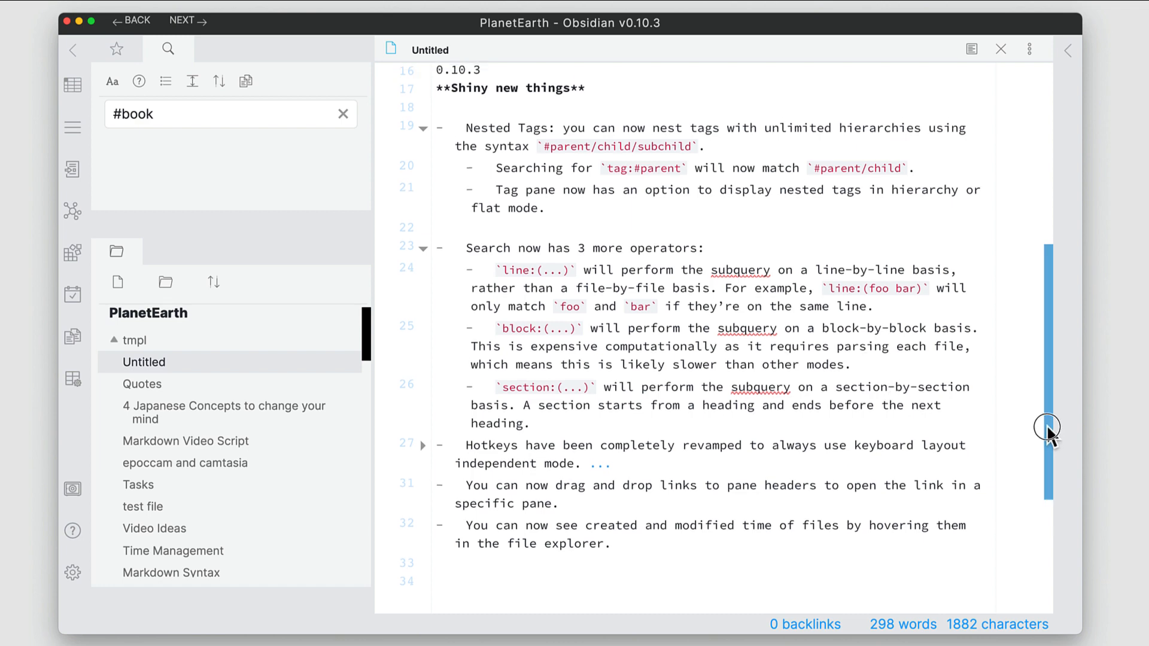
pyautogui.scroll(3)
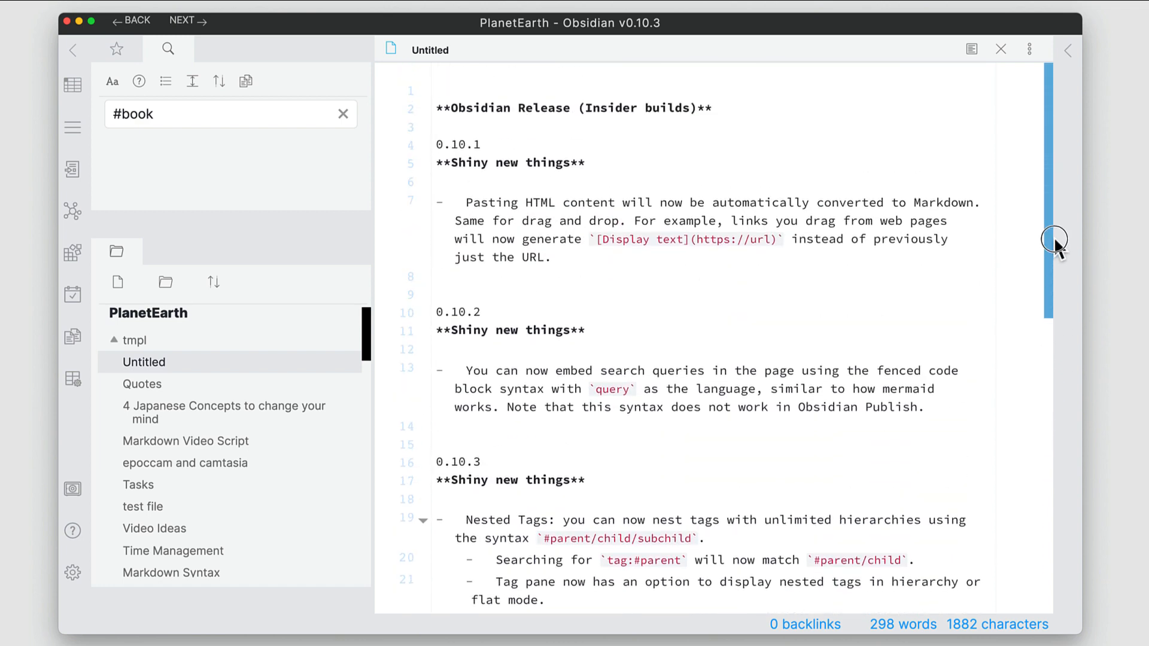
pyautogui.moveTo(651, 494)
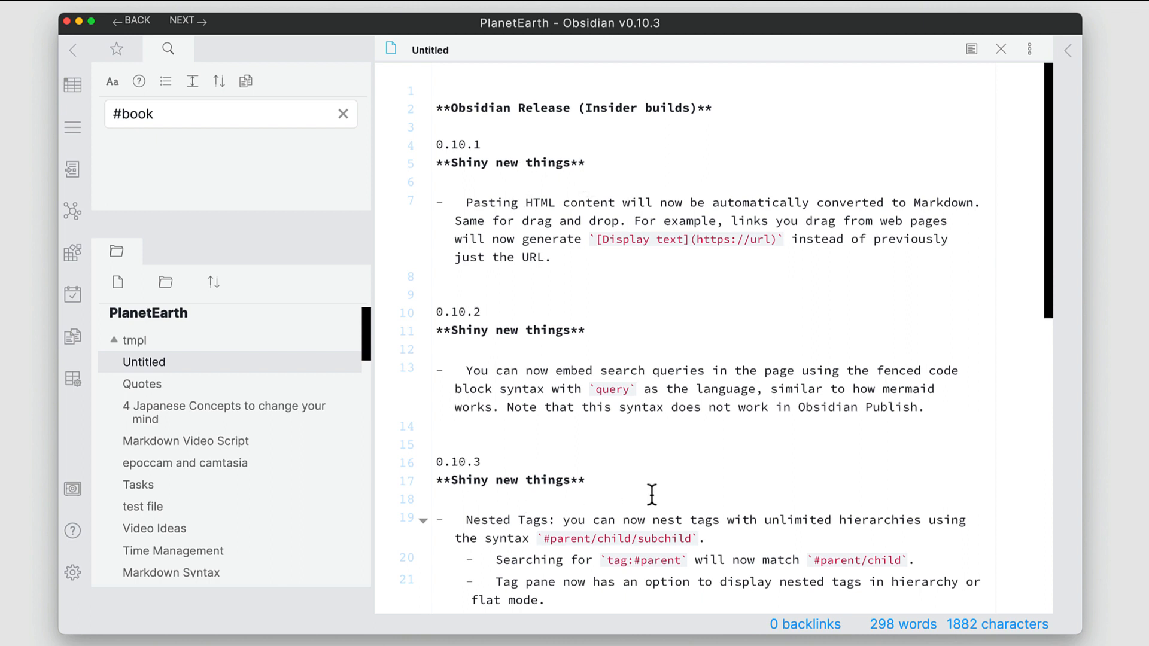
pyautogui.moveTo(558, 268)
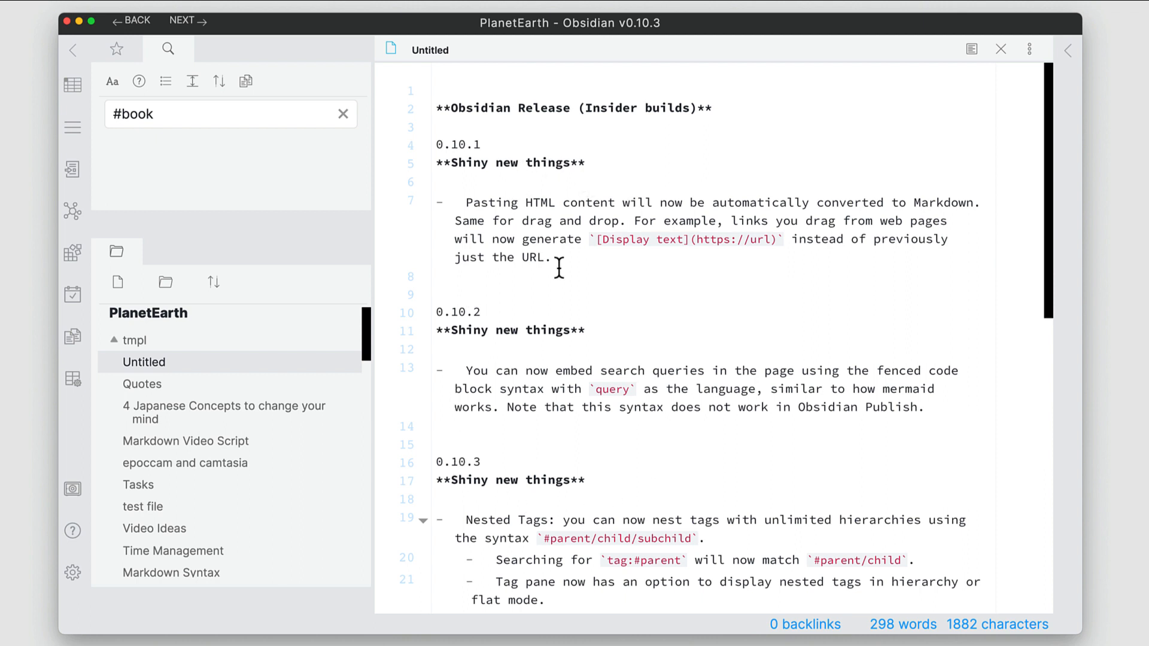